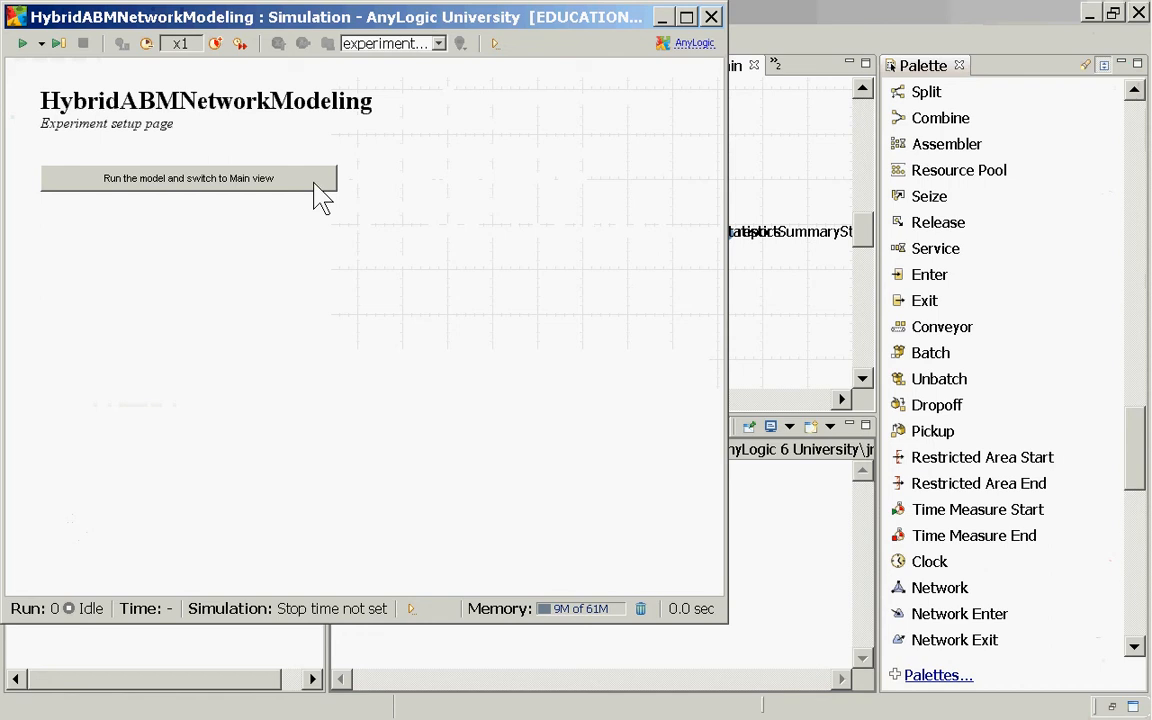
{"action": "mouse_move", "coordinate": [374, 12]}
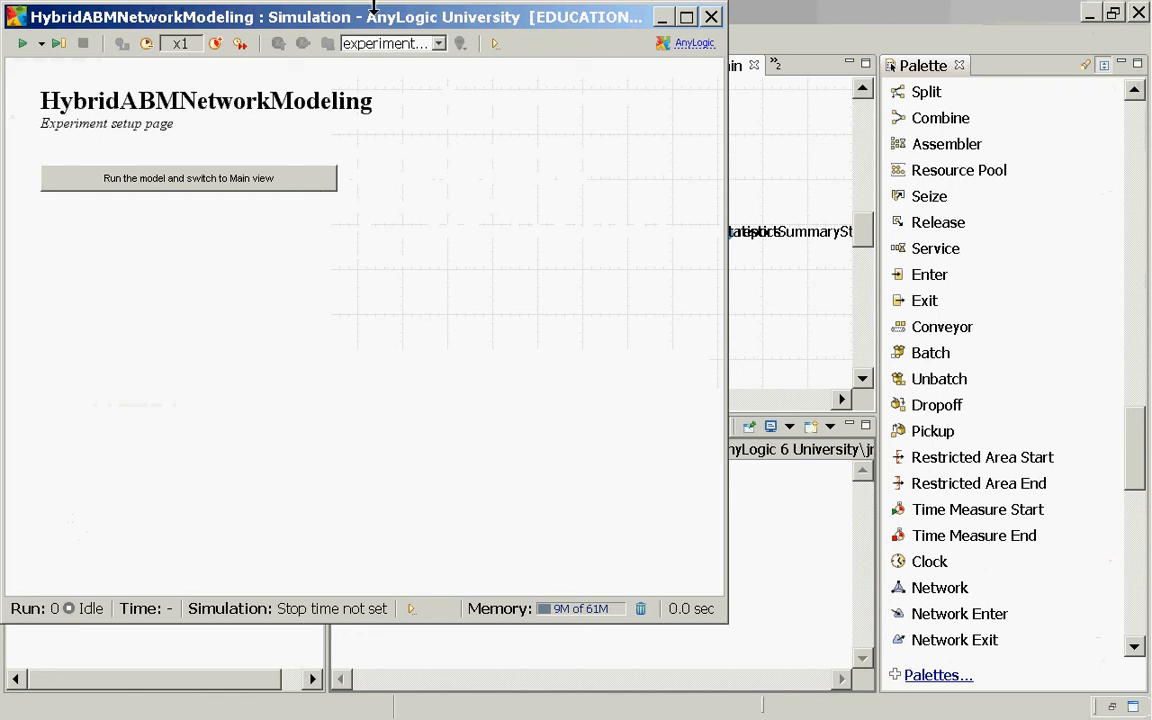
{"action": "mouse_move", "coordinate": [92, 204]}
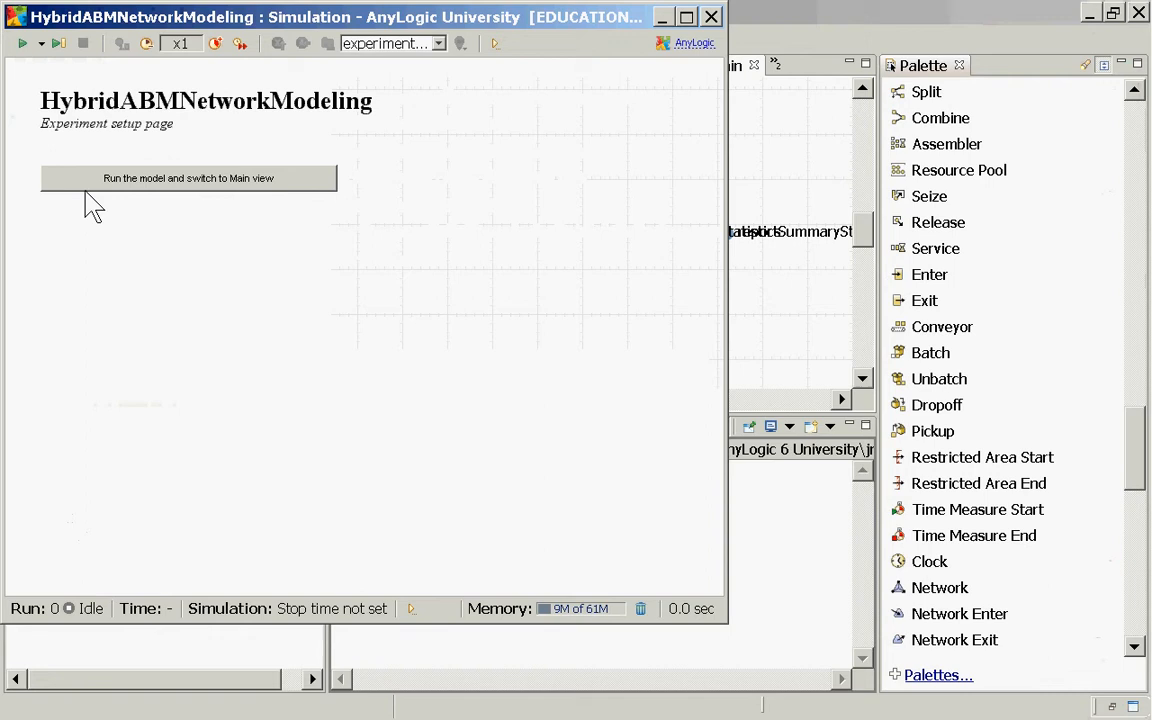
Step: Run the model, inspect the networkEnter block's in/out counts, then dismiss the inspector
{"action": "left_click", "coordinate": [188, 178]}
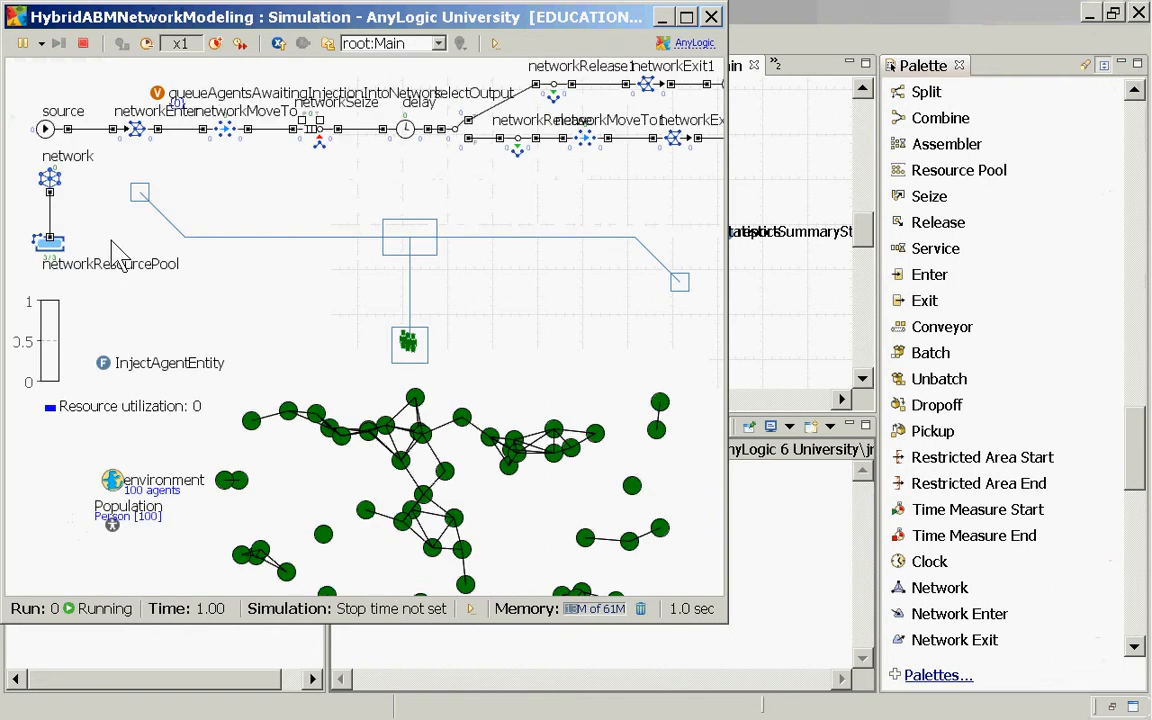
{"action": "mouse_move", "coordinate": [258, 292]}
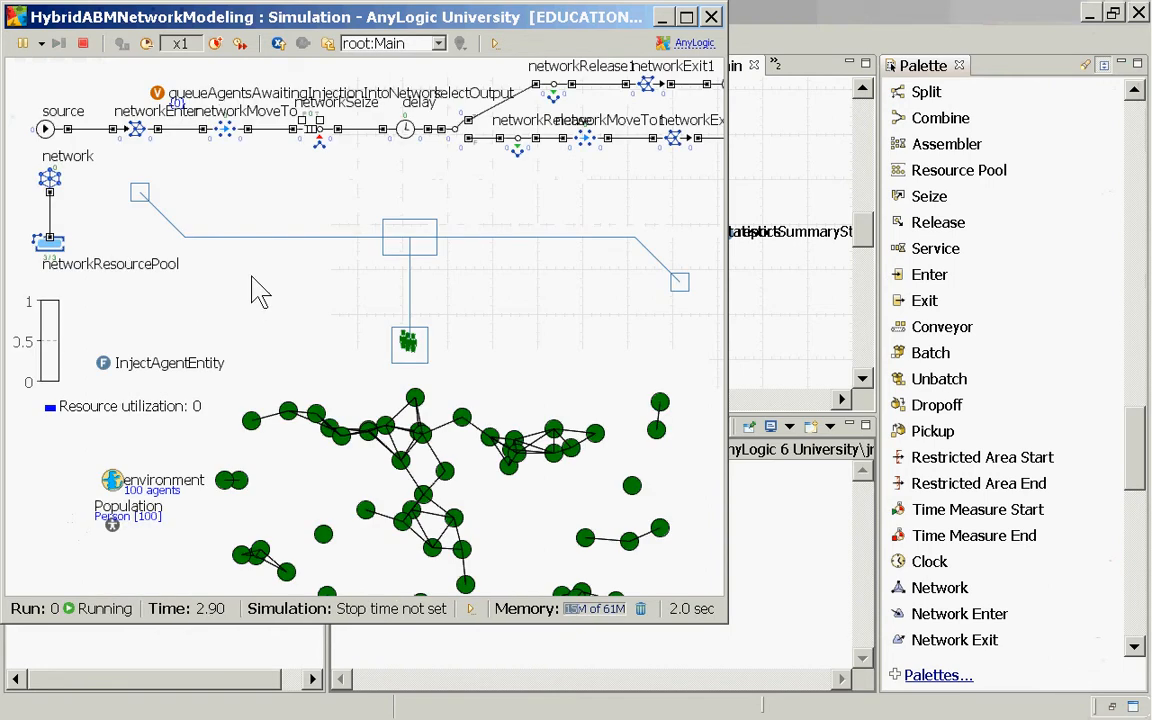
{"action": "mouse_move", "coordinate": [612, 244]}
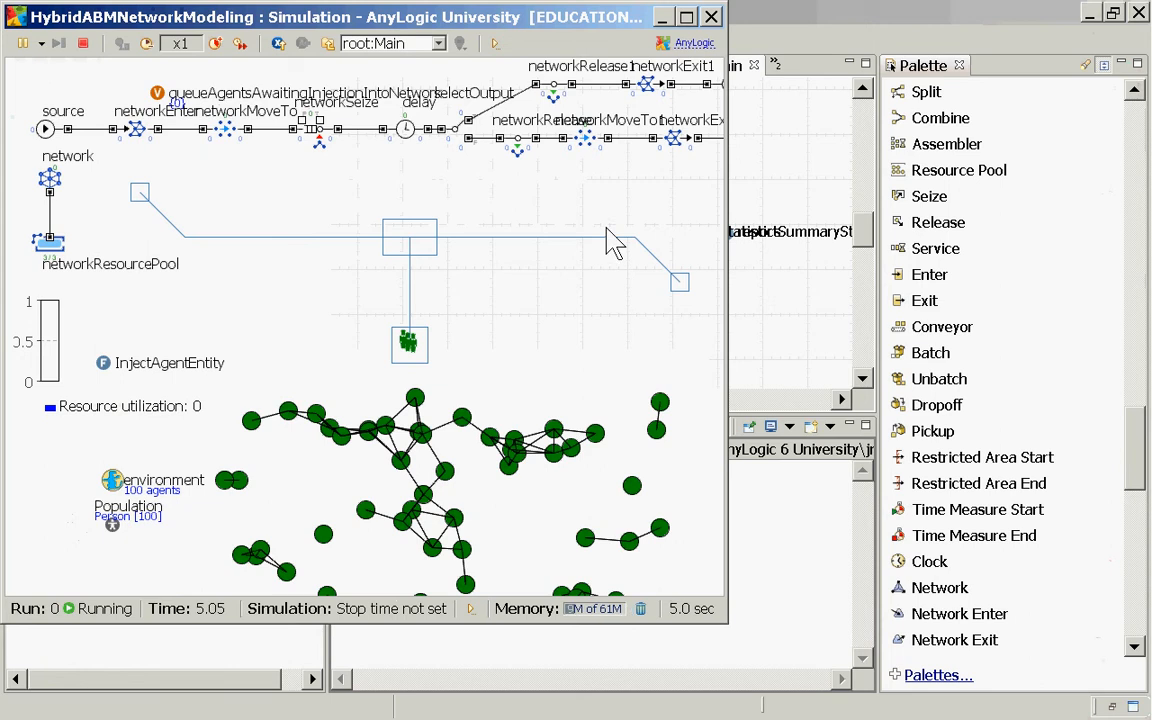
{"action": "mouse_move", "coordinate": [728, 208]}
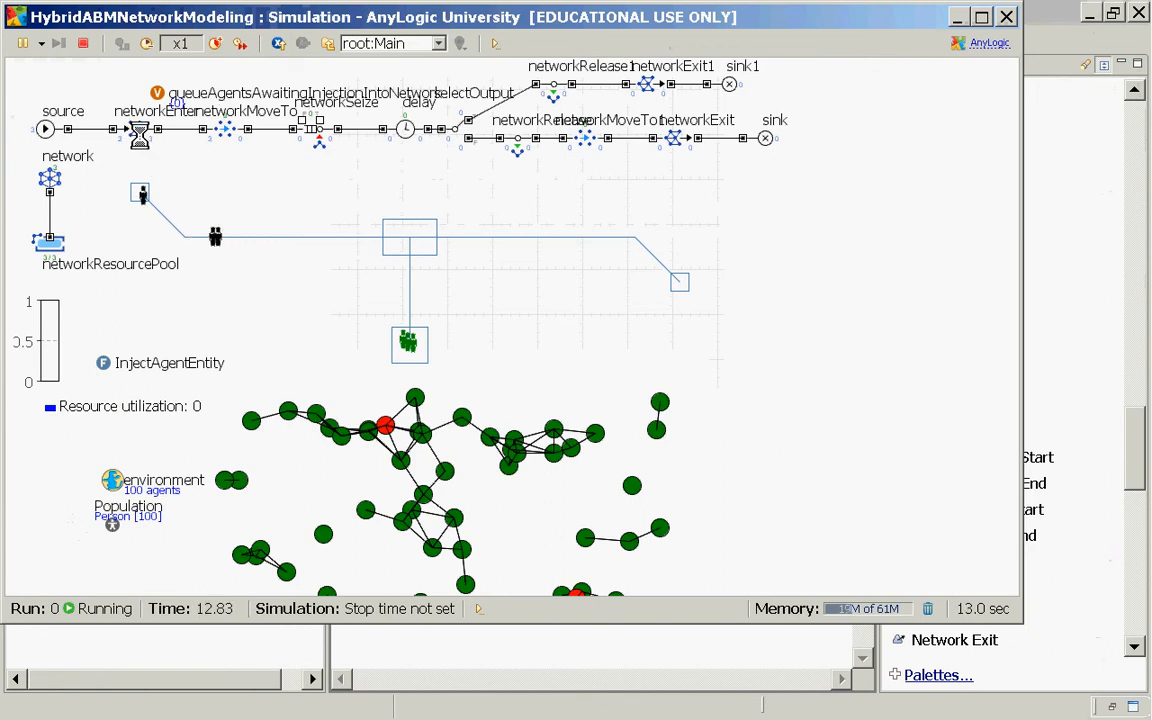
{"action": "left_click", "coordinate": [138, 128]}
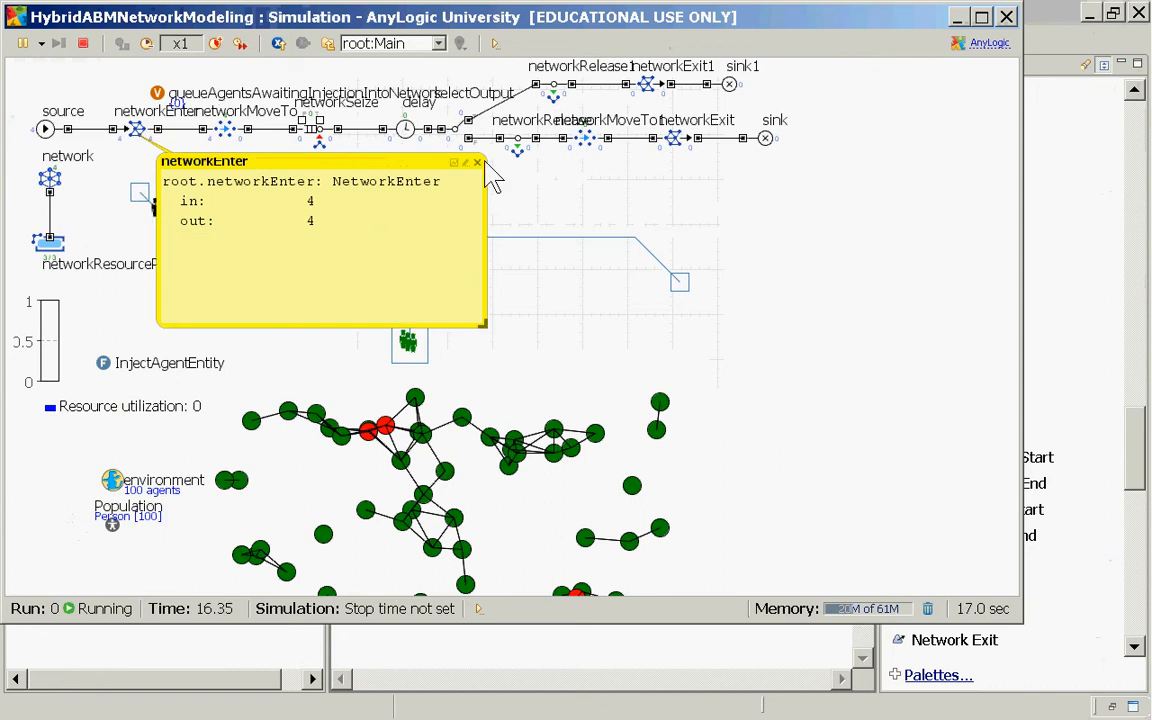
{"action": "left_click", "coordinate": [478, 162]}
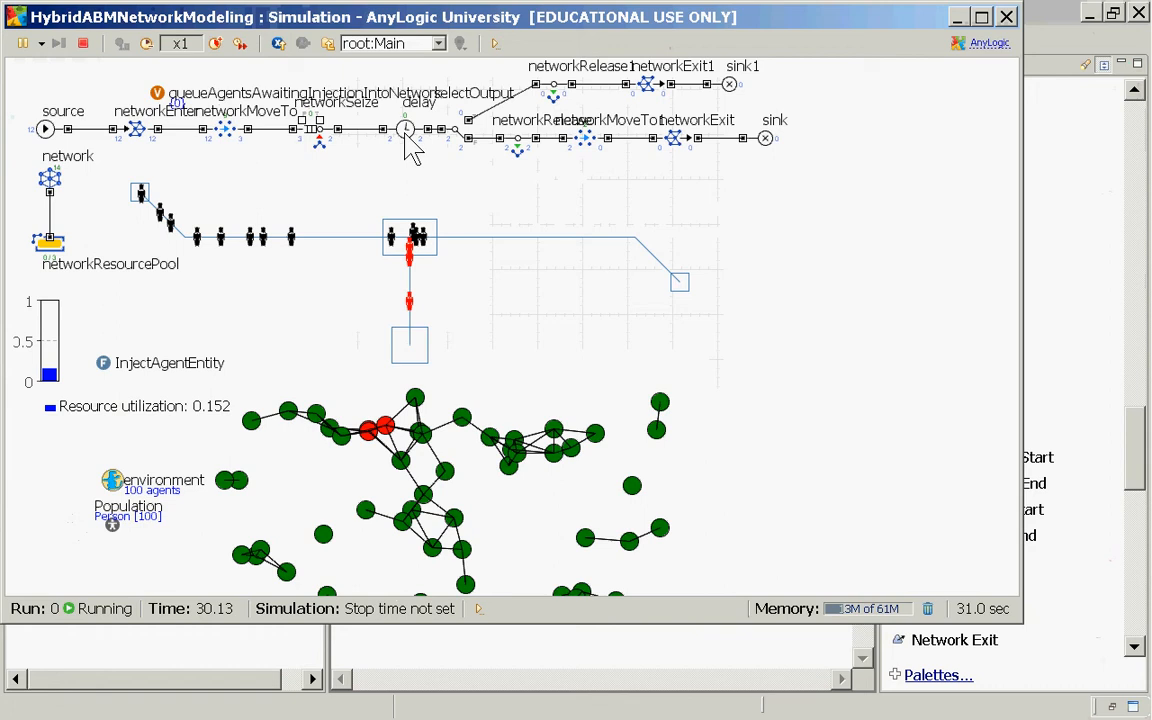
{"action": "mouse_move", "coordinate": [438, 156]}
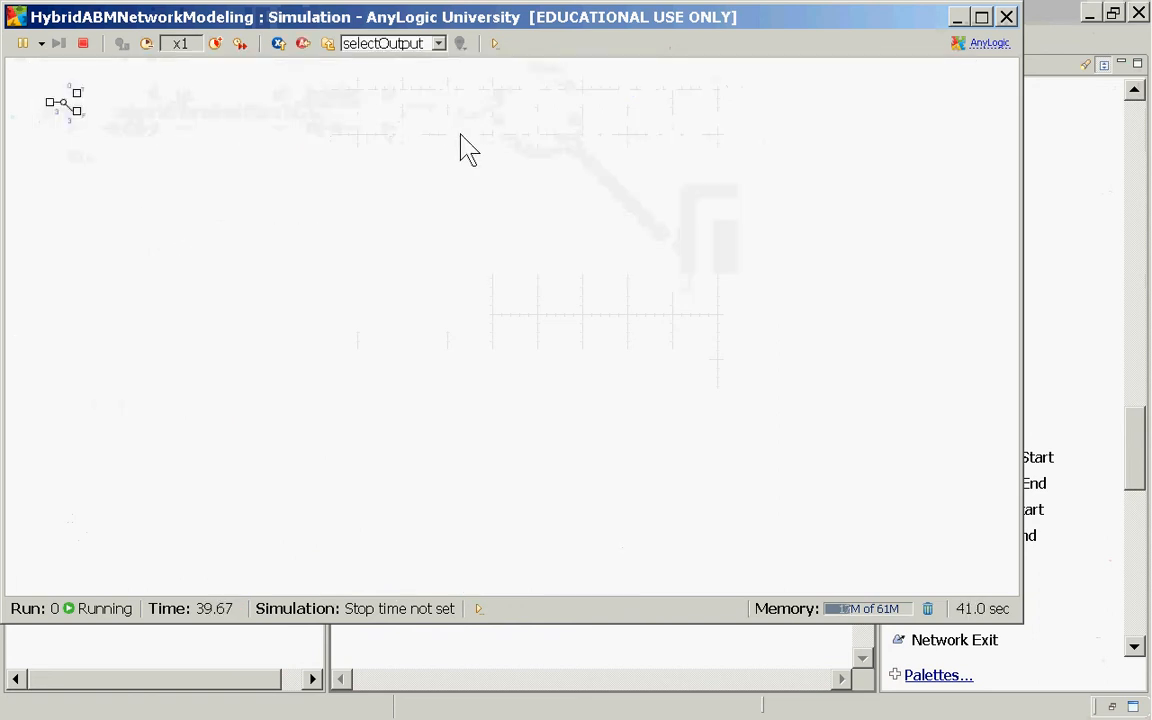
Step: Return to root:Main and watch the network nodes turn red until the run ends
{"action": "left_click", "coordinate": [436, 44]}
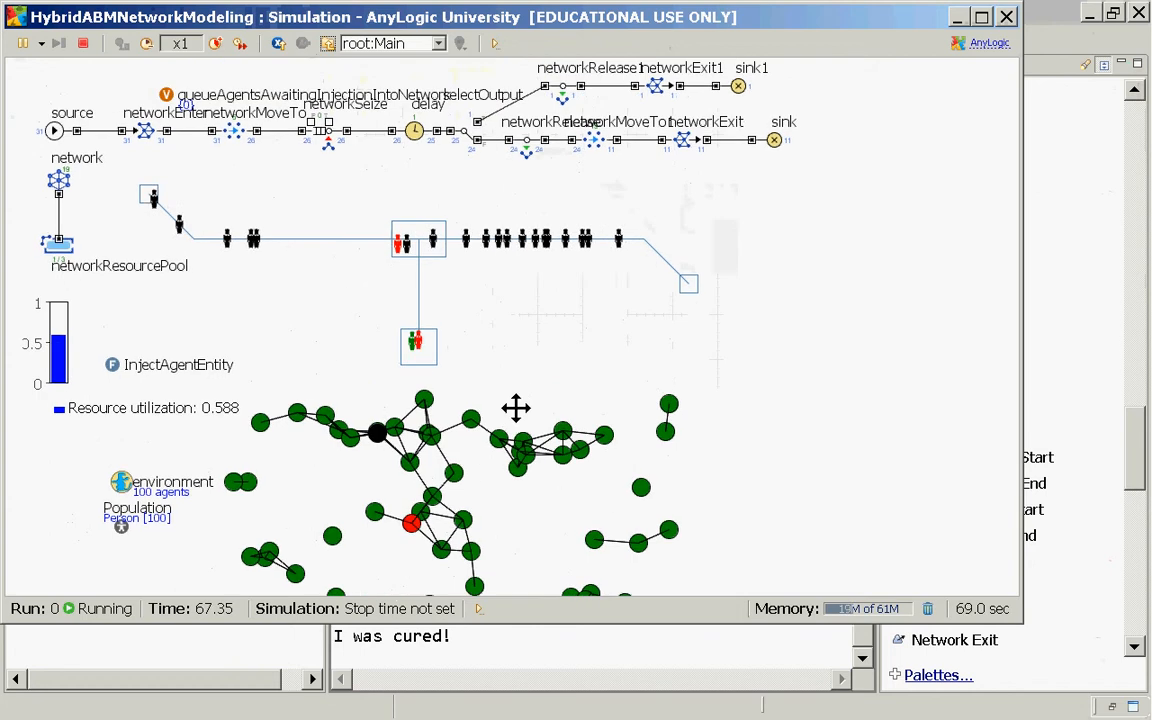
{"action": "mouse_move", "coordinate": [436, 270]}
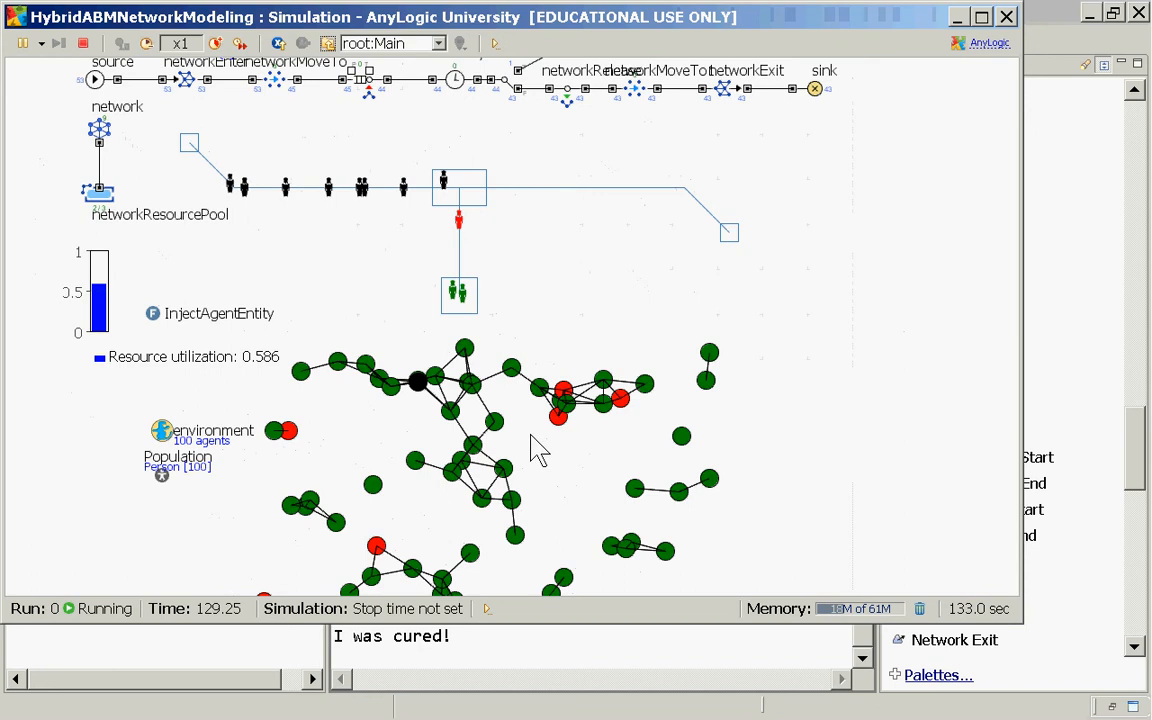
{"action": "mouse_move", "coordinate": [240, 248]}
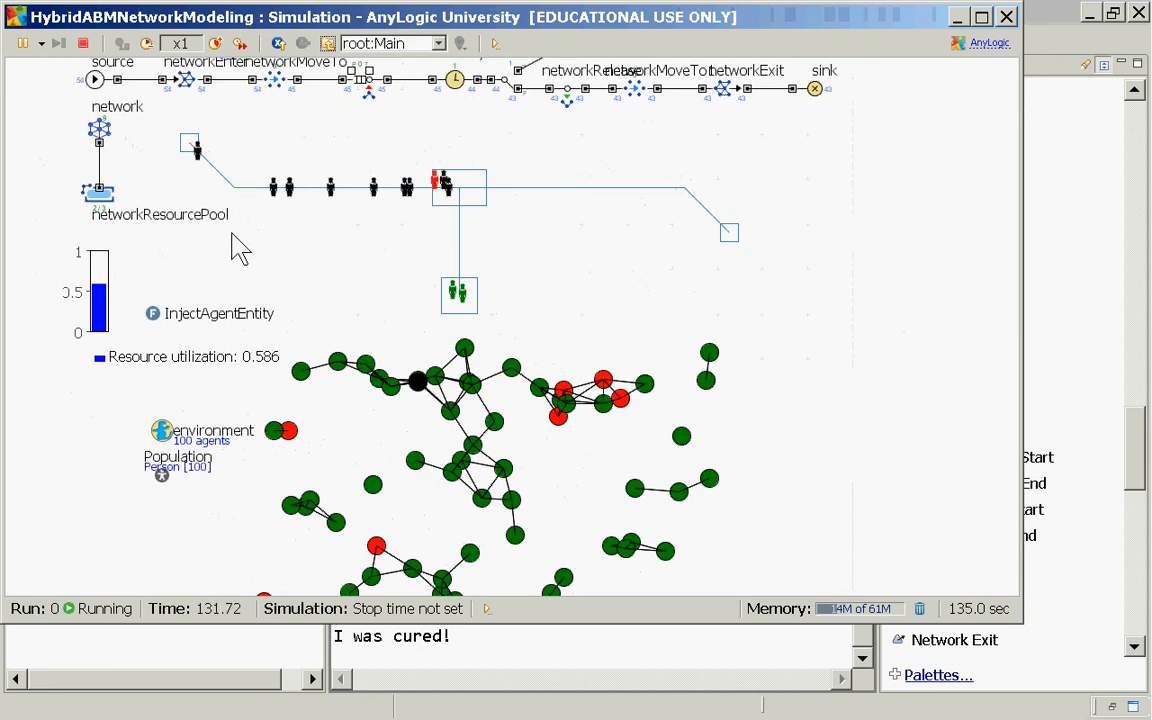
{"action": "mouse_move", "coordinate": [404, 340]}
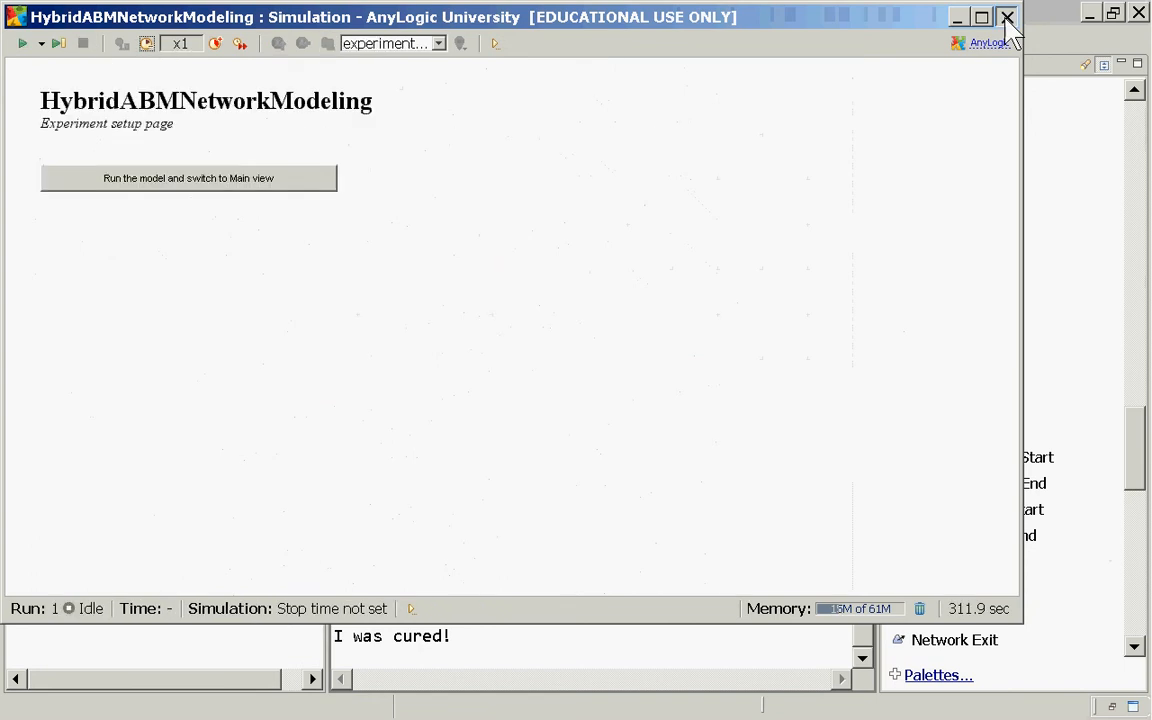
Step: Close the simulation window and reopen the Main class diagram from the Projects tree
{"action": "left_click", "coordinate": [1006, 16]}
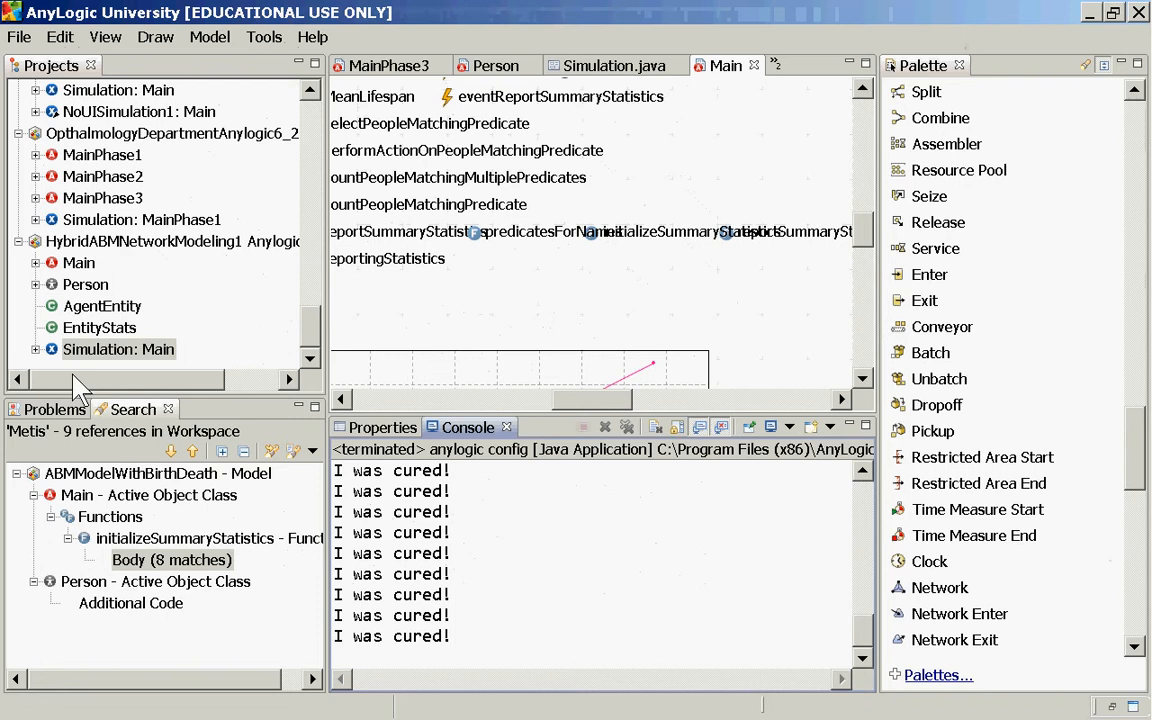
{"action": "mouse_move", "coordinate": [84, 300]}
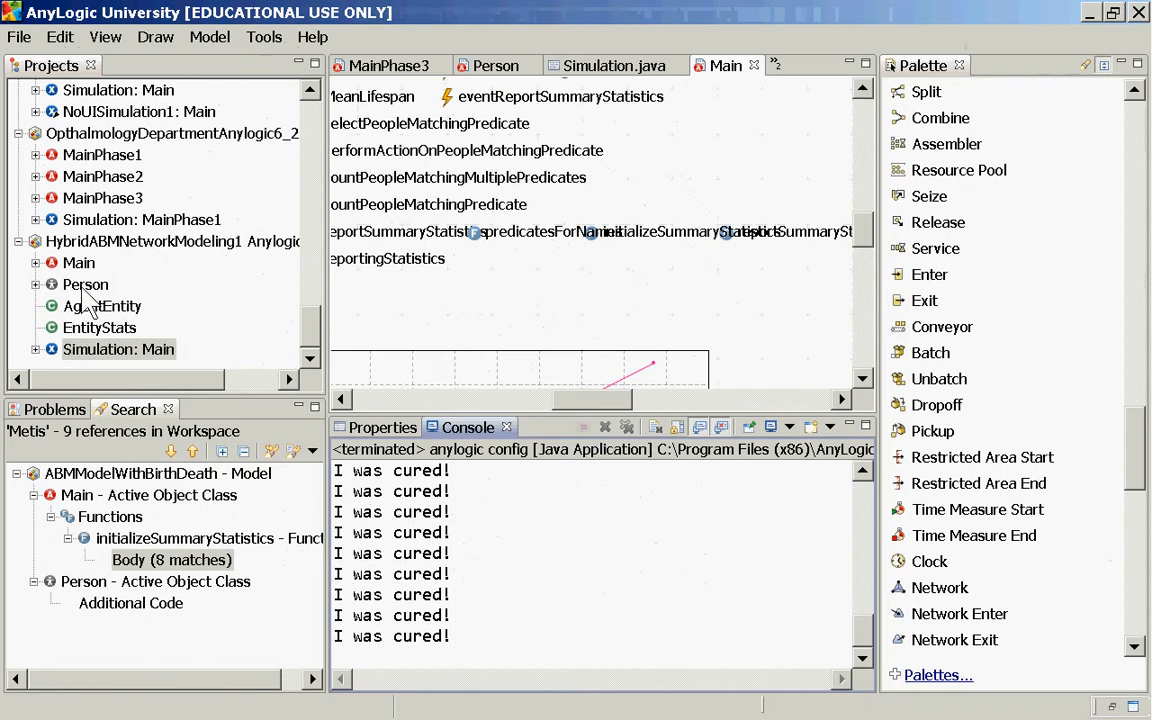
{"action": "left_click", "coordinate": [80, 262]}
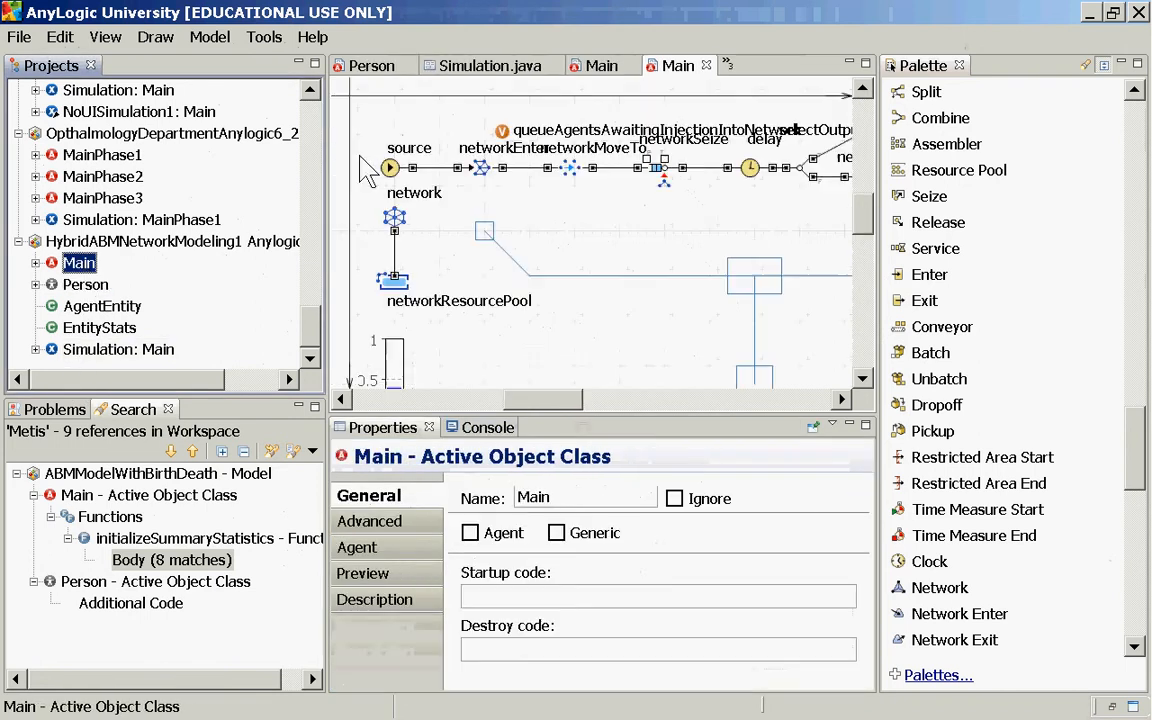
{"action": "mouse_move", "coordinate": [940, 118]}
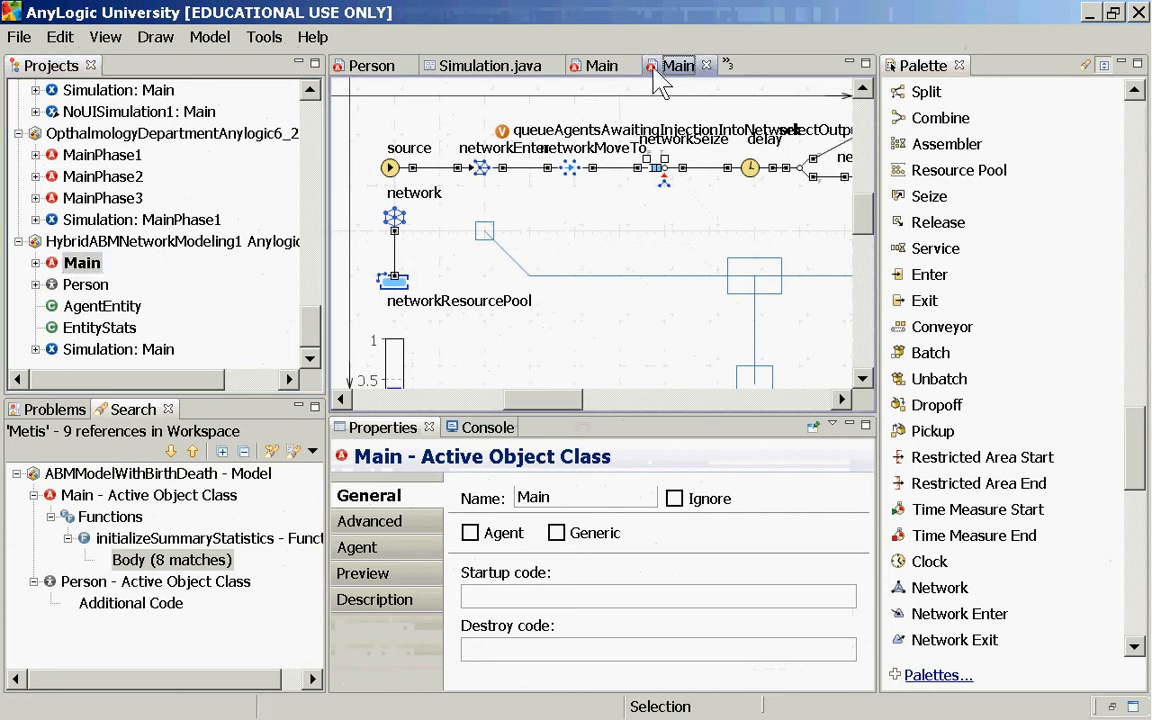
{"action": "mouse_move", "coordinate": [536, 410]}
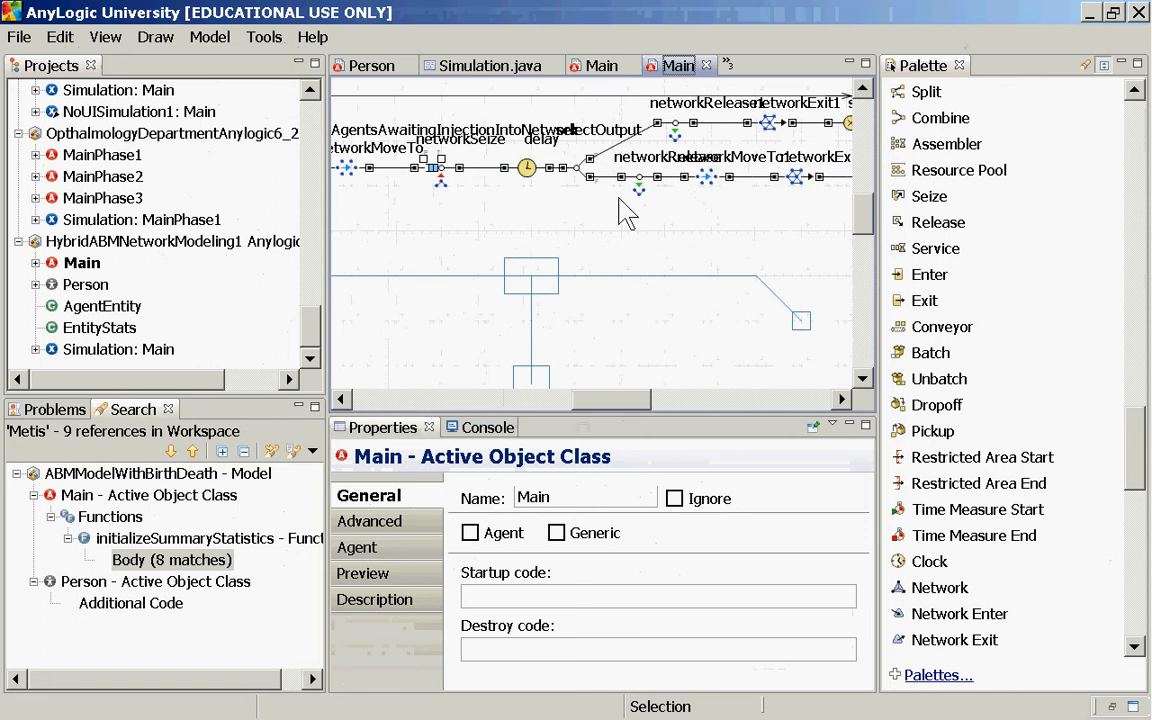
{"action": "mouse_move", "coordinate": [536, 236]}
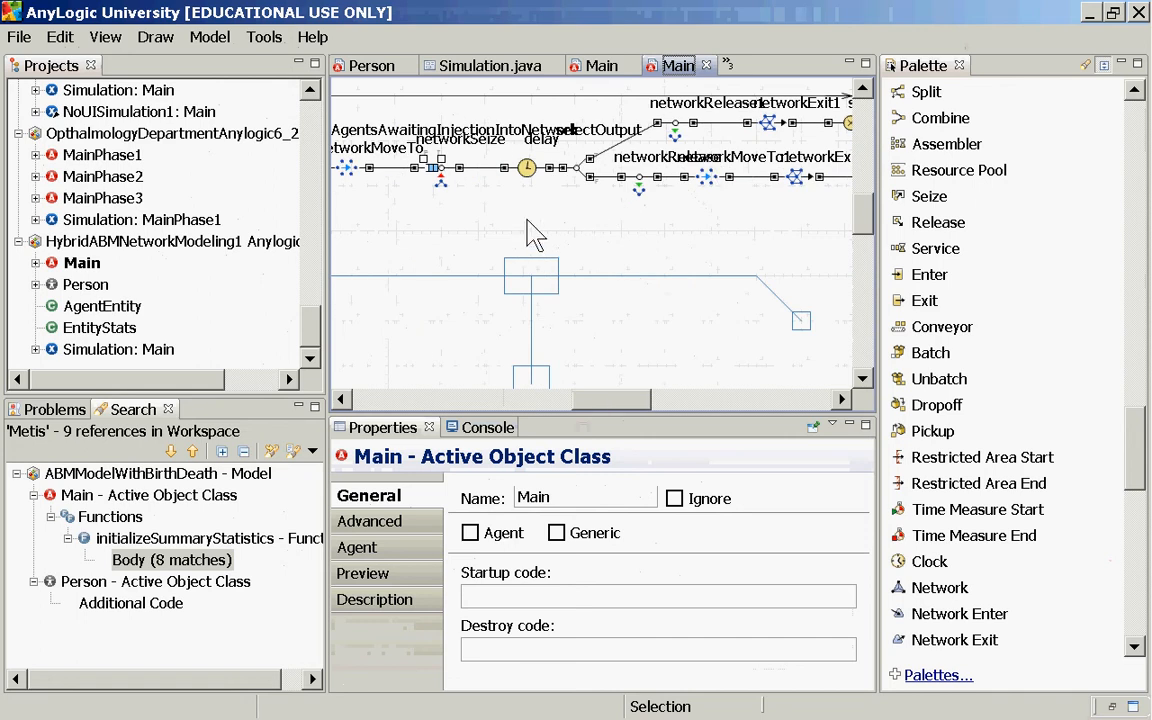
{"action": "mouse_move", "coordinate": [596, 188]}
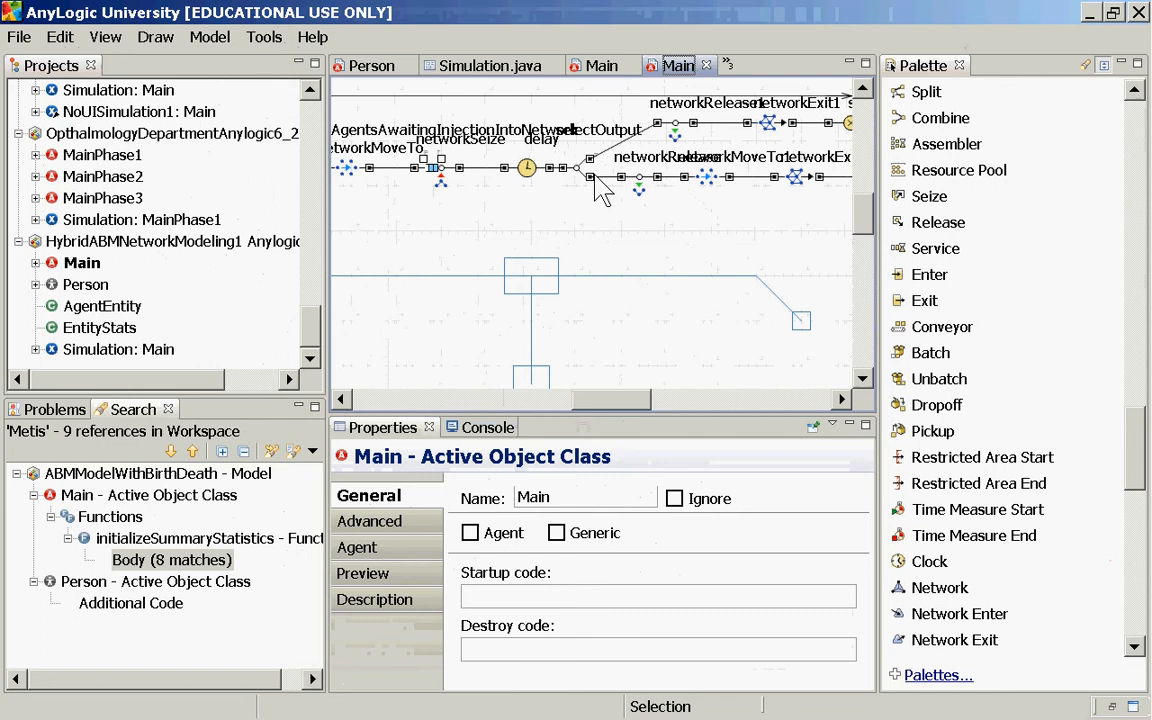
Step: Show selectOutput's properties: probability 0.05 with TreatmentFailureForEntity and CureEntity exit actions
{"action": "left_click", "coordinate": [580, 170]}
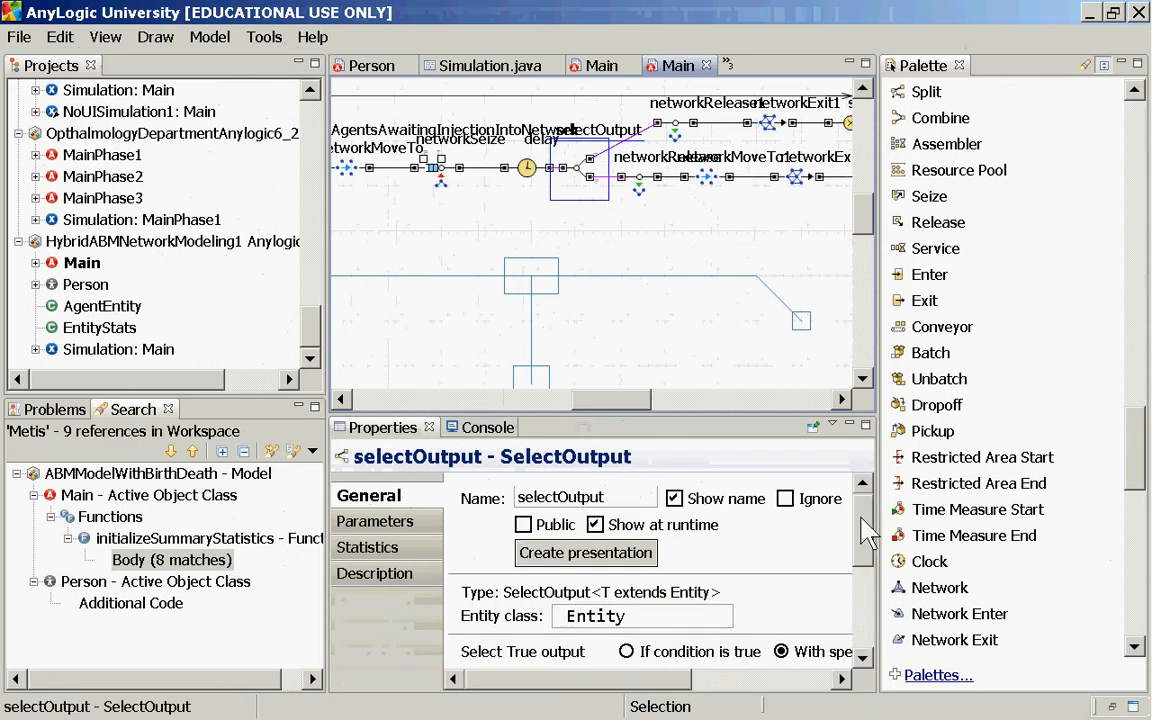
{"action": "scroll", "scroll_direction": "down", "scroll_amount": 3}
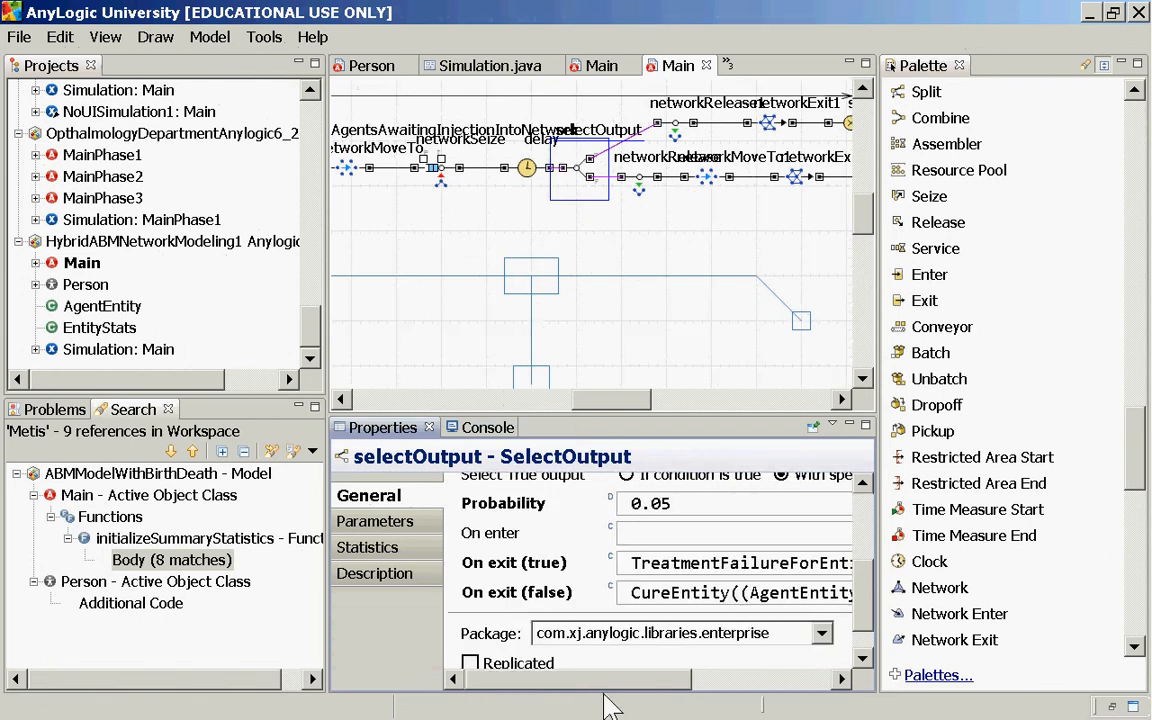
{"action": "mouse_move", "coordinate": [620, 704]}
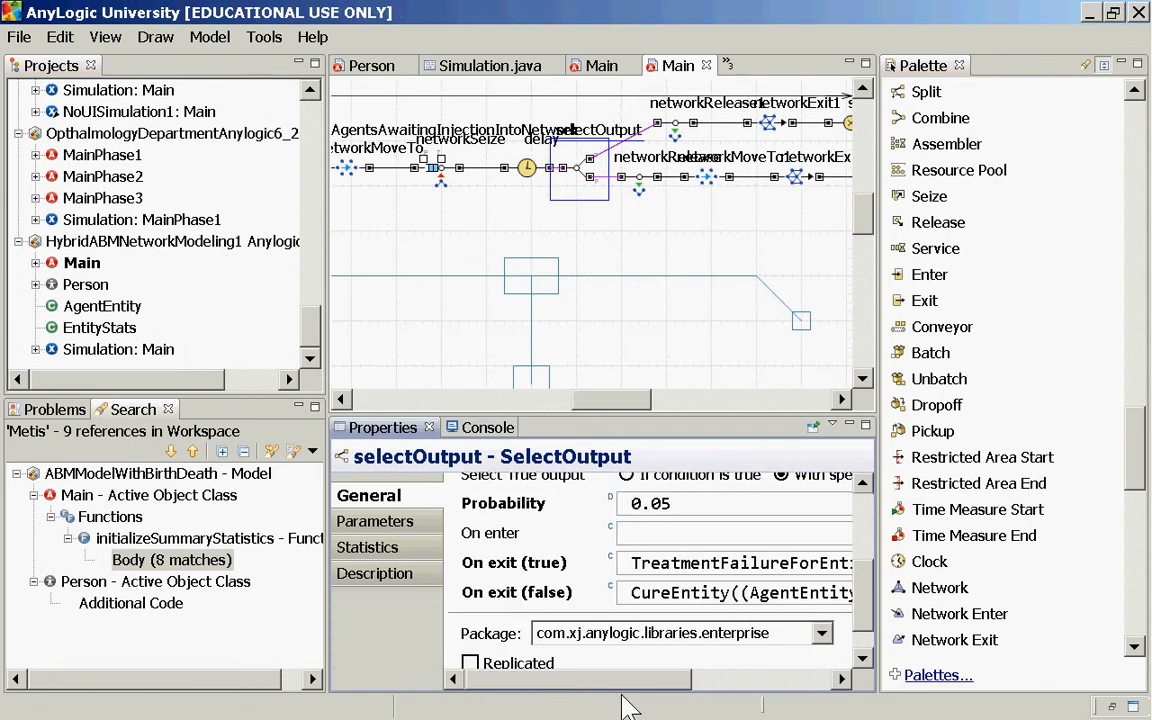
{"action": "mouse_move", "coordinate": [644, 660]}
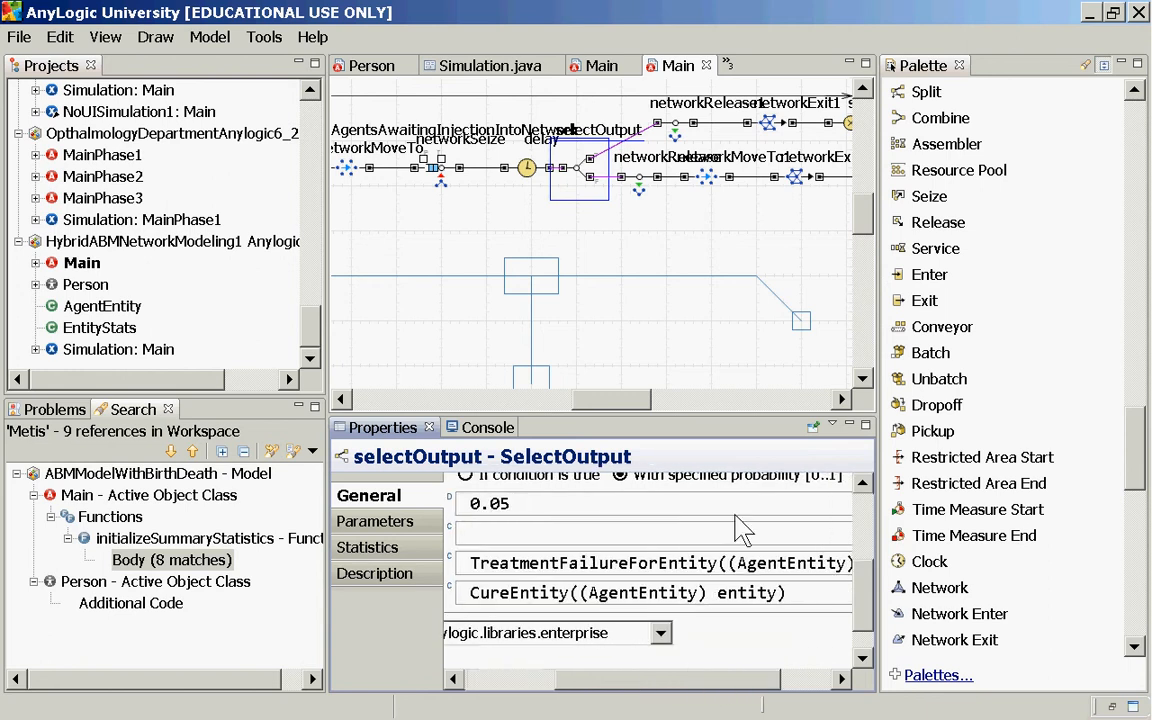
{"action": "mouse_move", "coordinate": [638, 692]}
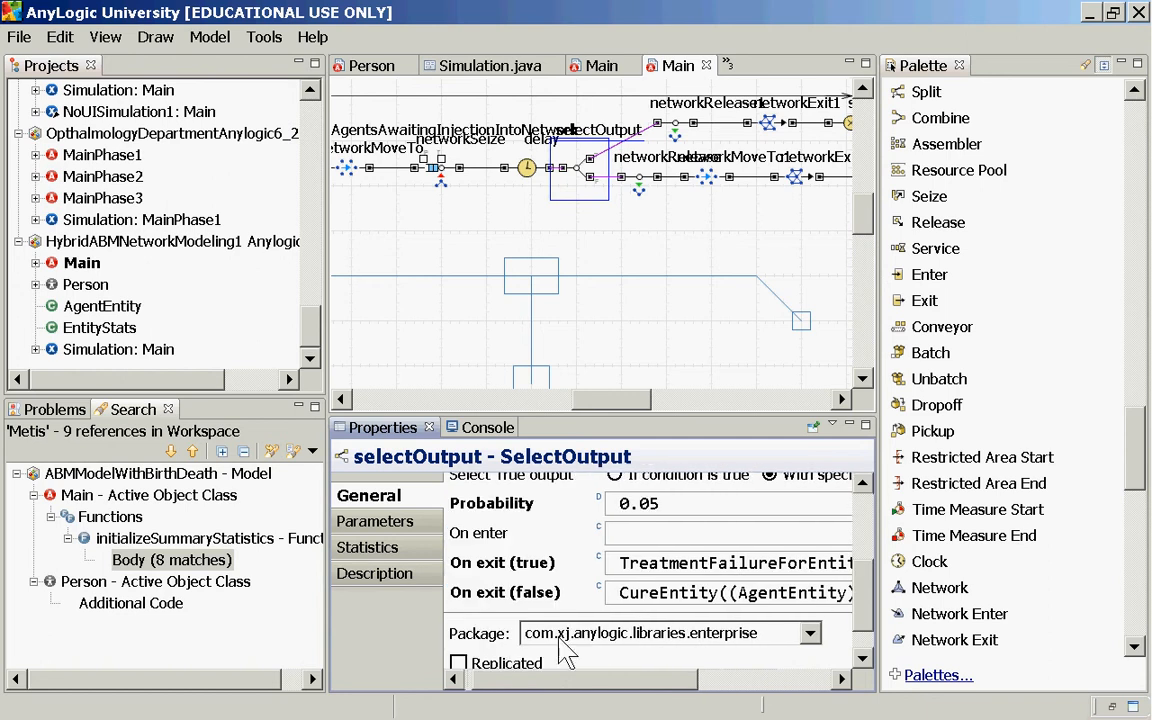
{"action": "mouse_move", "coordinate": [664, 124]}
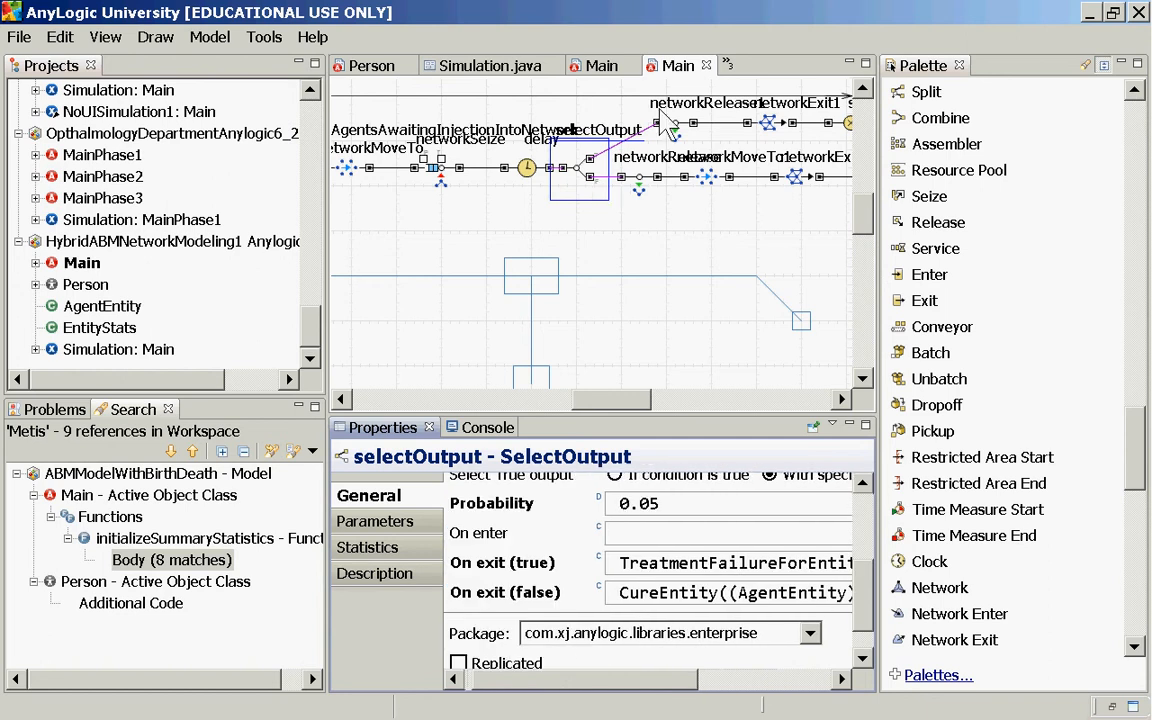
{"action": "mouse_move", "coordinate": [736, 178]}
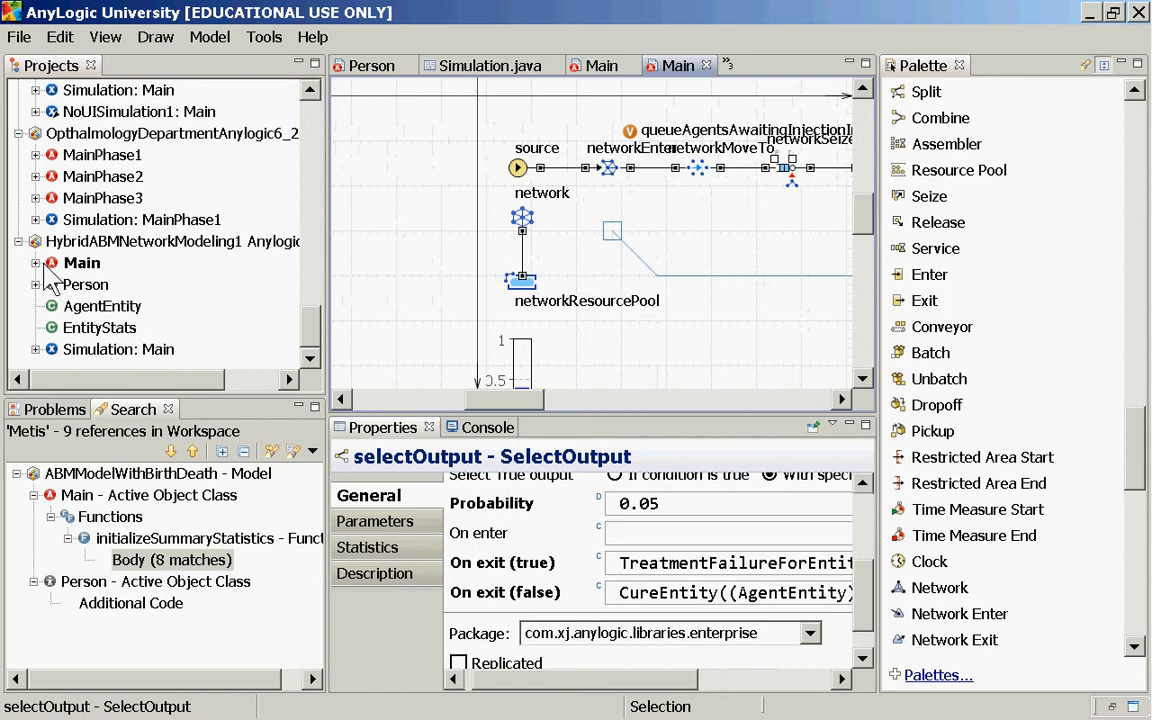
{"action": "left_click", "coordinate": [36, 218]}
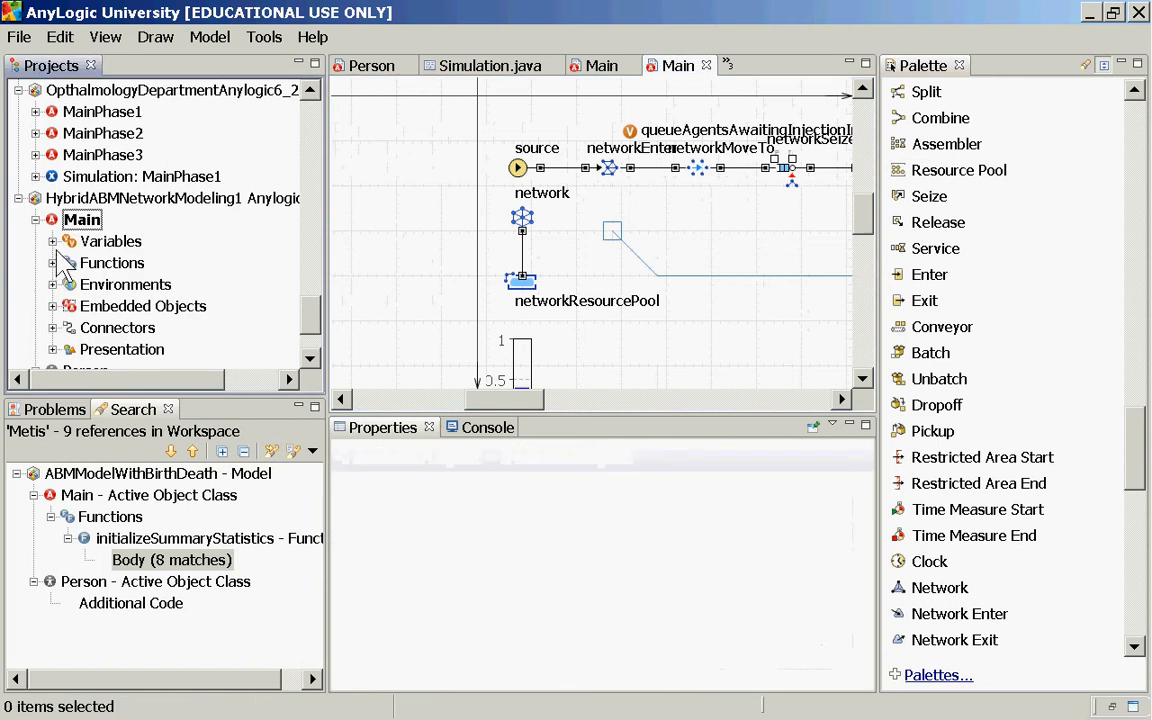
{"action": "left_click", "coordinate": [52, 262]}
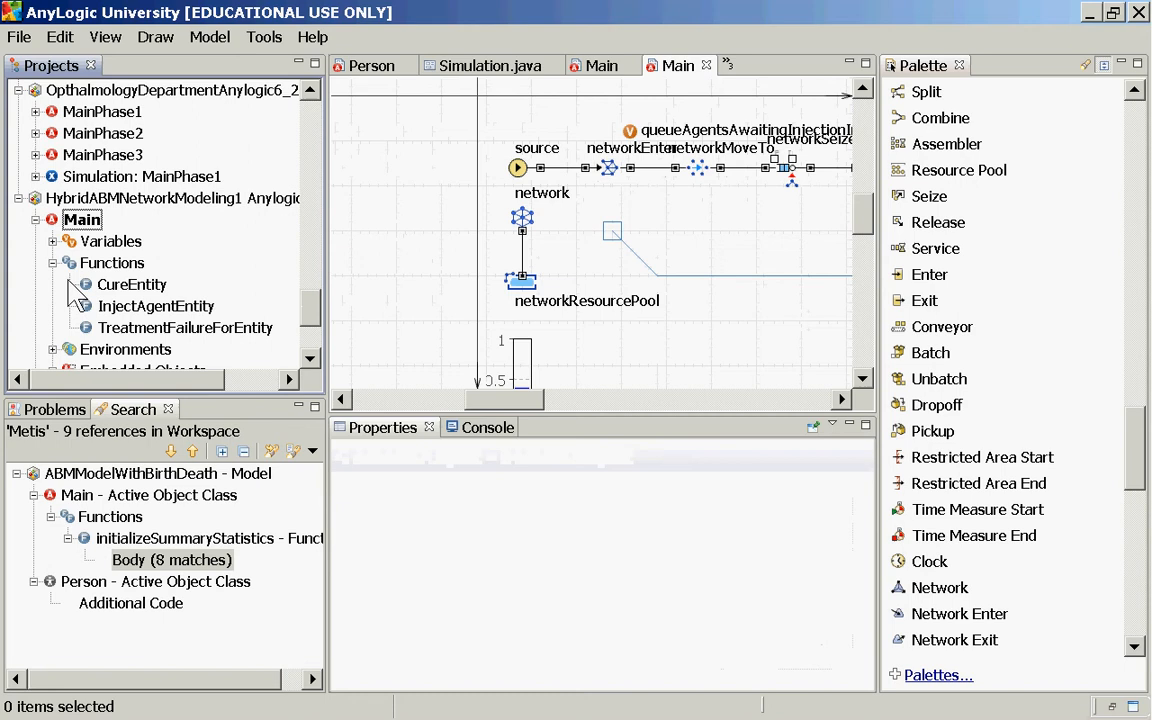
{"action": "left_click", "coordinate": [132, 284]}
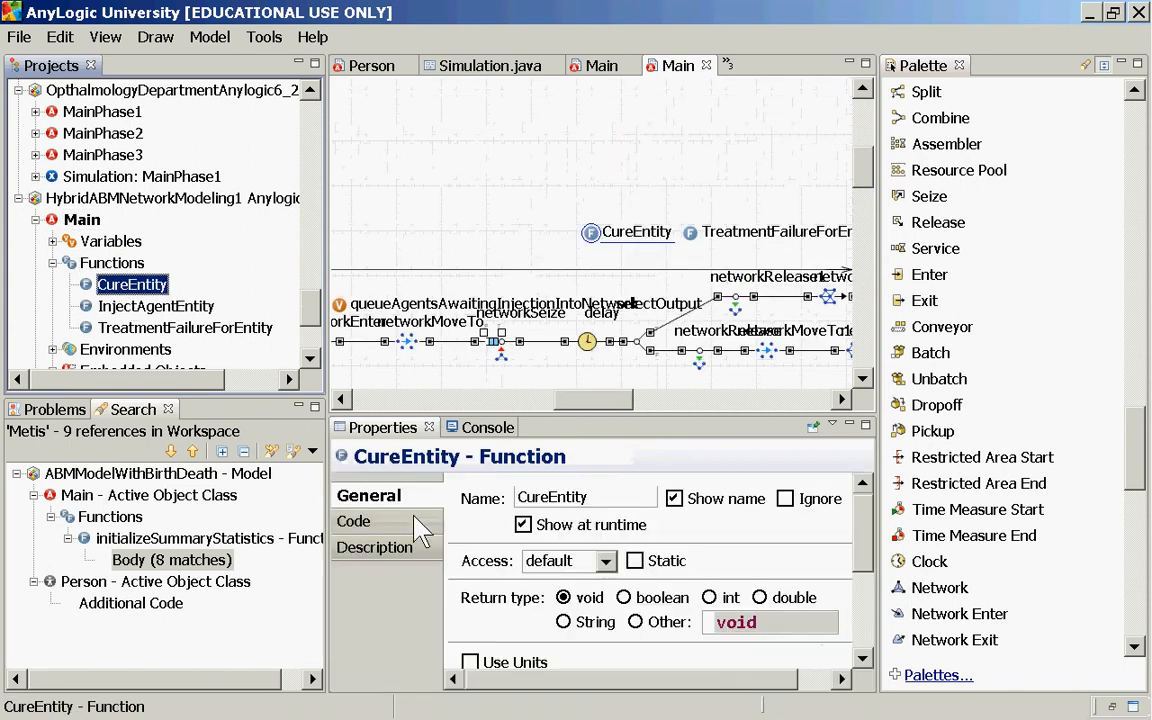
{"action": "mouse_move", "coordinate": [392, 700]}
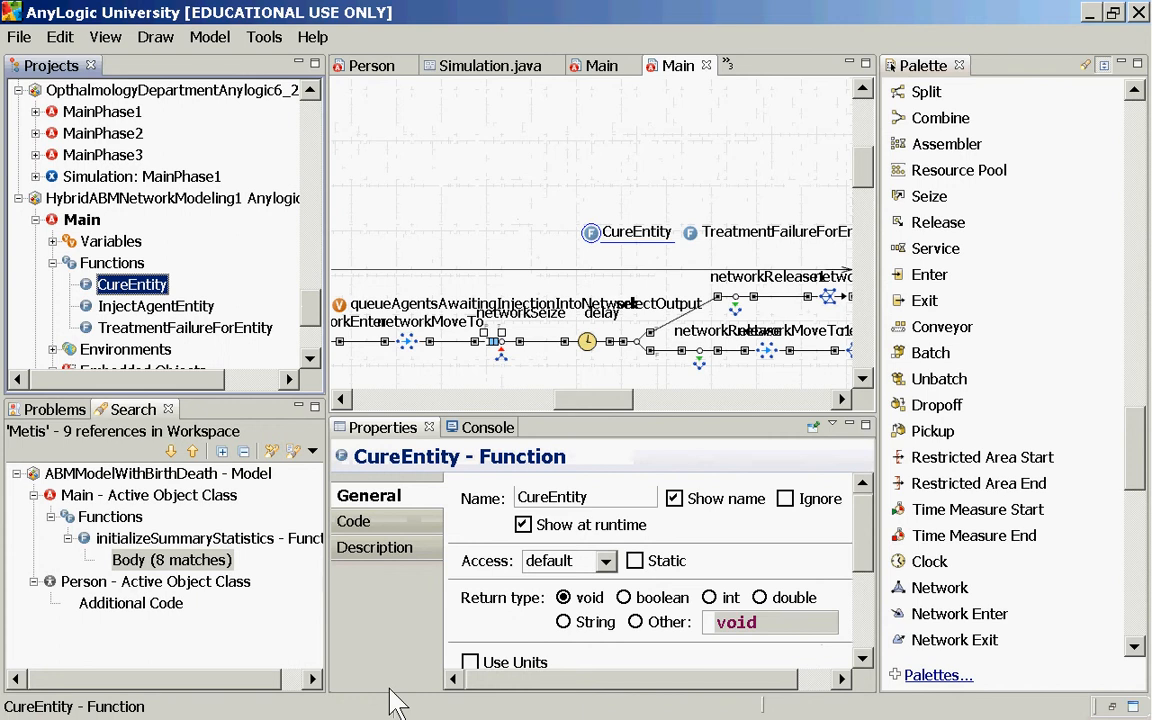
{"action": "mouse_move", "coordinate": [284, 516]}
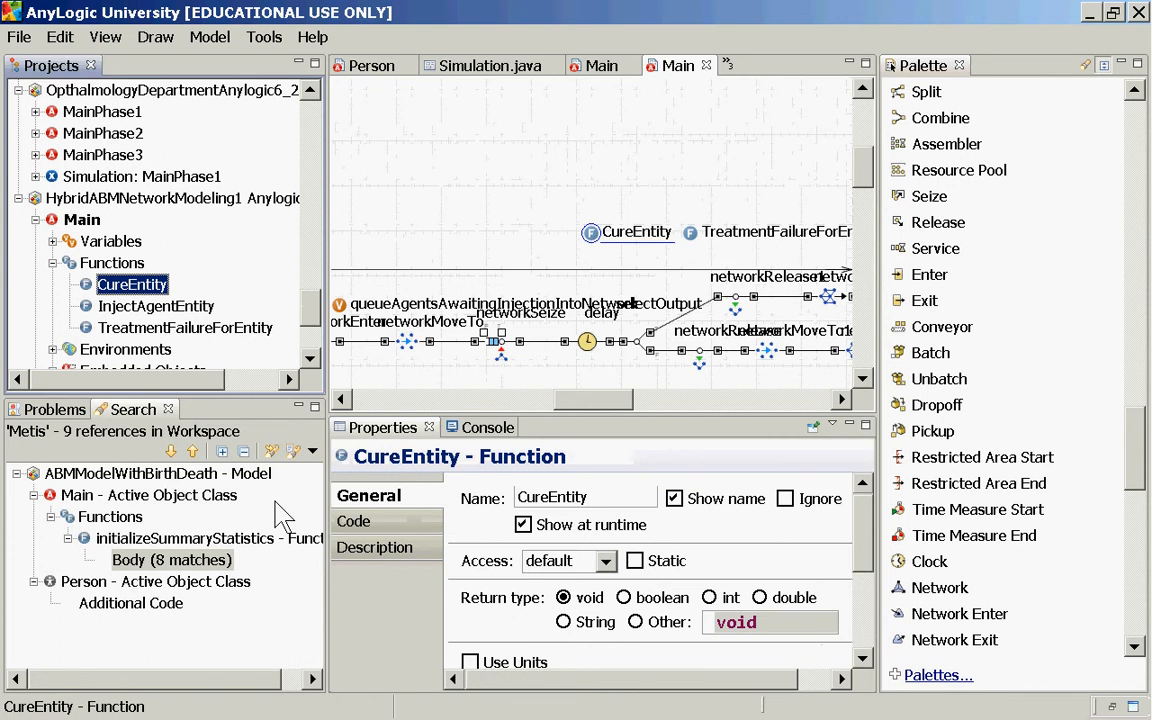
Step: Review CureEntity's code body, then view TreatmentFailureForEntity's 'Treatment Failure!' message code
{"action": "left_click", "coordinate": [356, 520]}
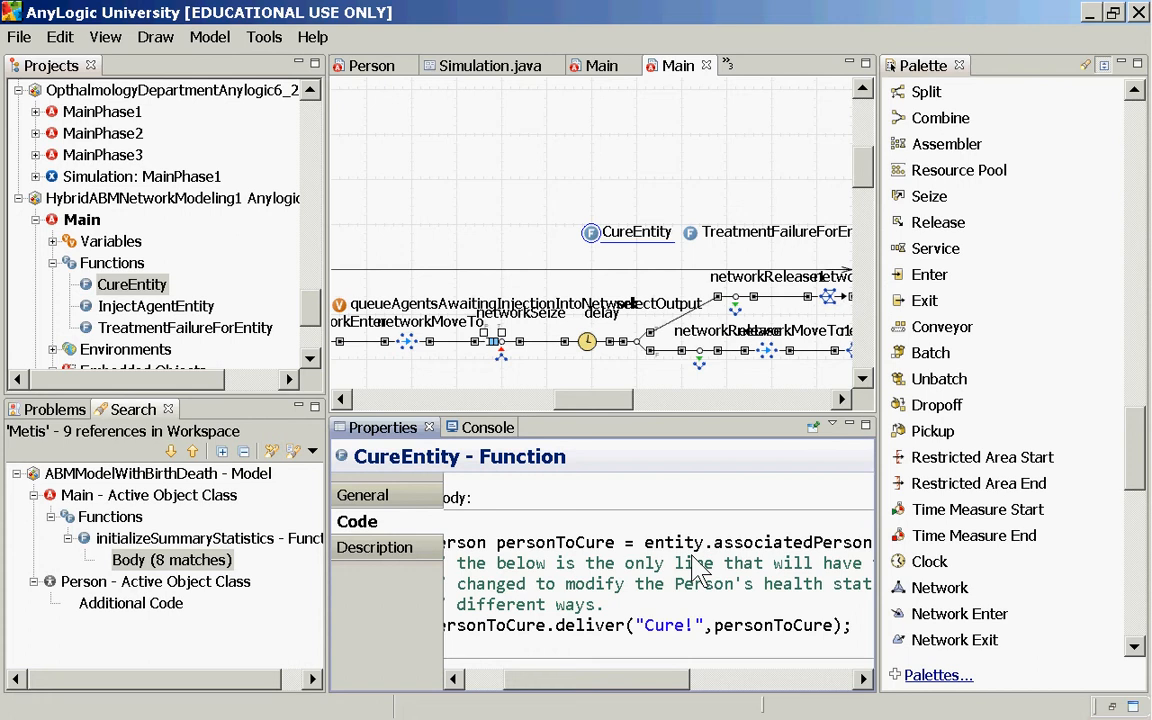
{"action": "mouse_move", "coordinate": [832, 580]}
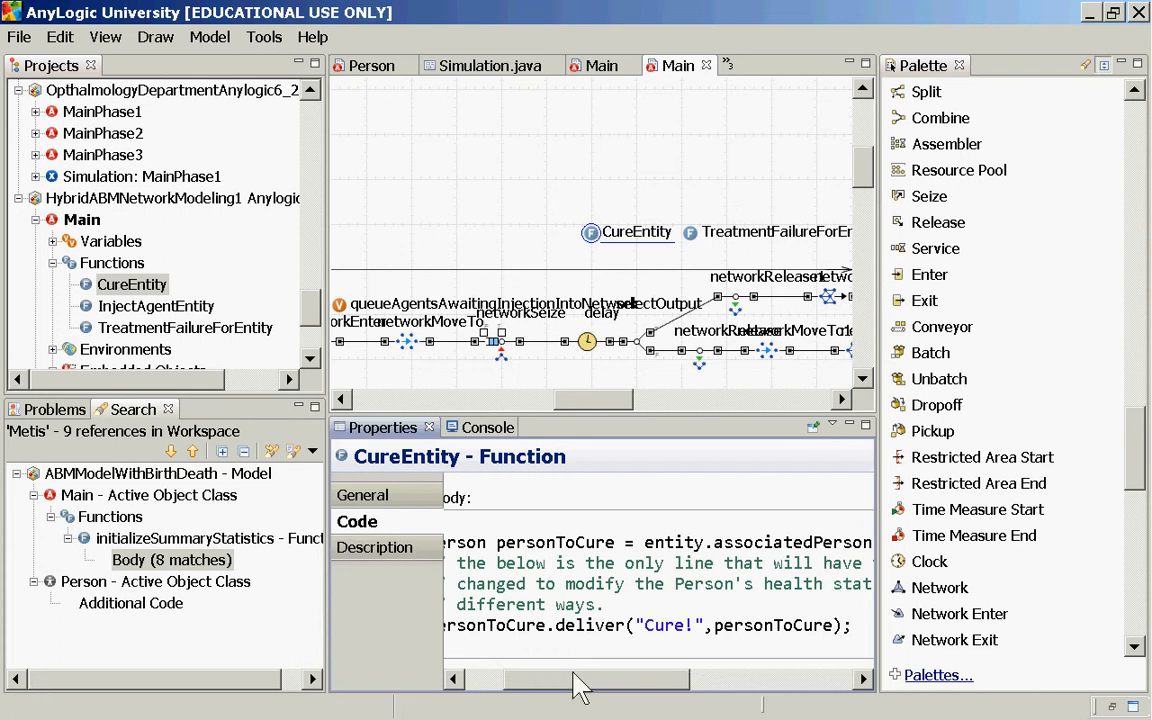
{"action": "left_click", "coordinate": [458, 680]}
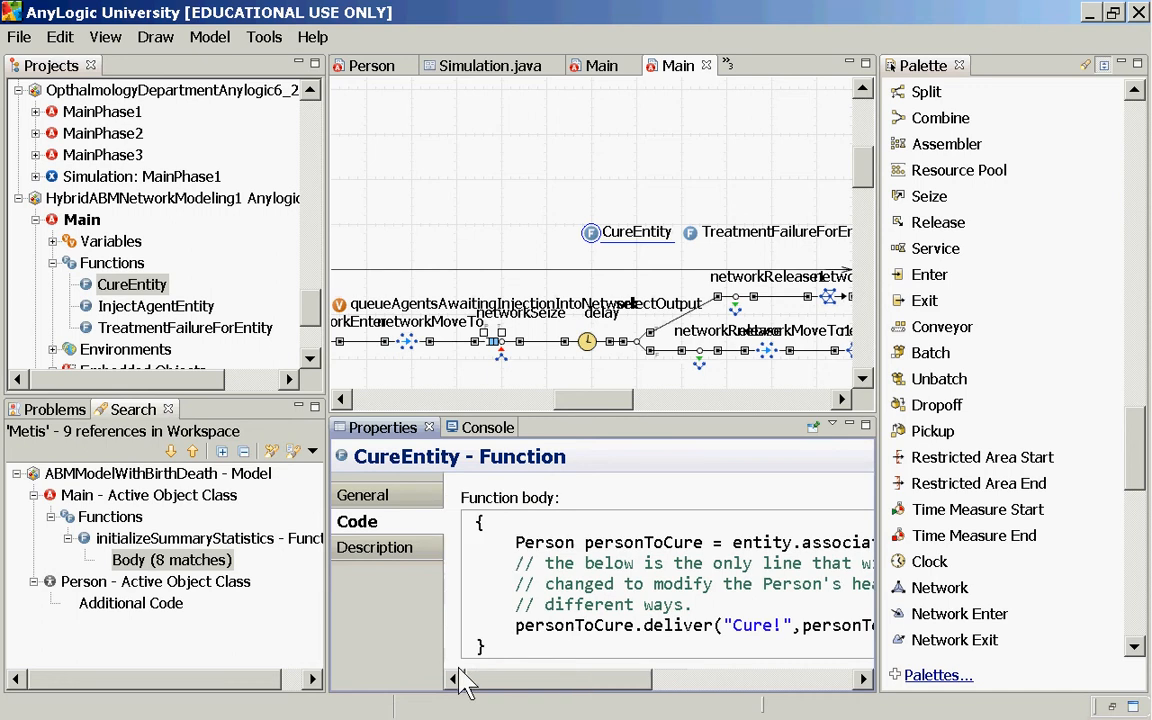
{"action": "mouse_move", "coordinate": [130, 348]}
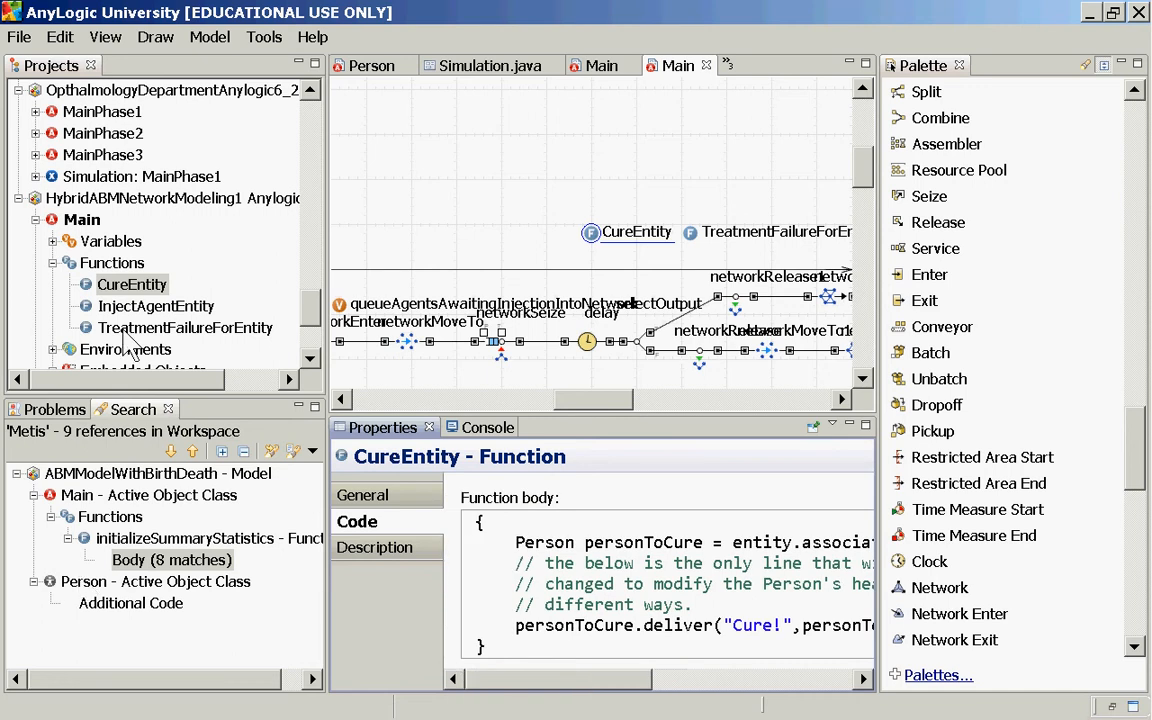
{"action": "left_click", "coordinate": [184, 328]}
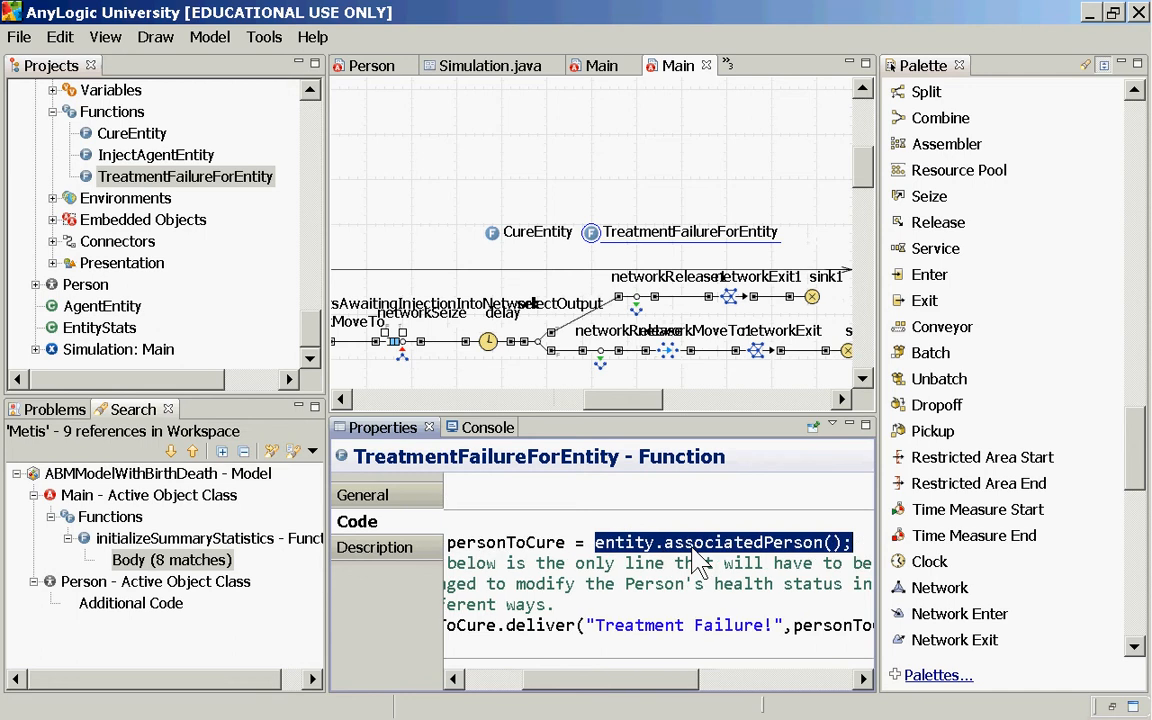
{"action": "mouse_move", "coordinate": [330, 340]}
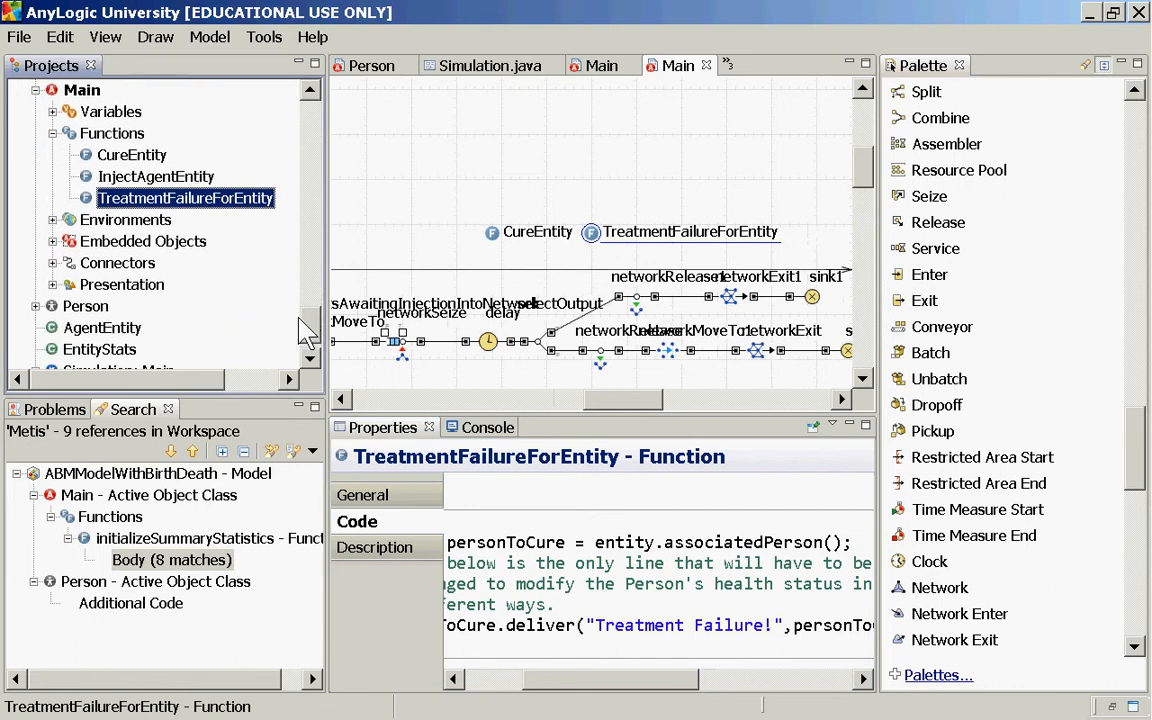
{"action": "left_click", "coordinate": [84, 328]}
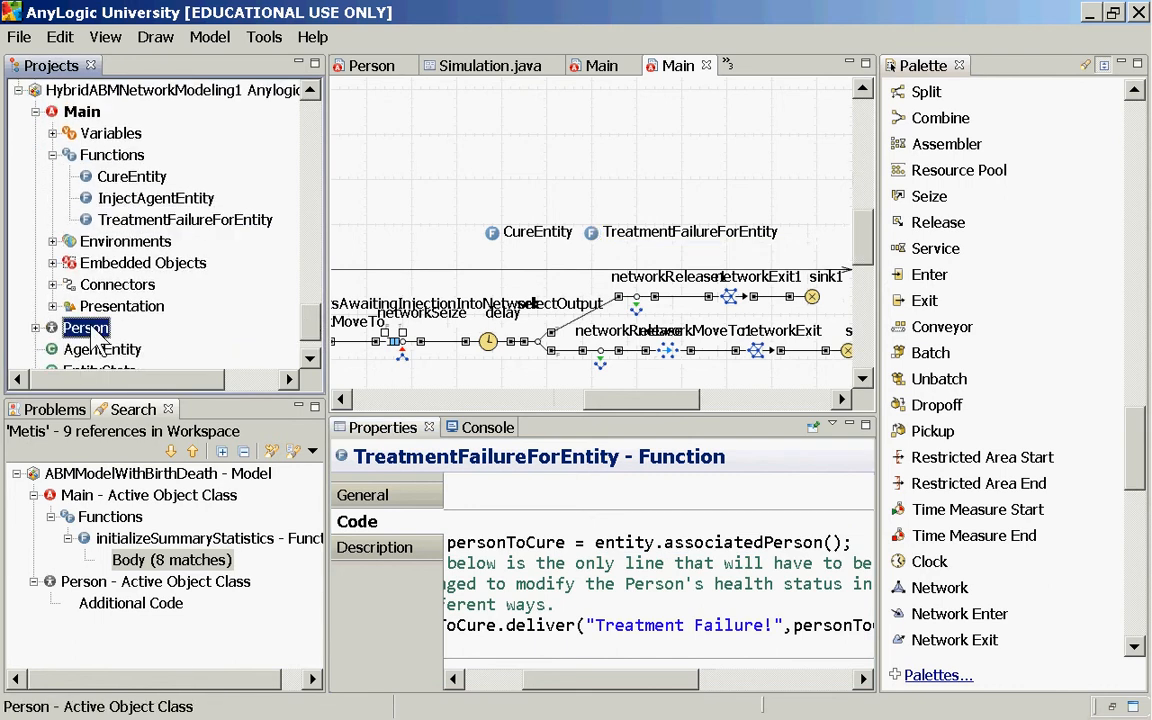
Step: Open the Person class editor showing its Susceptible, Infected and Death statechart
{"action": "double_click", "coordinate": [90, 328]}
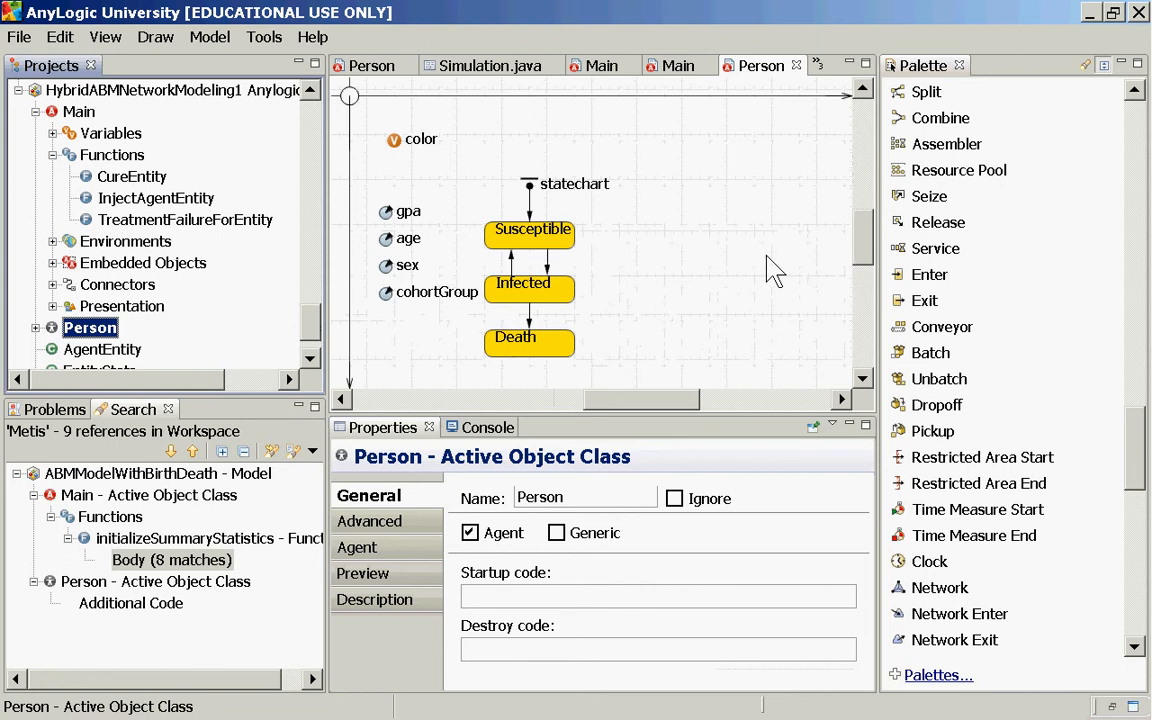
{"action": "mouse_move", "coordinate": [544, 324]}
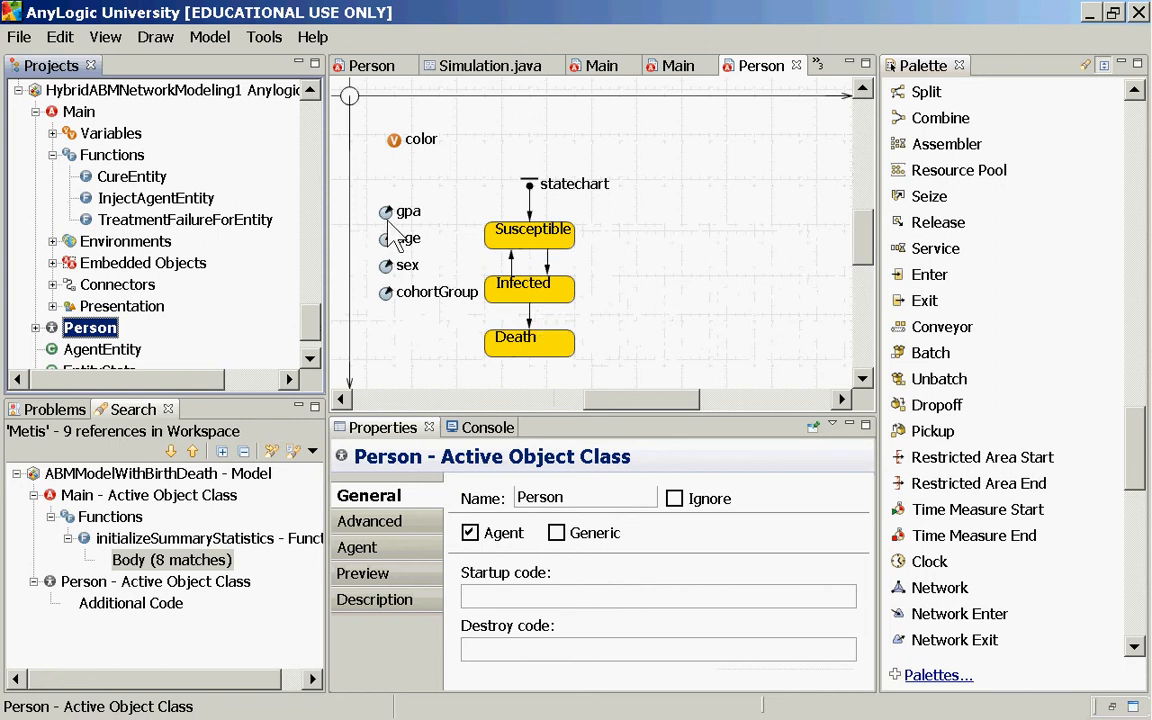
{"action": "mouse_move", "coordinate": [392, 250]}
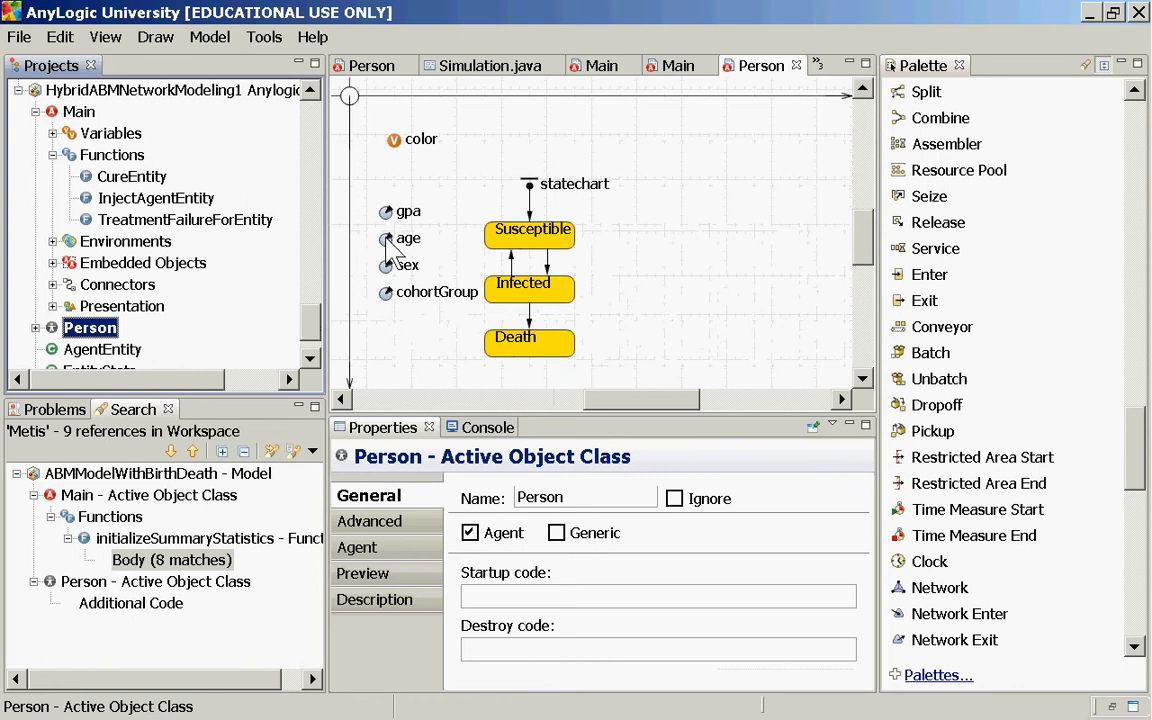
{"action": "mouse_move", "coordinate": [390, 264]}
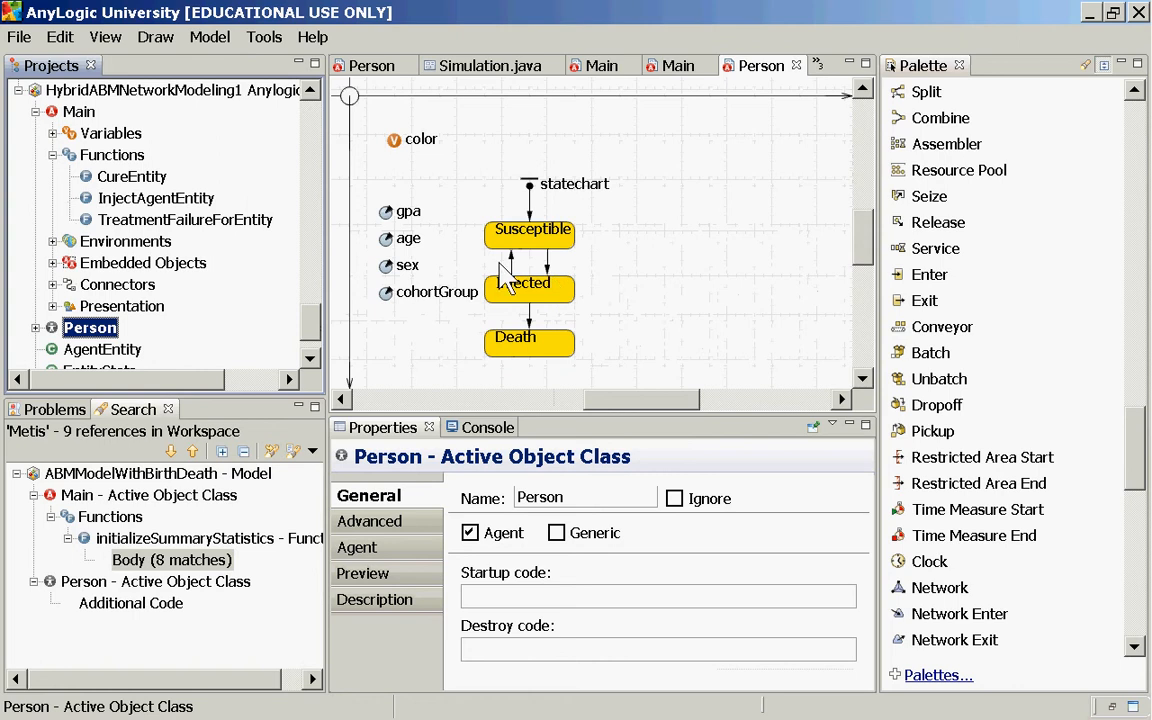
{"action": "left_click", "coordinate": [524, 284]}
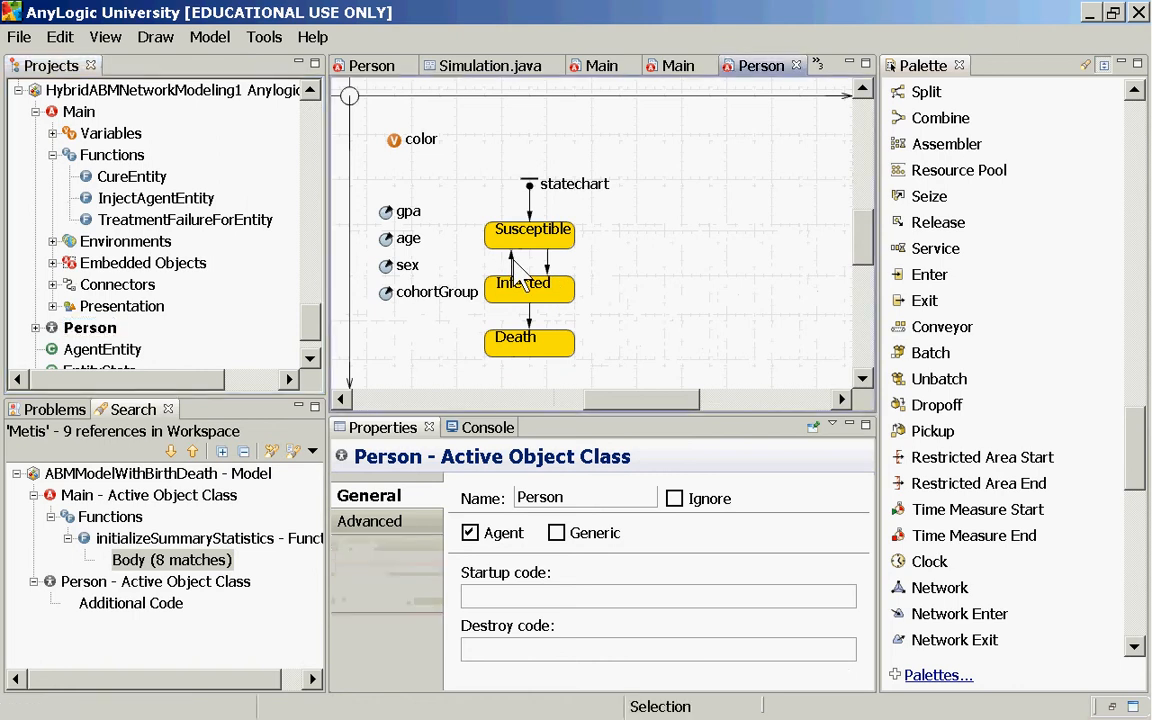
Step: Inspect the Dying transition's 'Treatment Failure!' trigger, then the Infected-to-Susceptible 'Cure!' transition
{"action": "left_click", "coordinate": [512, 260]}
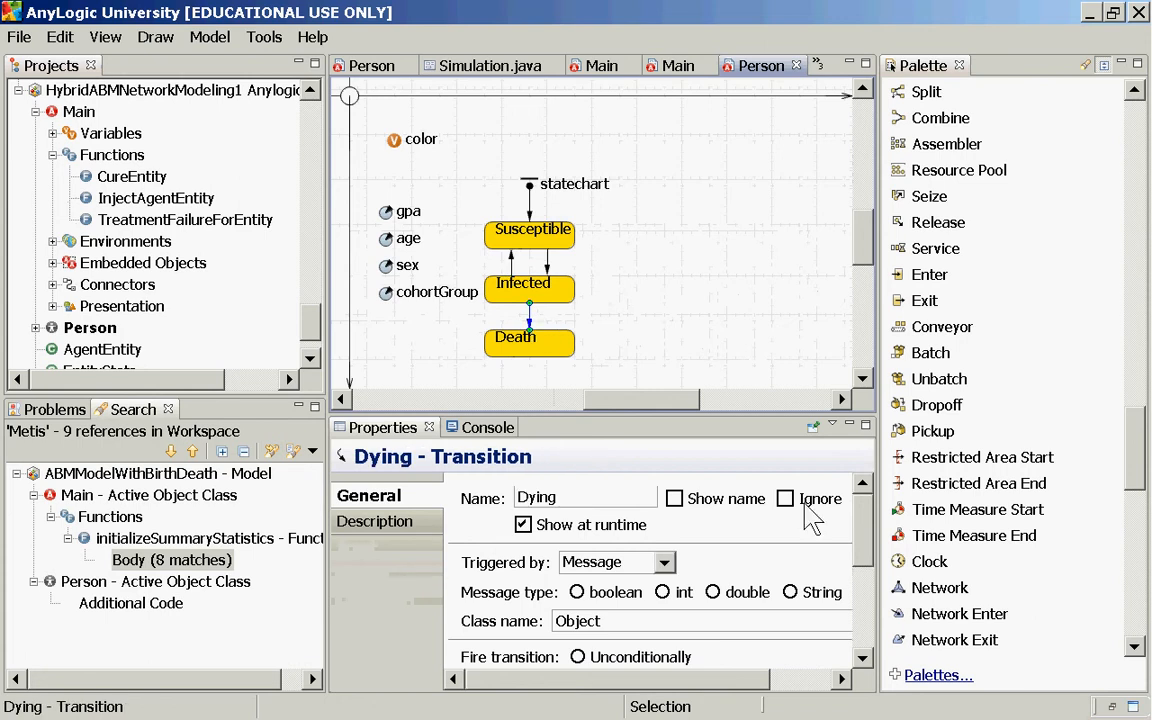
{"action": "scroll", "scroll_direction": "down", "scroll_amount": 3}
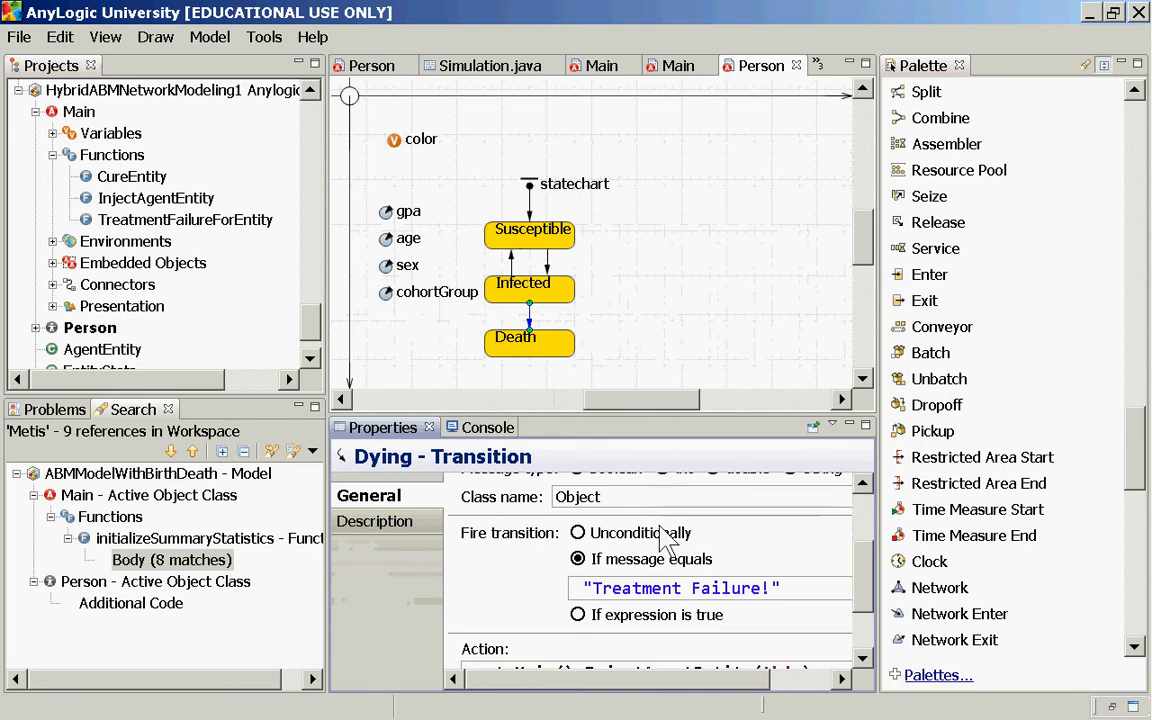
{"action": "mouse_move", "coordinate": [572, 324]}
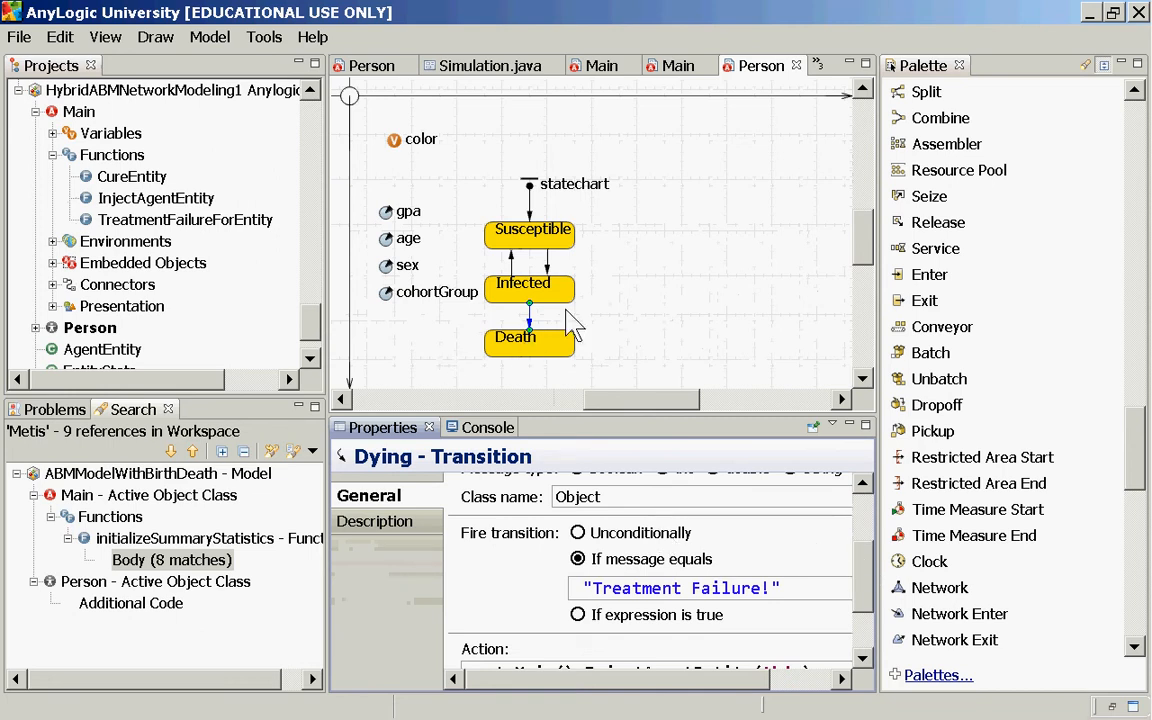
{"action": "mouse_move", "coordinate": [556, 350]}
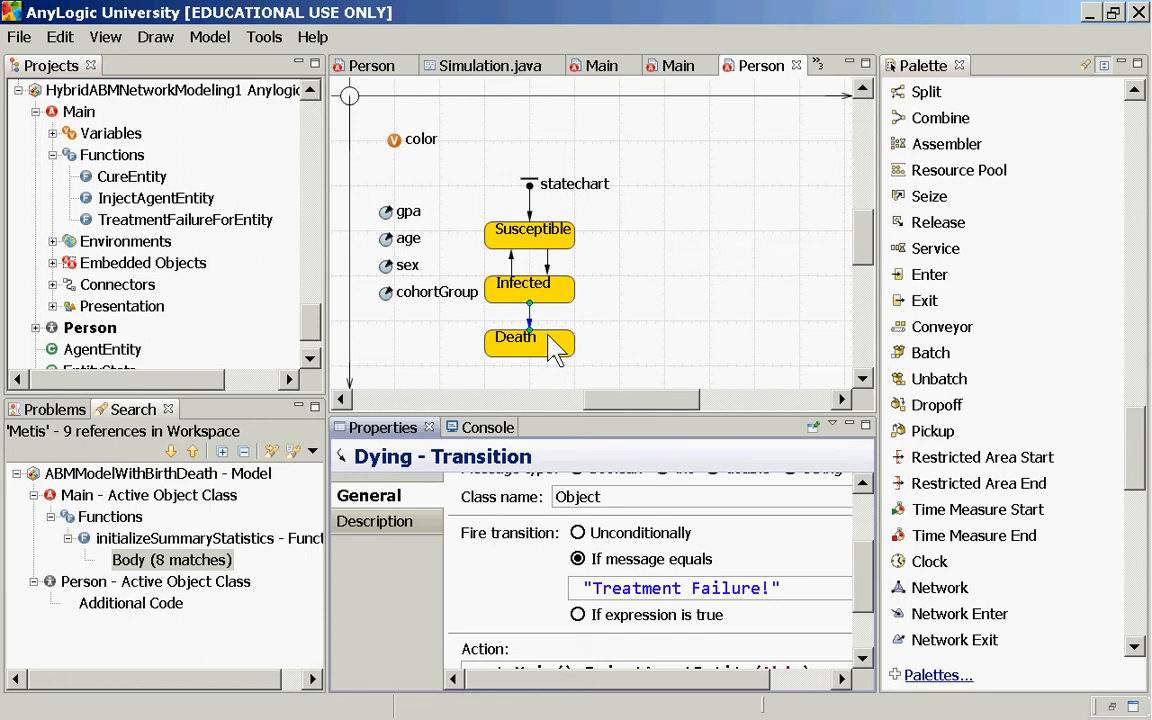
{"action": "mouse_move", "coordinate": [630, 610]}
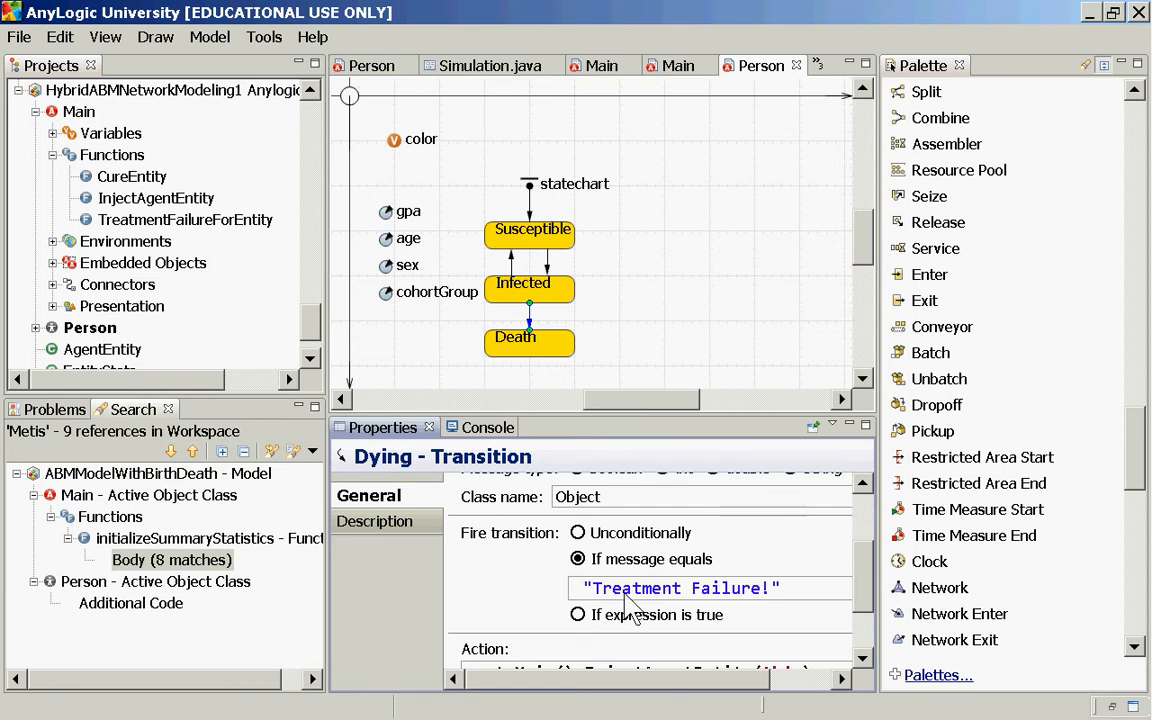
{"action": "mouse_move", "coordinate": [550, 360]}
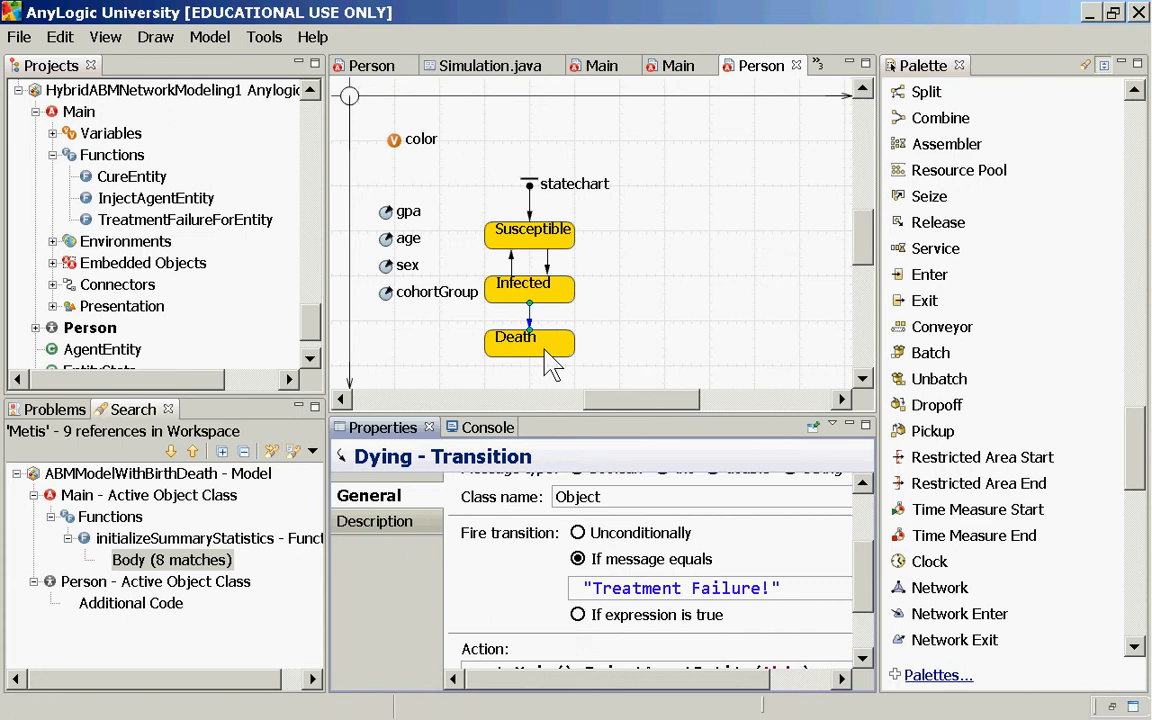
{"action": "mouse_move", "coordinate": [504, 464]}
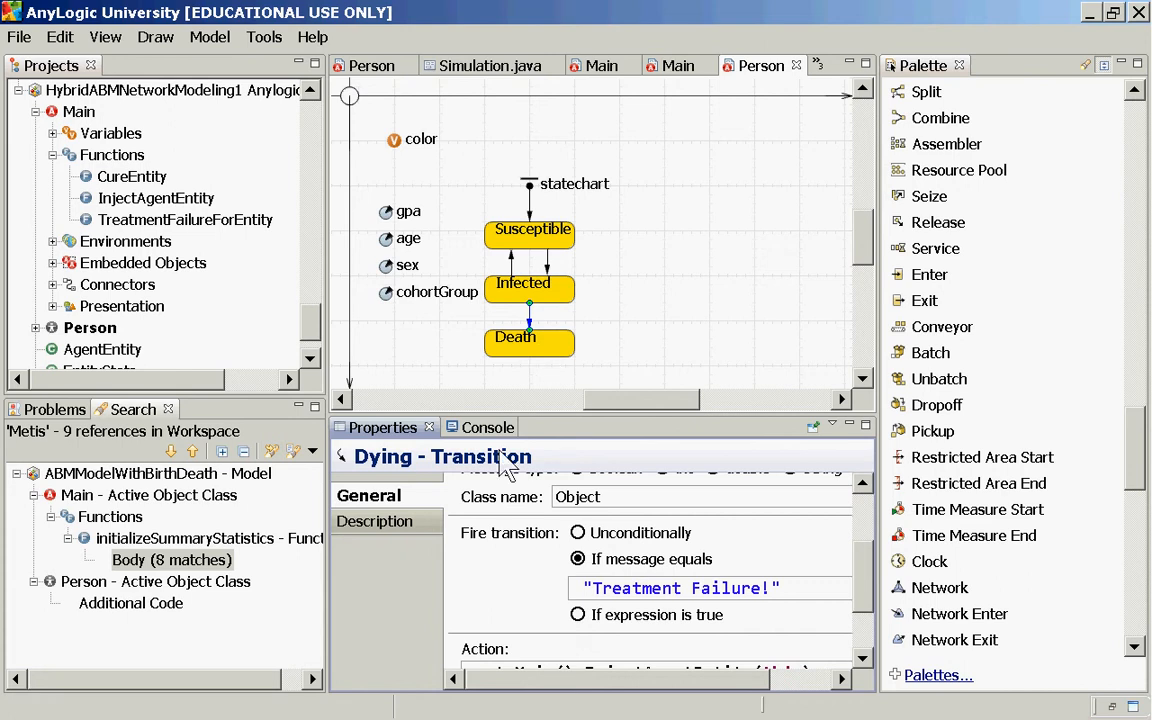
{"action": "mouse_move", "coordinate": [528, 284]}
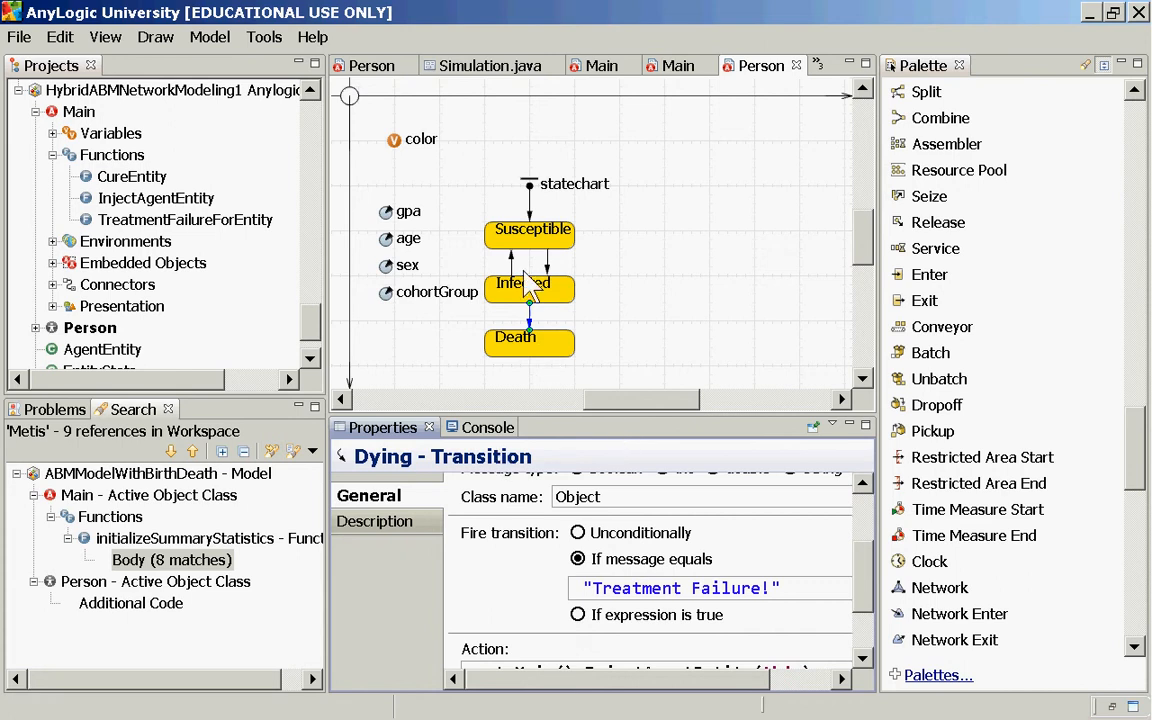
{"action": "left_click", "coordinate": [528, 320]}
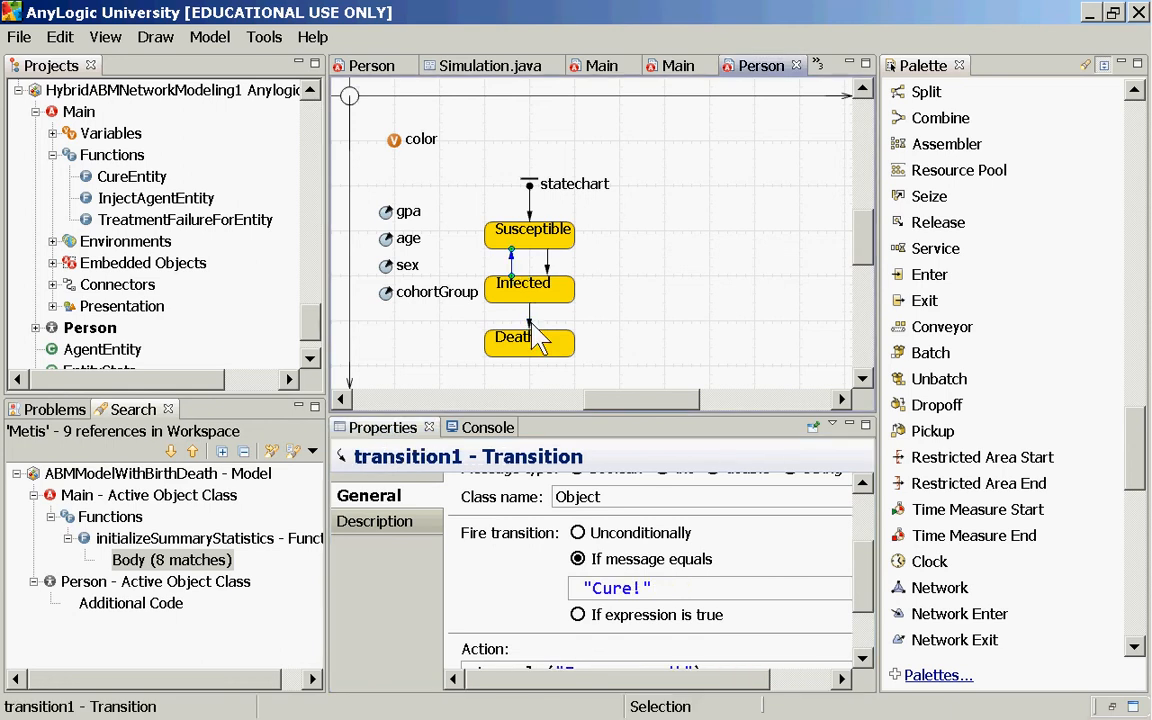
{"action": "mouse_move", "coordinate": [550, 356]}
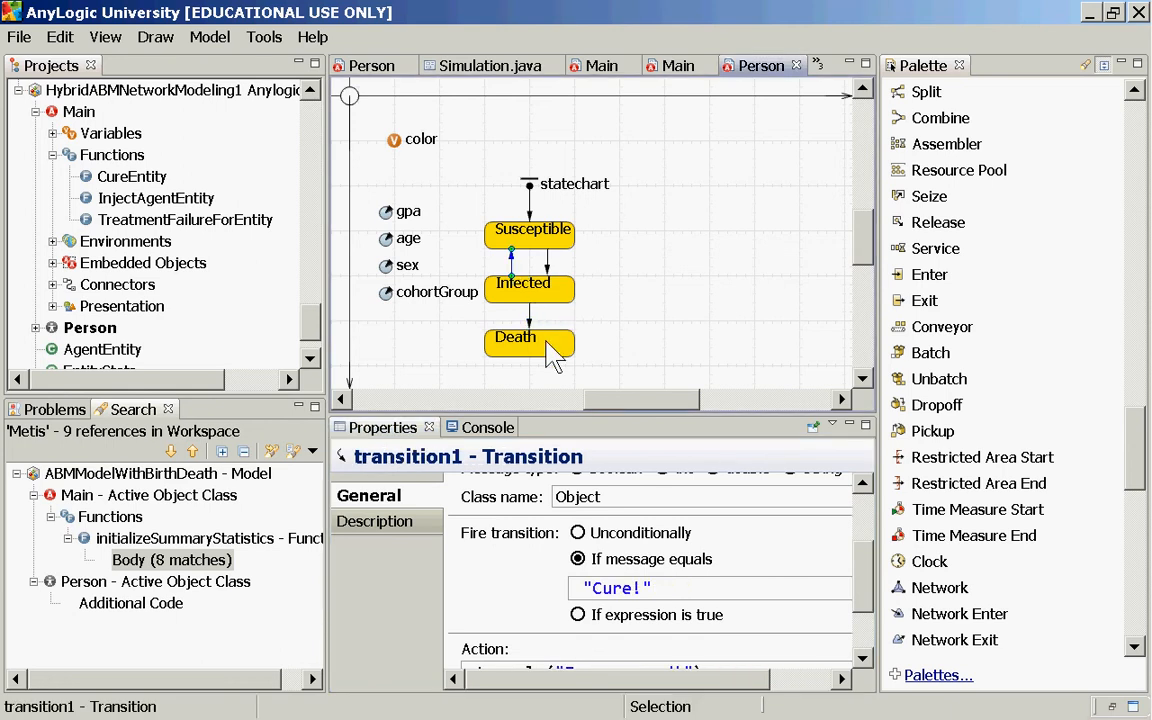
{"action": "mouse_move", "coordinate": [576, 324]}
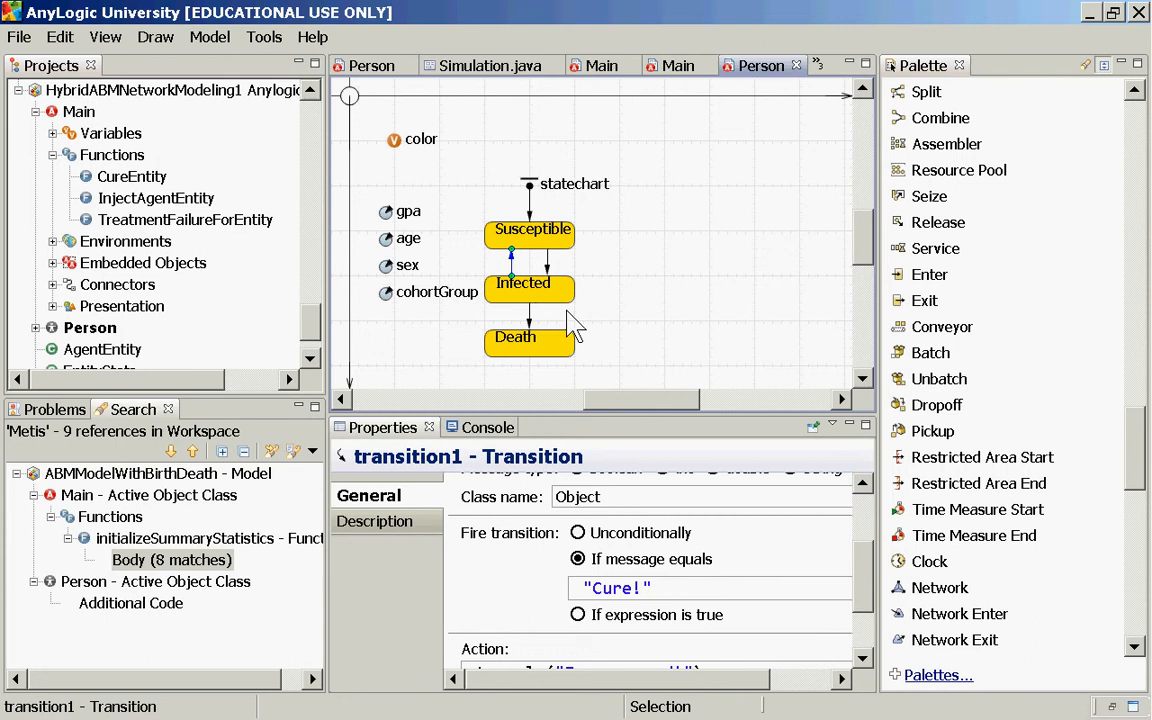
{"action": "mouse_move", "coordinate": [600, 310]}
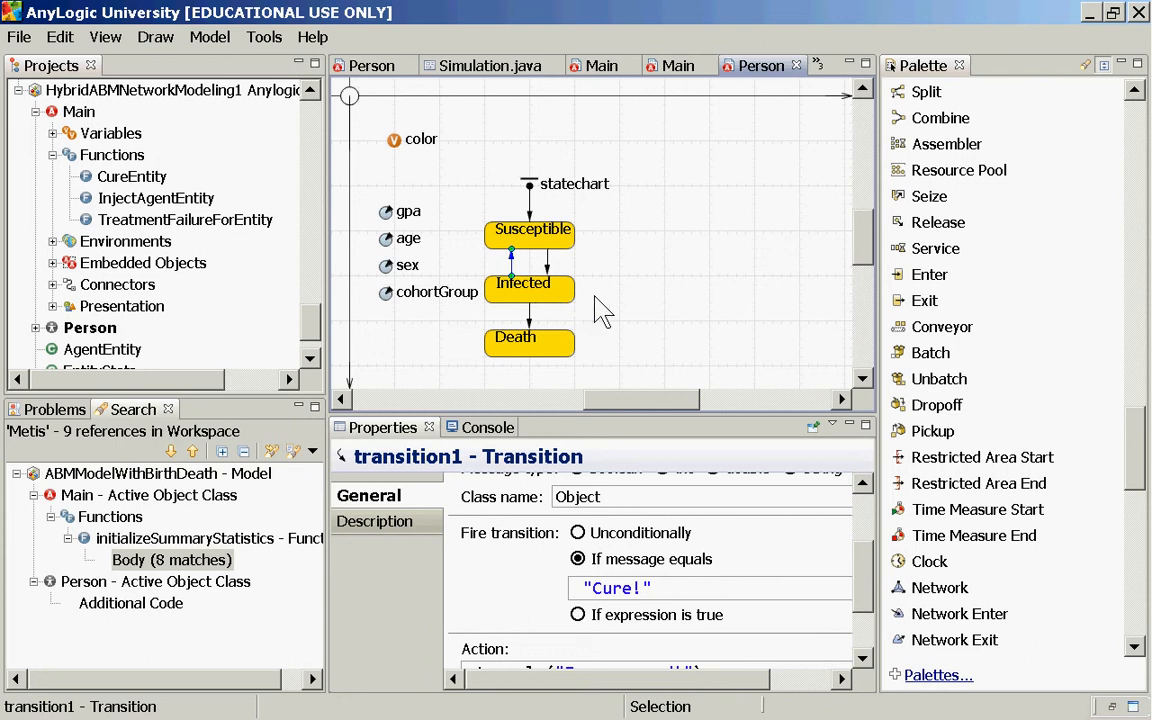
{"action": "mouse_move", "coordinate": [644, 296]}
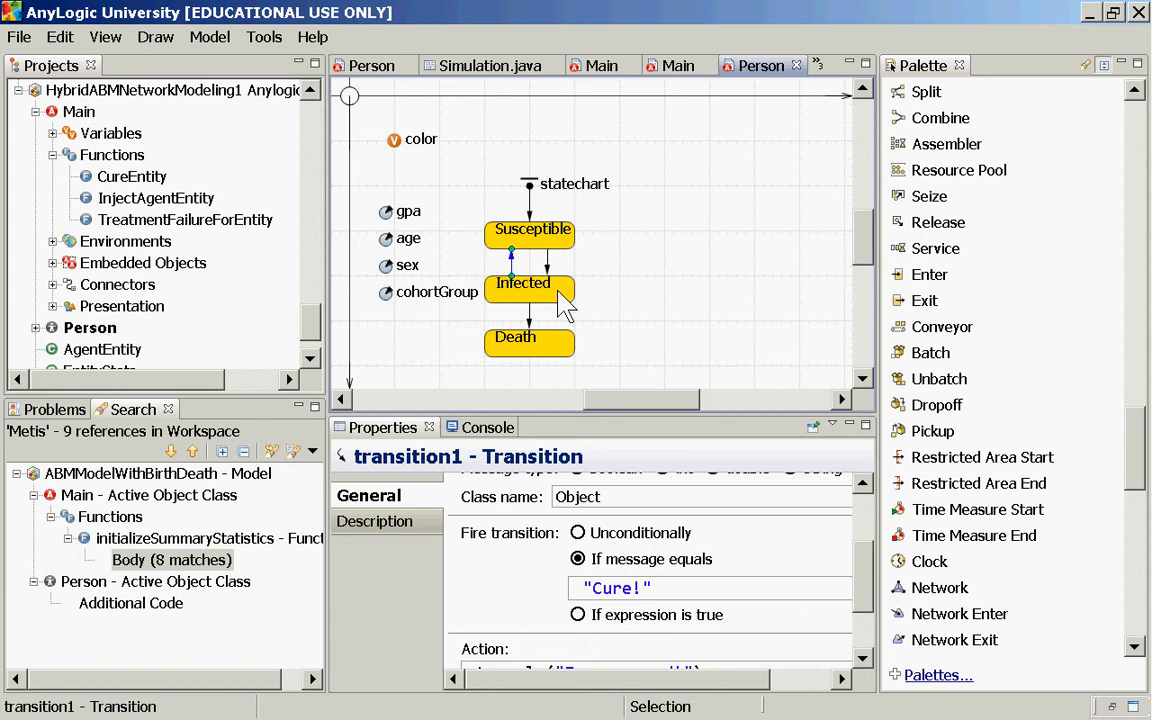
{"action": "mouse_move", "coordinate": [584, 300]}
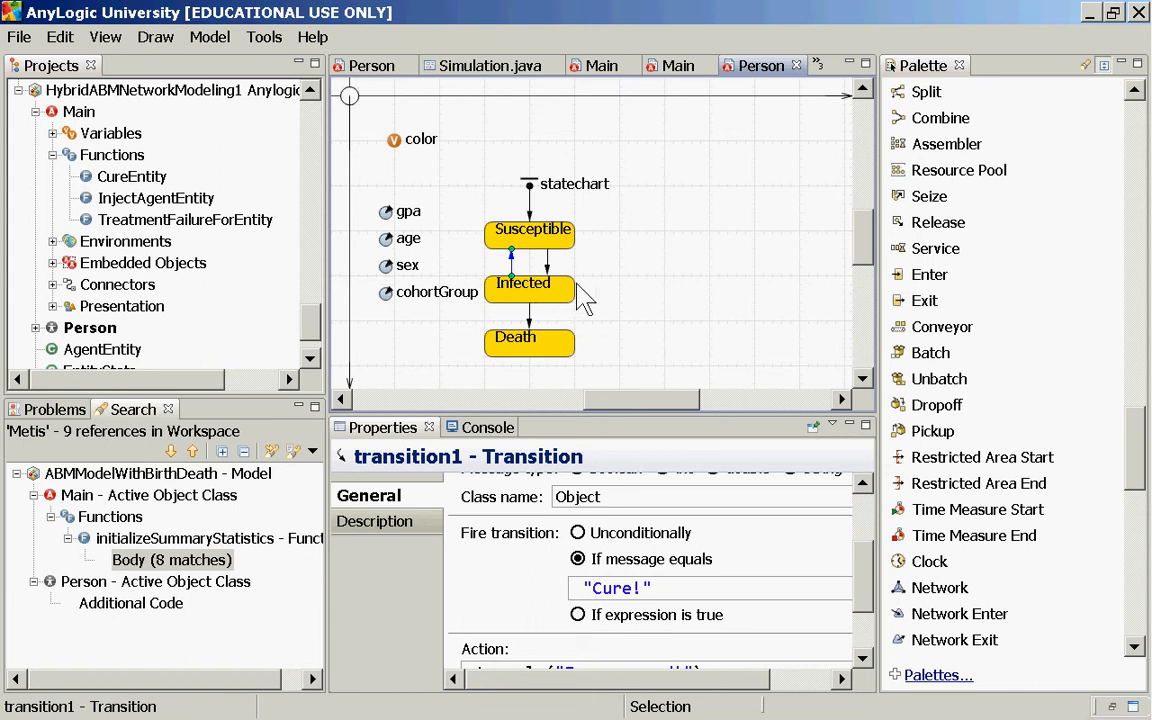
{"action": "mouse_move", "coordinate": [630, 308]}
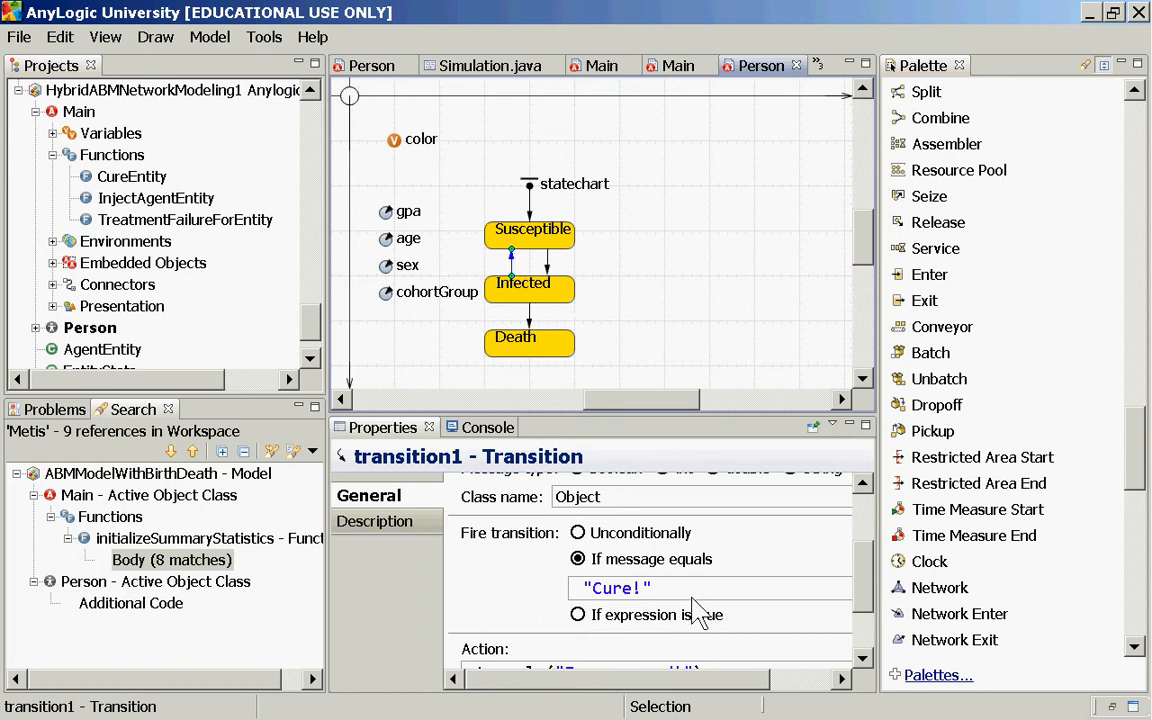
{"action": "mouse_move", "coordinate": [330, 340]}
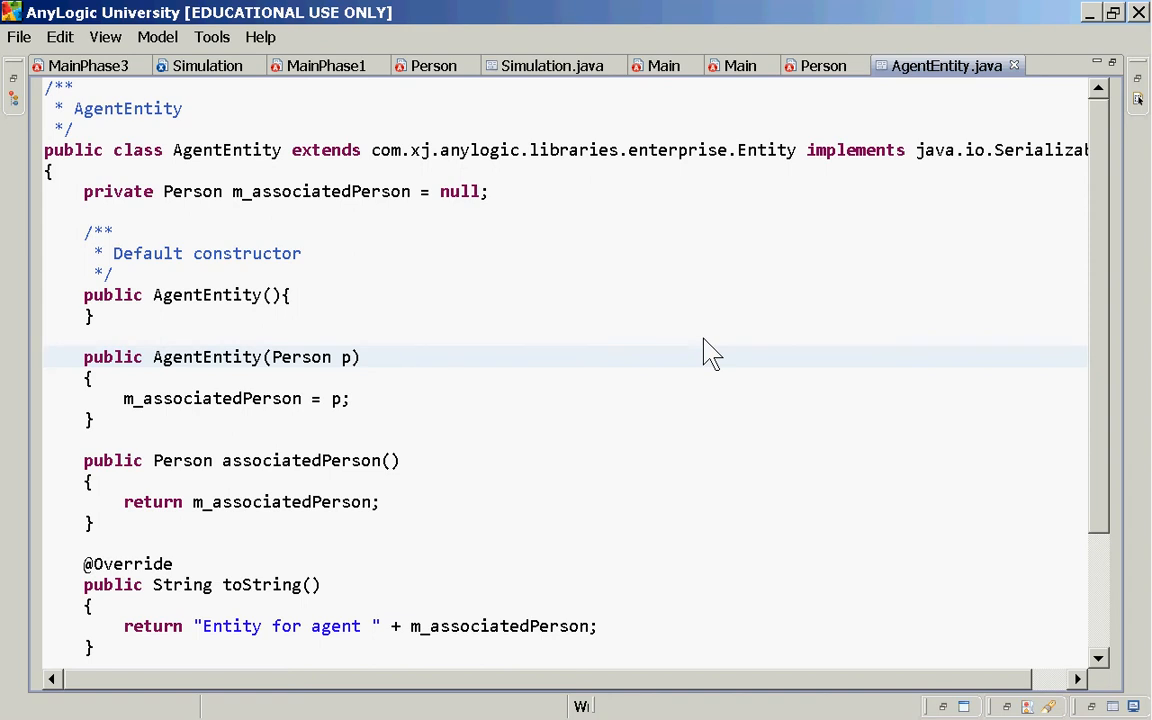
Step: After reviewing AgentEntity.java, switch to the EntityStats.java source tab
{"action": "left_click", "coordinate": [44, 356]}
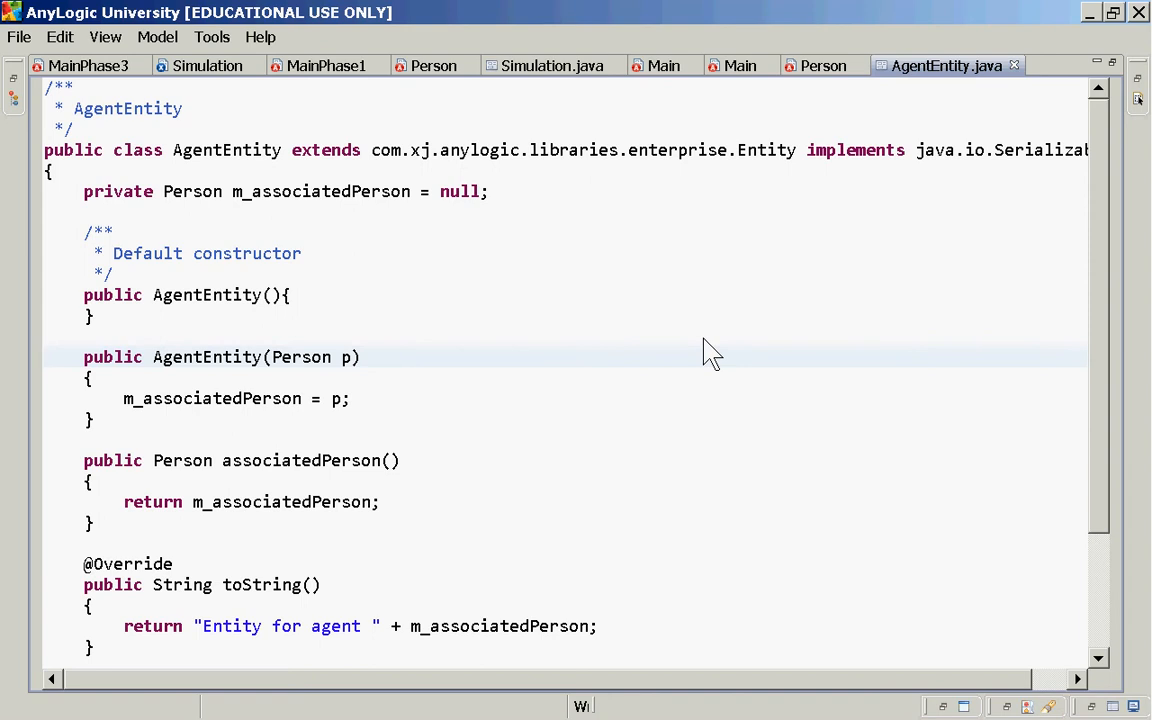
{"action": "left_click", "coordinate": [44, 356]}
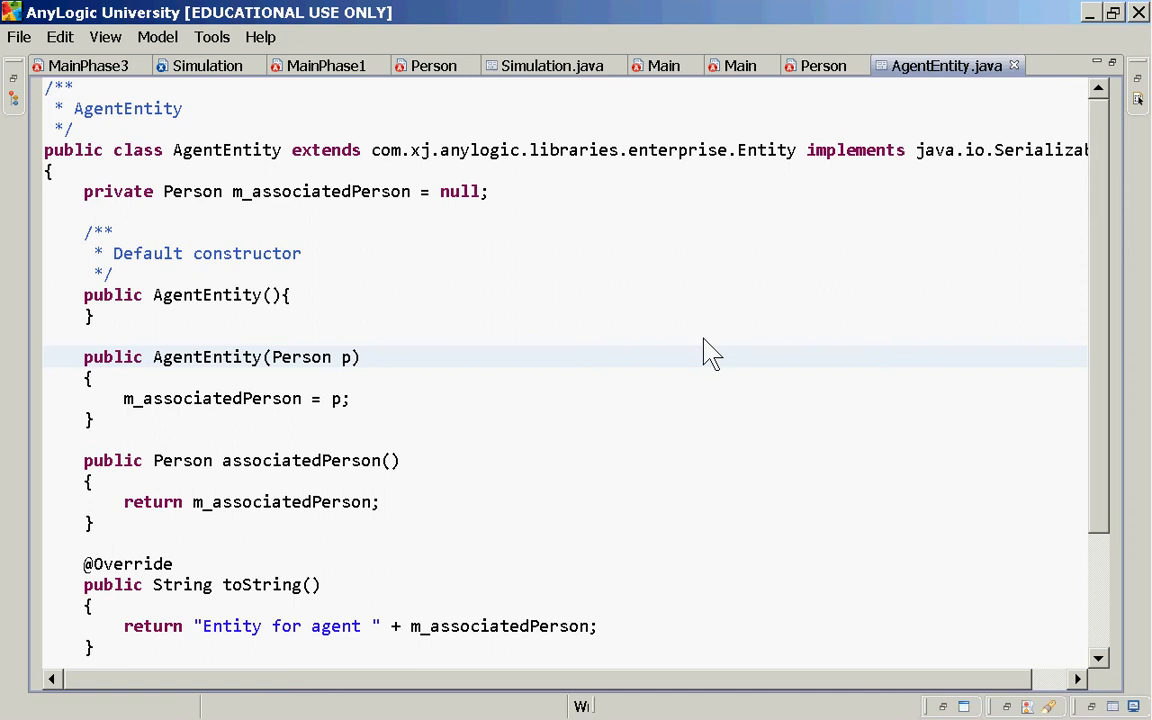
{"action": "left_click", "coordinate": [44, 356]}
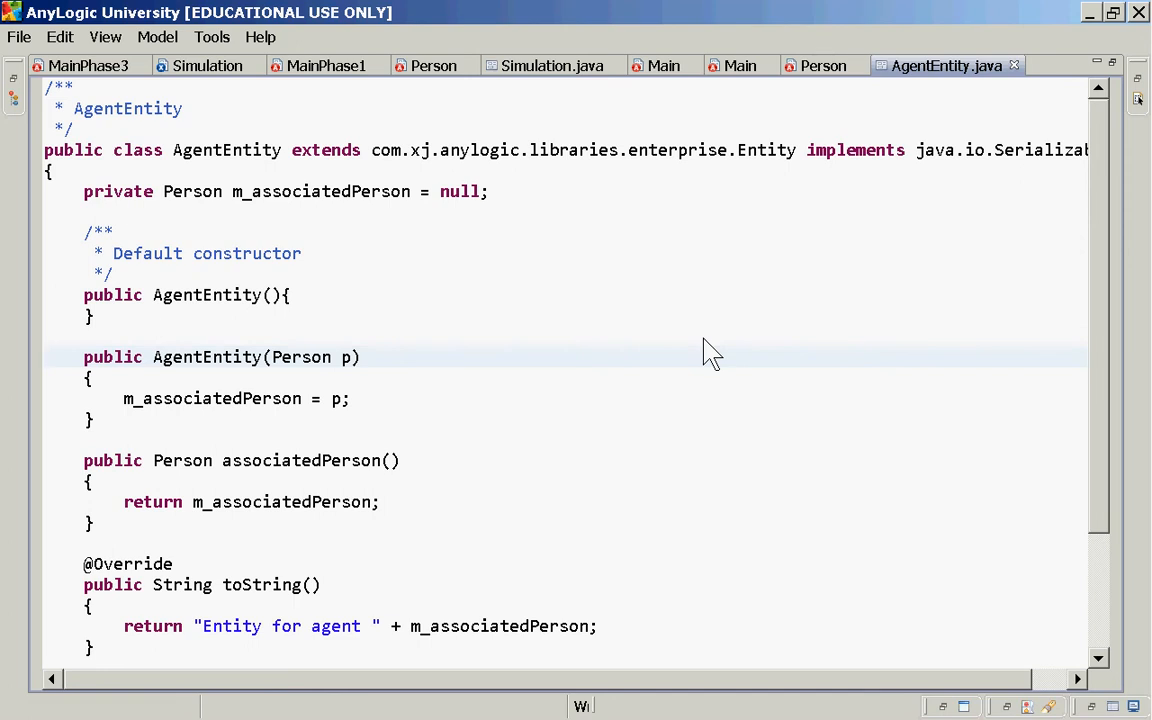
{"action": "left_click", "coordinate": [50, 356]}
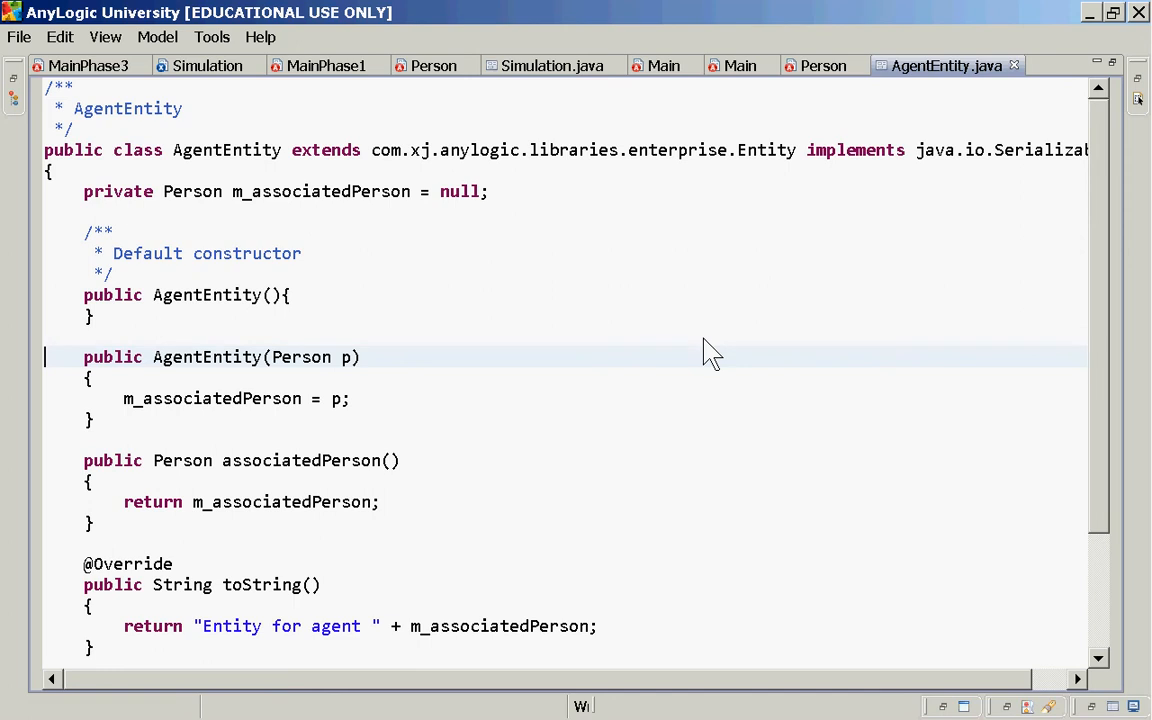
{"action": "left_click", "coordinate": [1014, 64]}
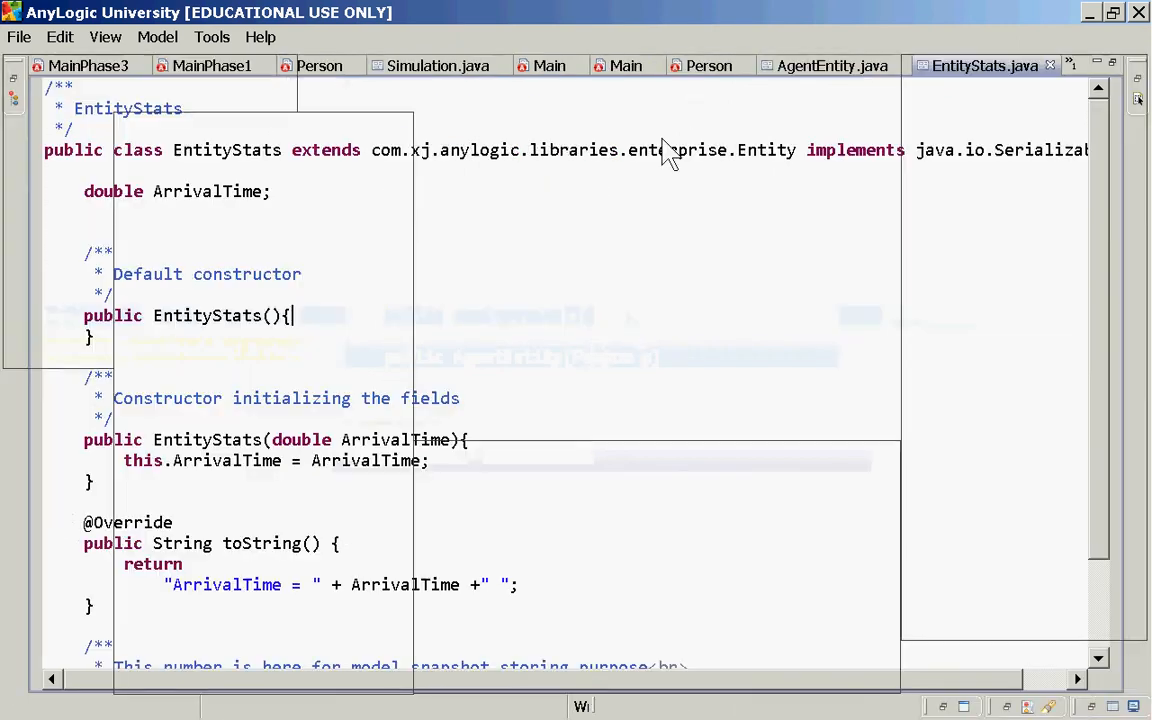
Step: Scroll EntityStats.java to serialVersionUID and select the Simulation: Main experiment
{"action": "scroll", "scroll_direction": "down", "scroll_amount": 3}
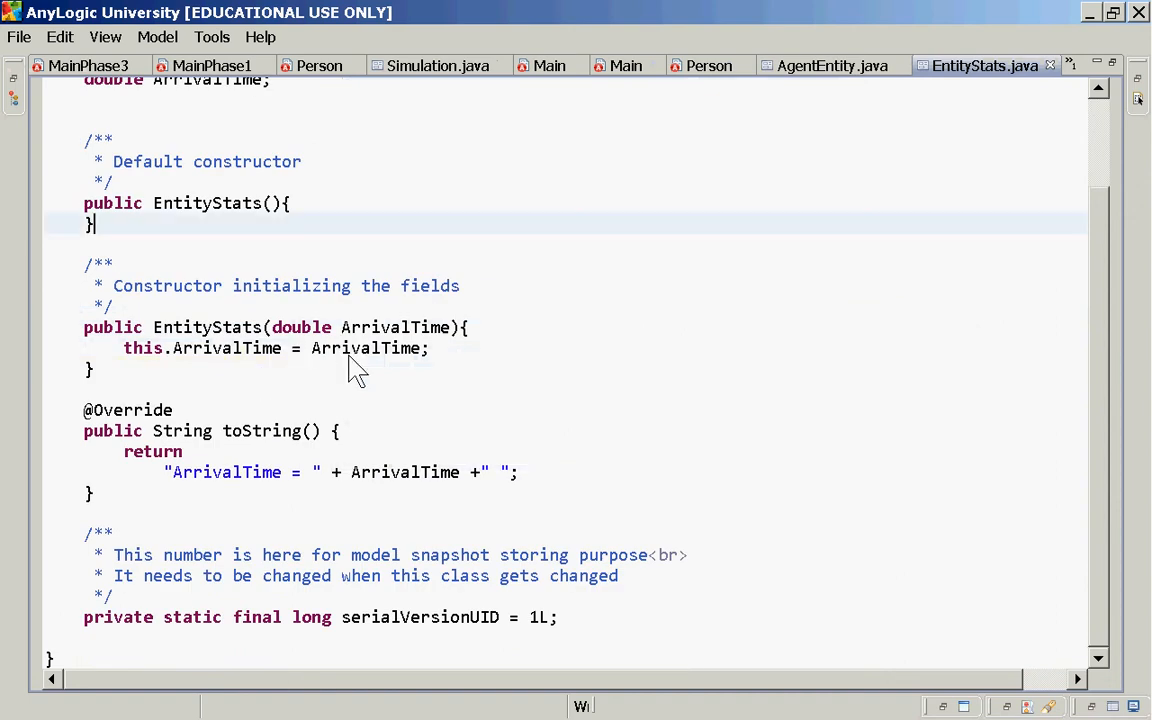
{"action": "mouse_move", "coordinate": [384, 560]}
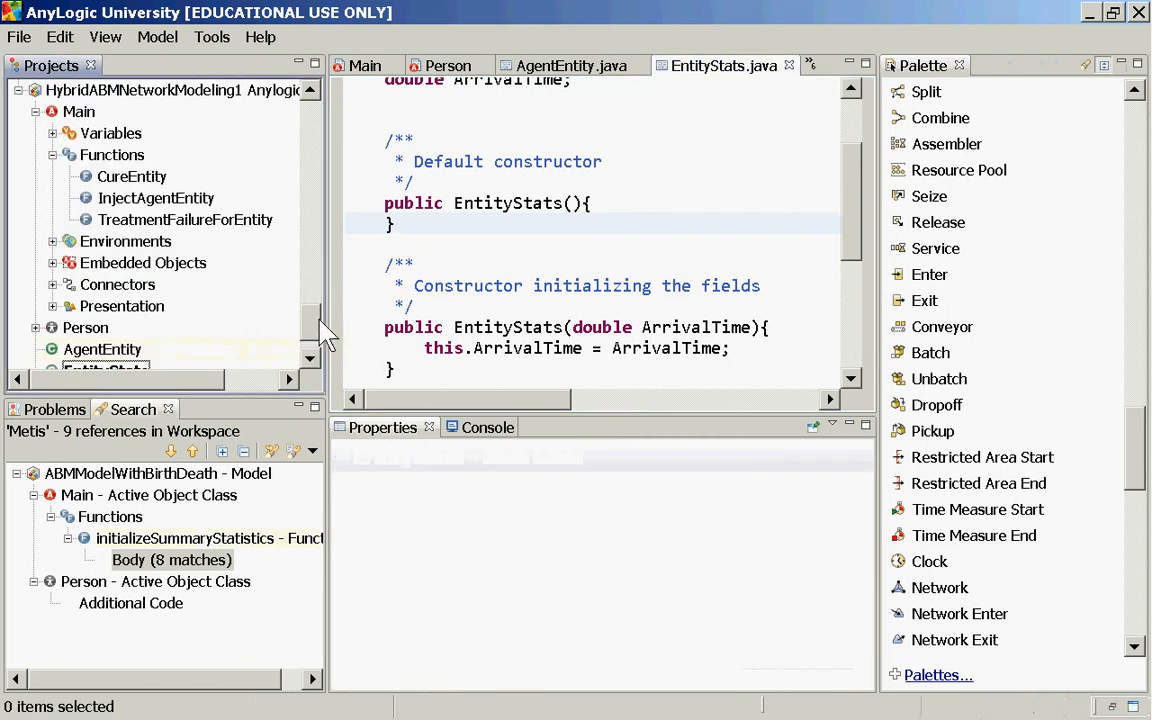
{"action": "left_click", "coordinate": [118, 348]}
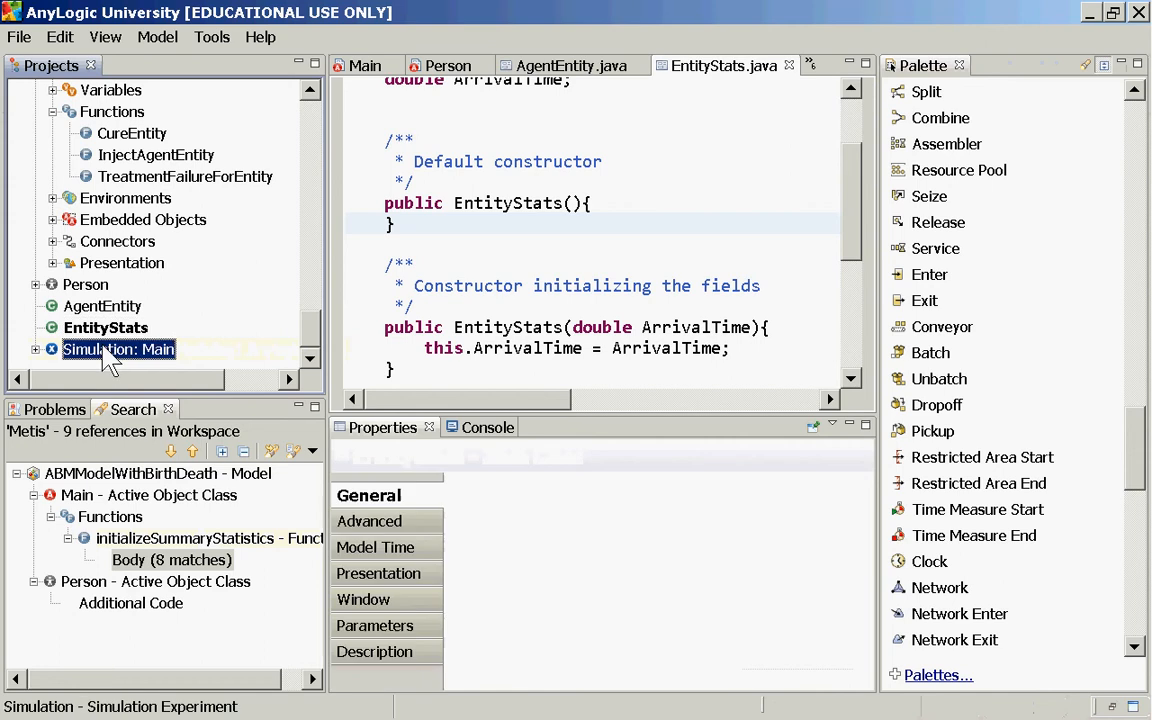
Step: Launch Simulation: Main and start the model in its Main view
{"action": "left_click", "coordinate": [478, 428]}
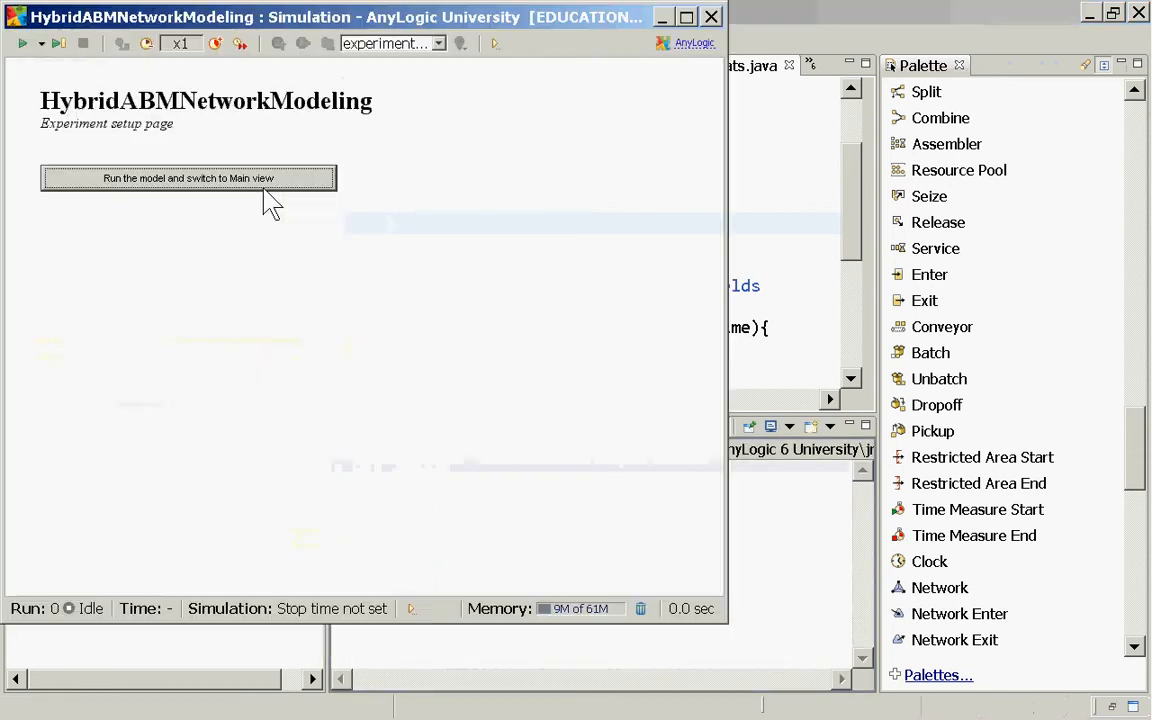
{"action": "left_click", "coordinate": [188, 178]}
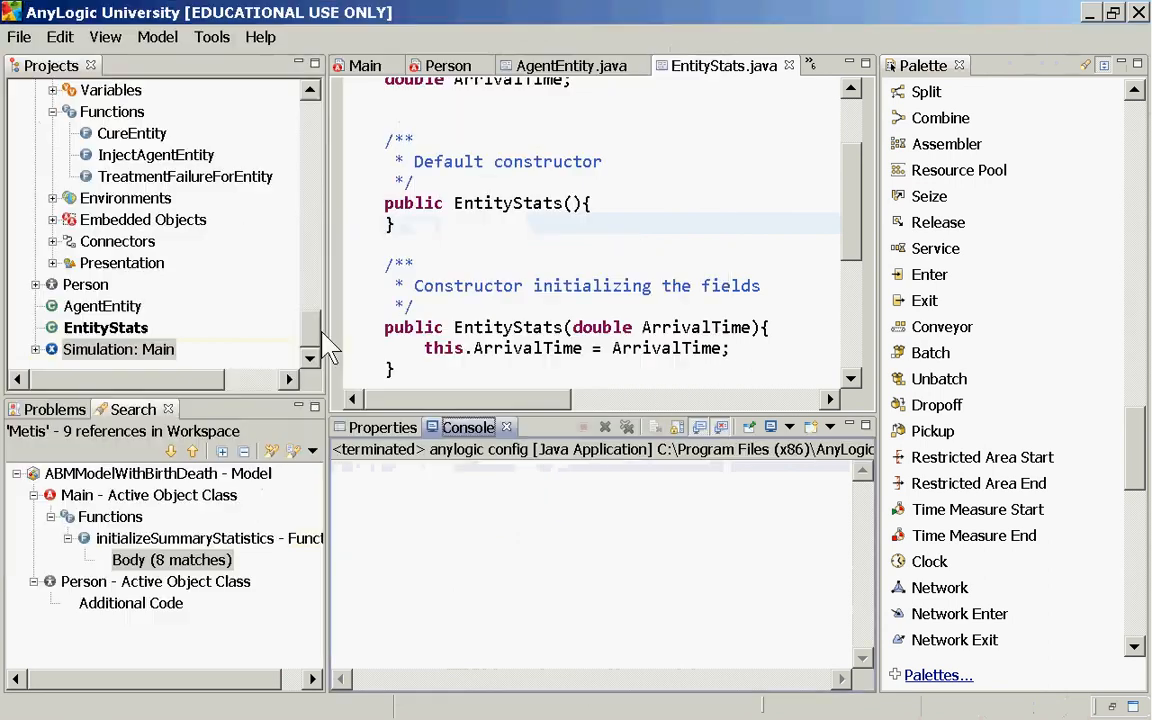
{"action": "mouse_move", "coordinate": [104, 344]}
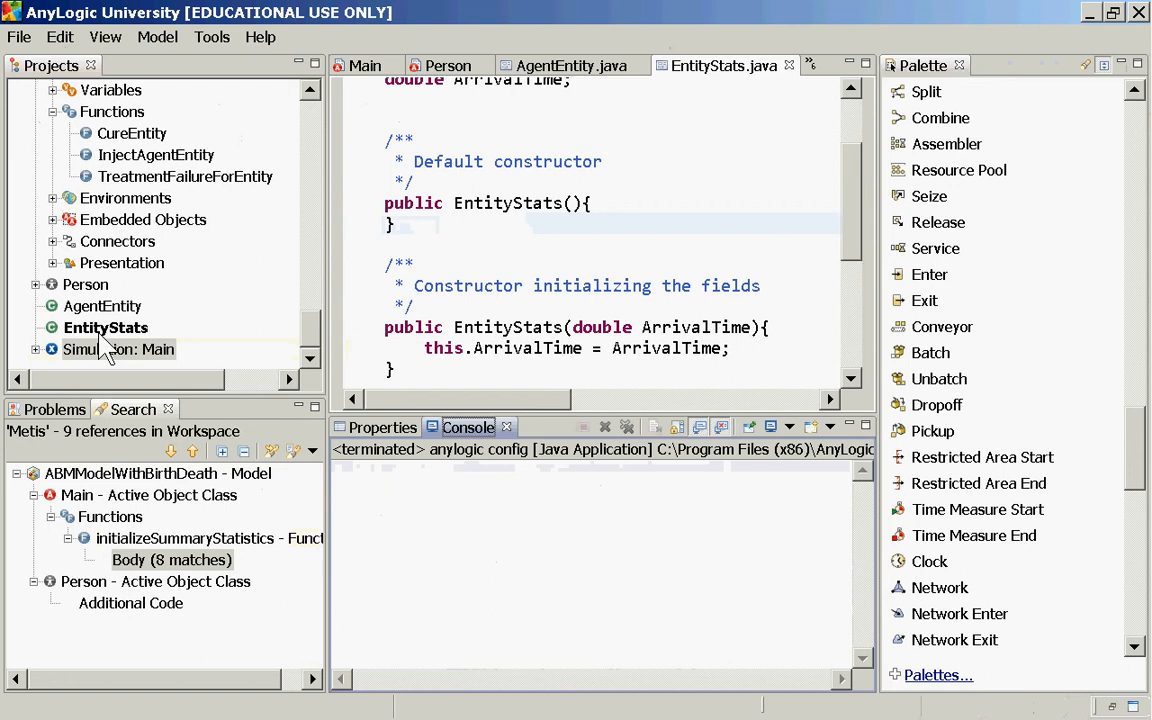
{"action": "mouse_move", "coordinate": [96, 324]}
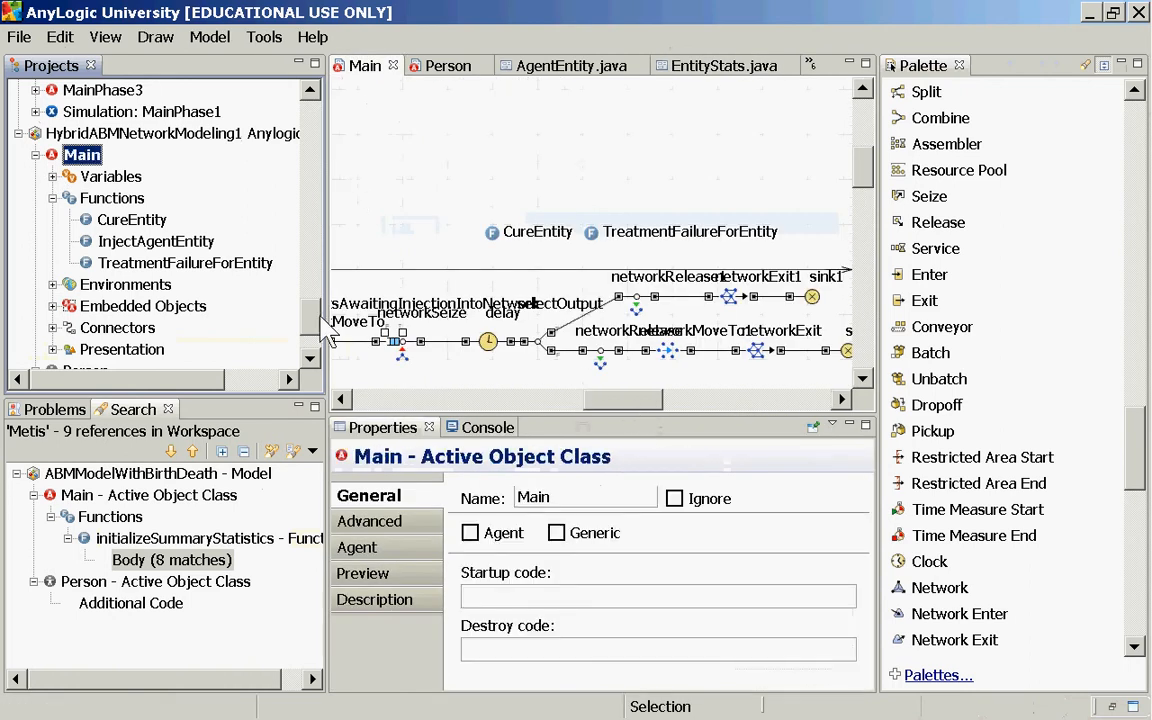
Step: Scroll the Projects tree to reach the Person class under Main
{"action": "scroll", "scroll_direction": "down", "scroll_amount": 3}
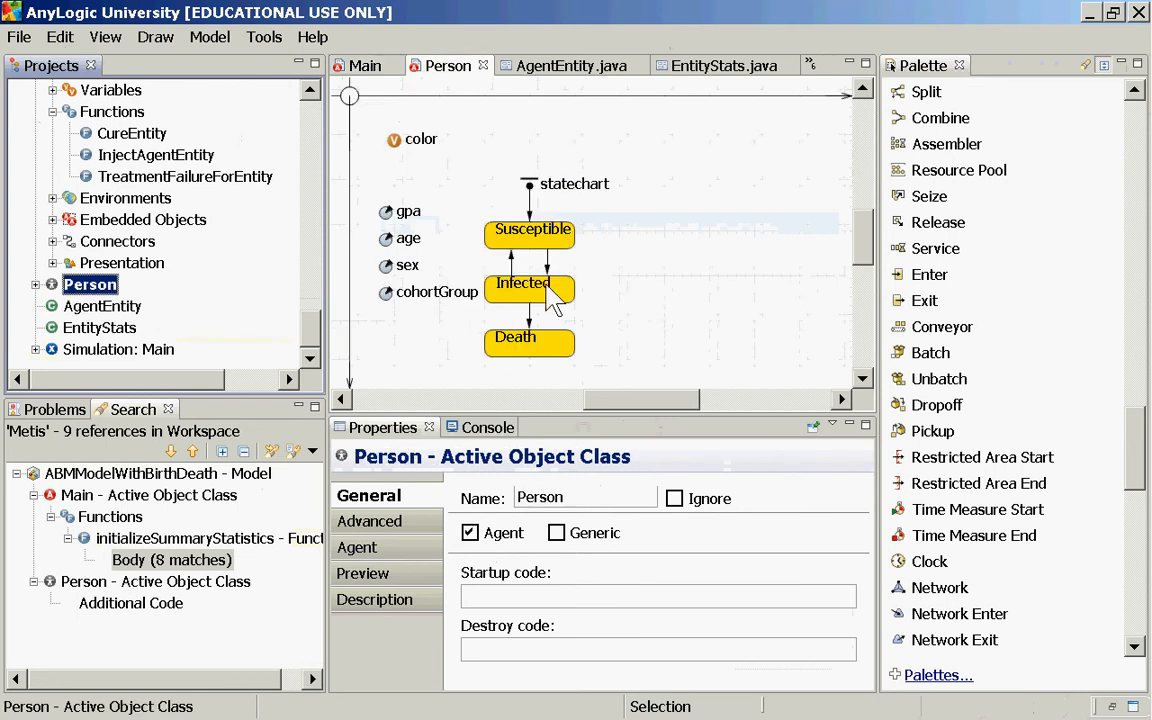
{"action": "mouse_move", "coordinate": [650, 290]}
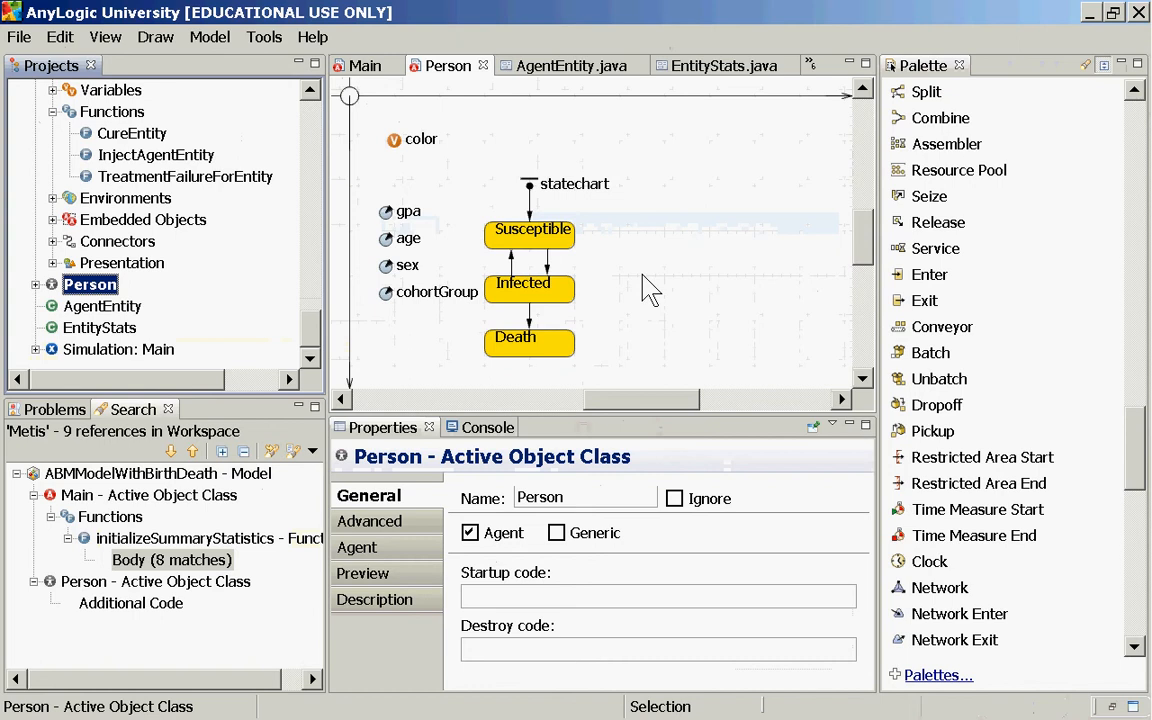
{"action": "mouse_move", "coordinate": [592, 276]}
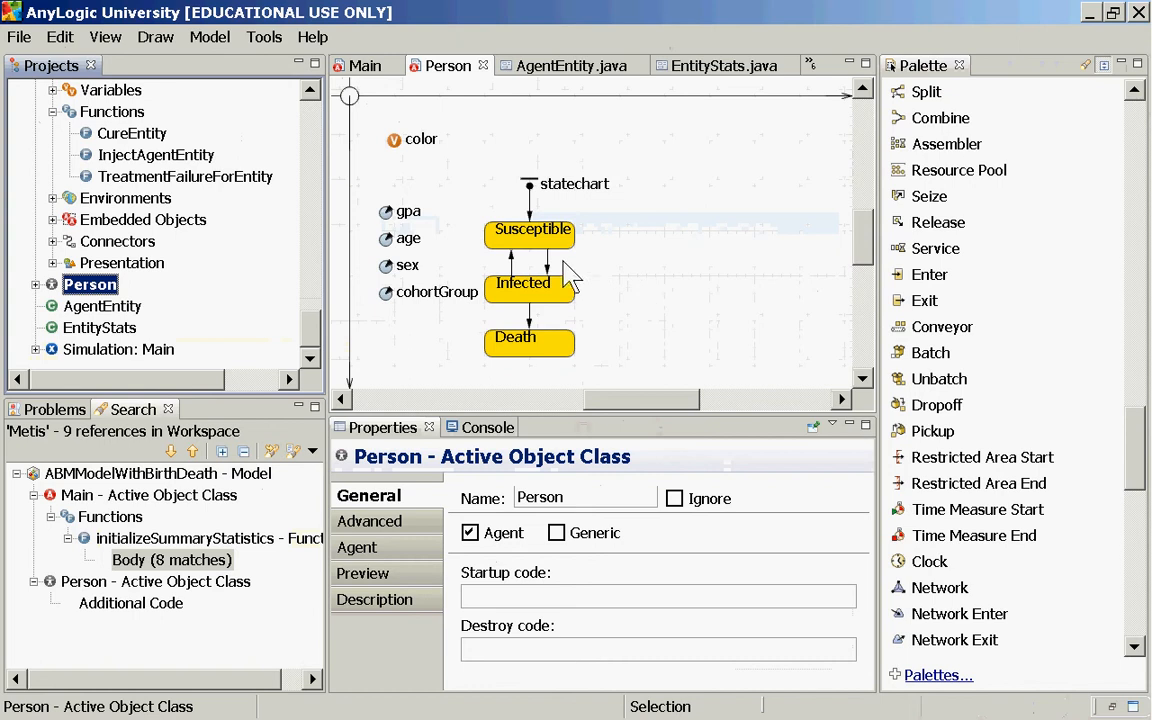
{"action": "mouse_move", "coordinate": [530, 280]}
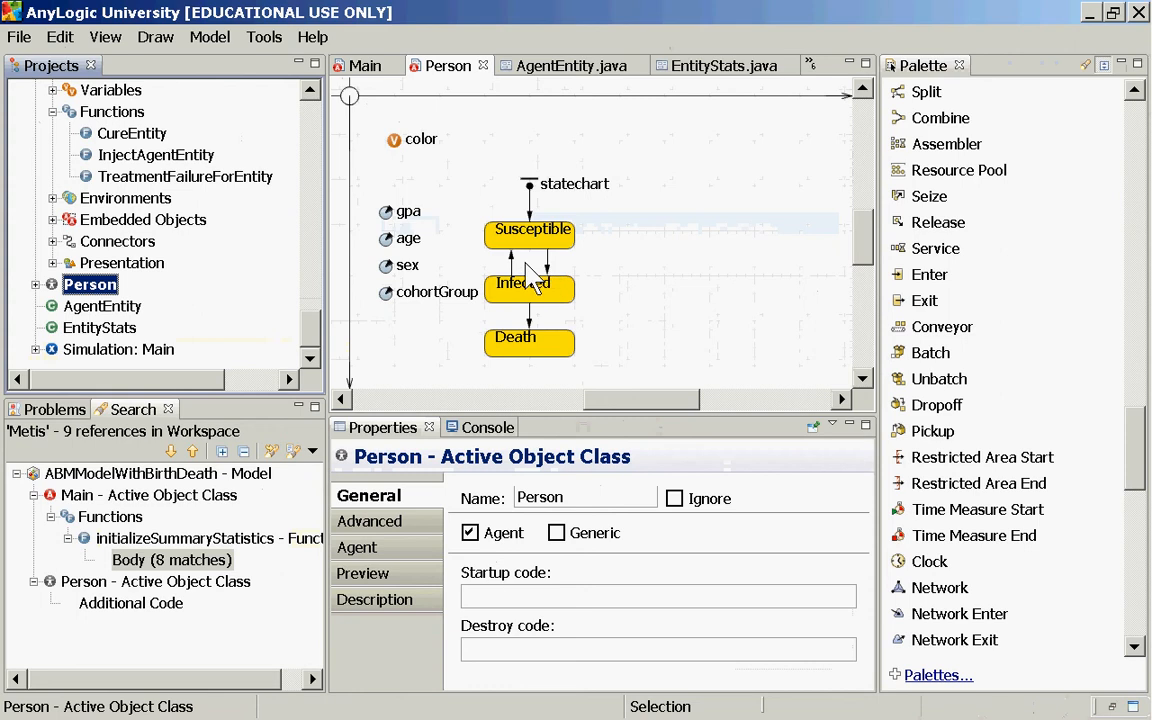
{"action": "mouse_move", "coordinate": [588, 288]}
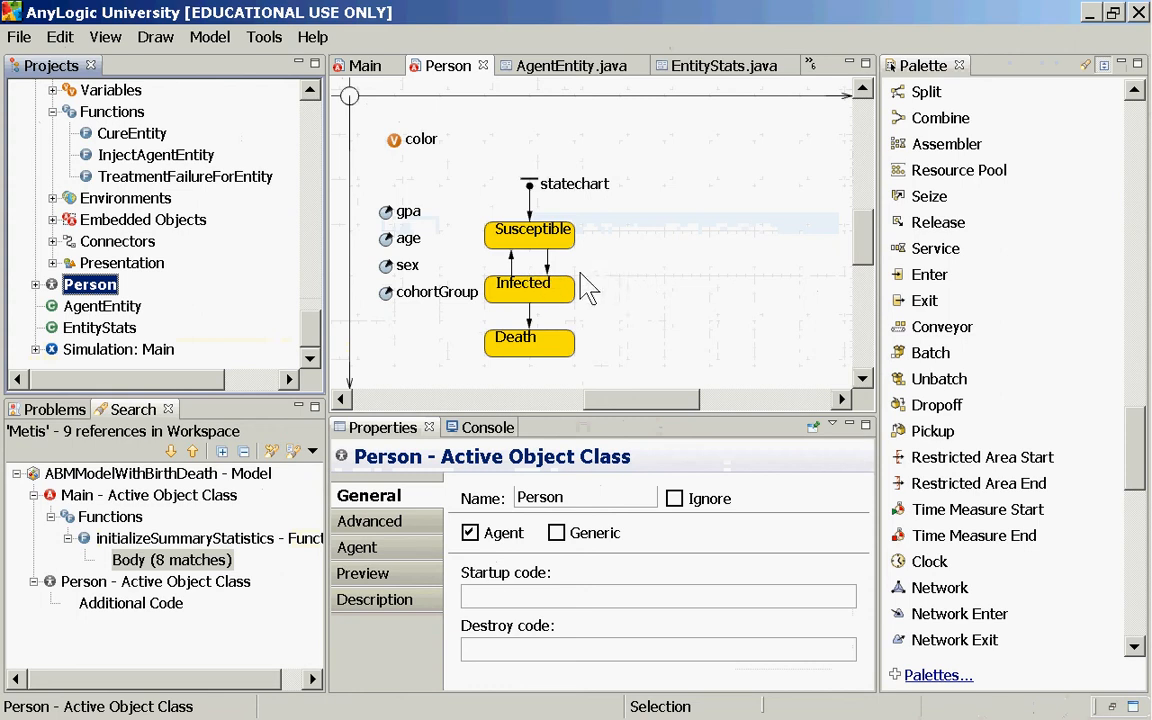
{"action": "mouse_move", "coordinate": [556, 300]}
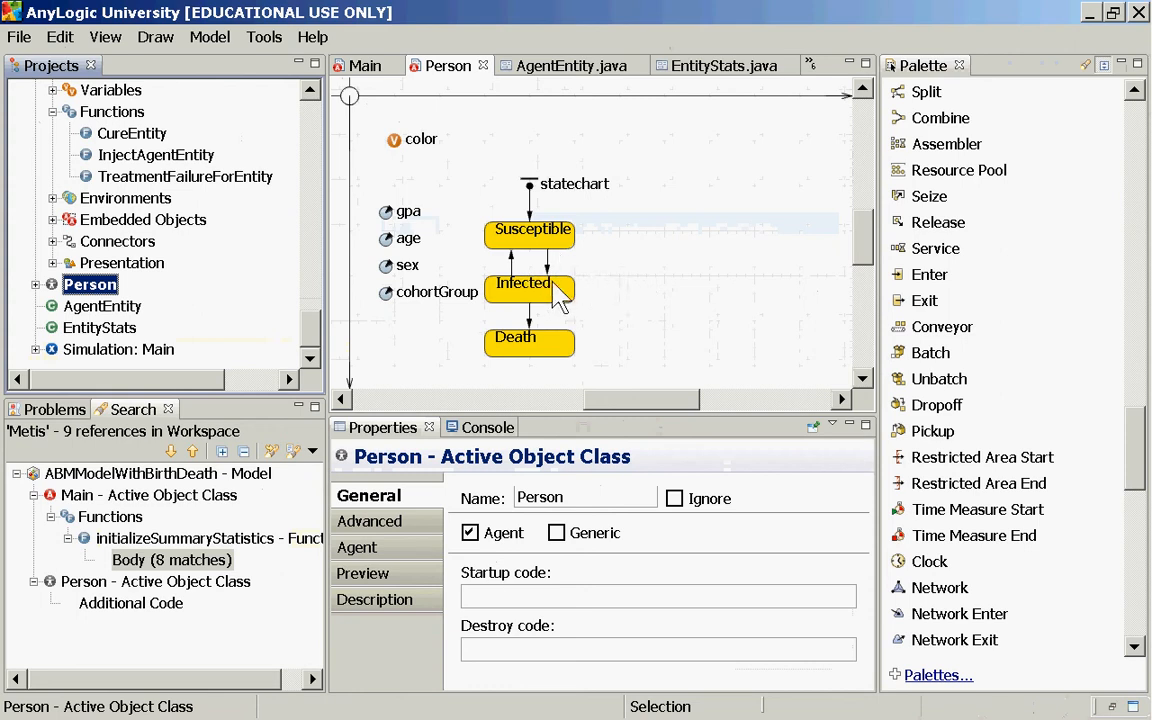
{"action": "mouse_move", "coordinate": [558, 276]}
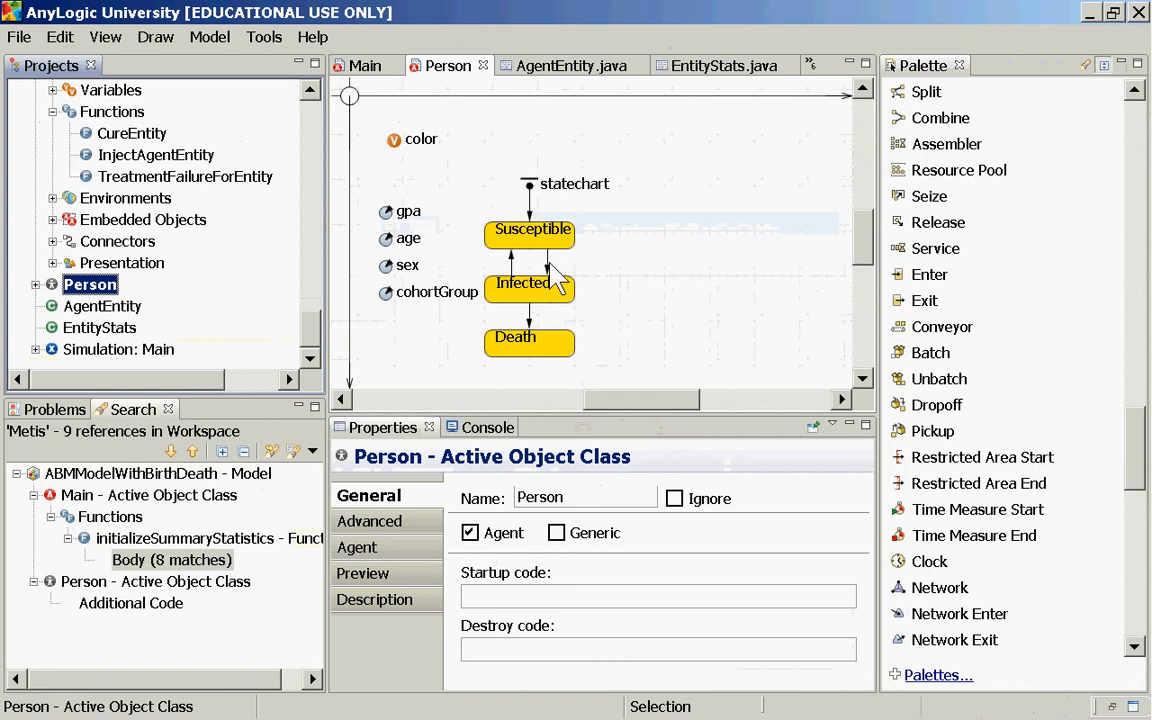
{"action": "left_click", "coordinate": [548, 258]}
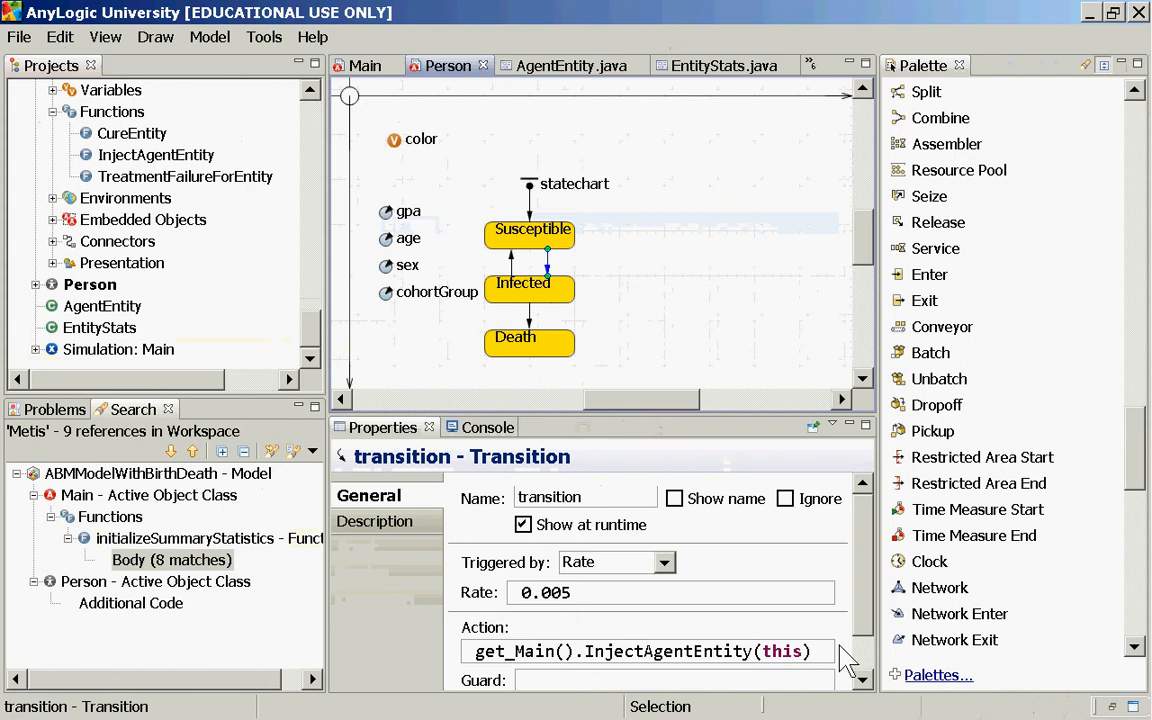
{"action": "triple_click", "coordinate": [640, 652]}
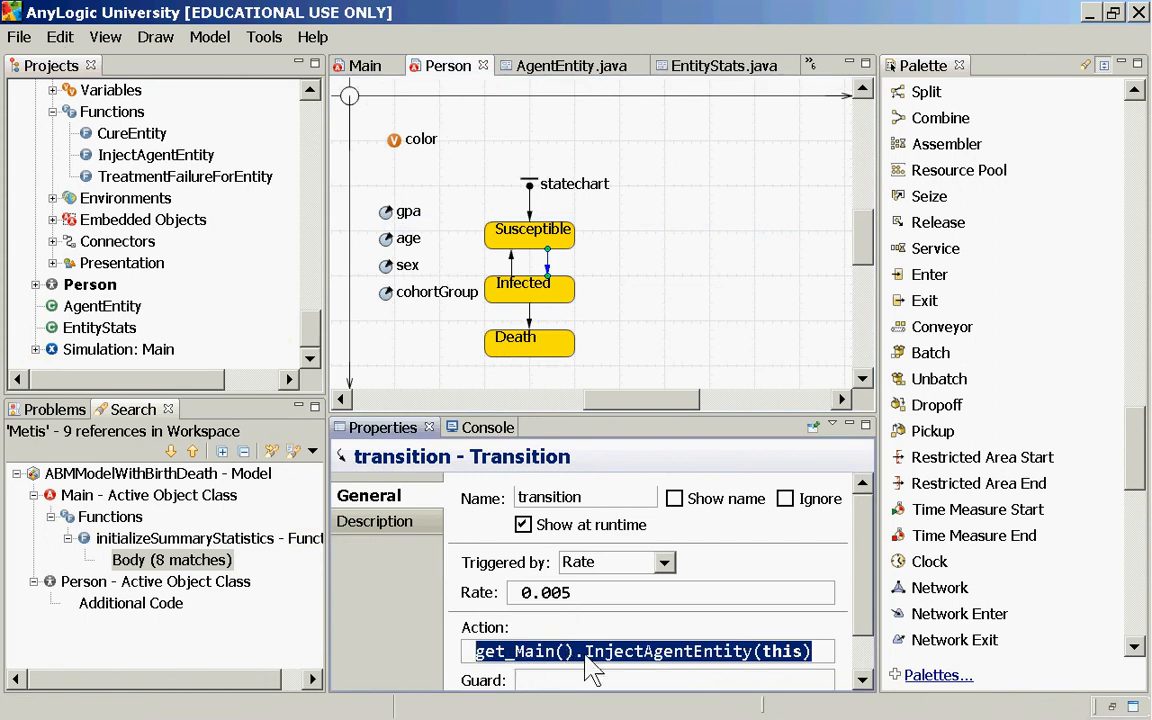
{"action": "mouse_move", "coordinate": [768, 660]}
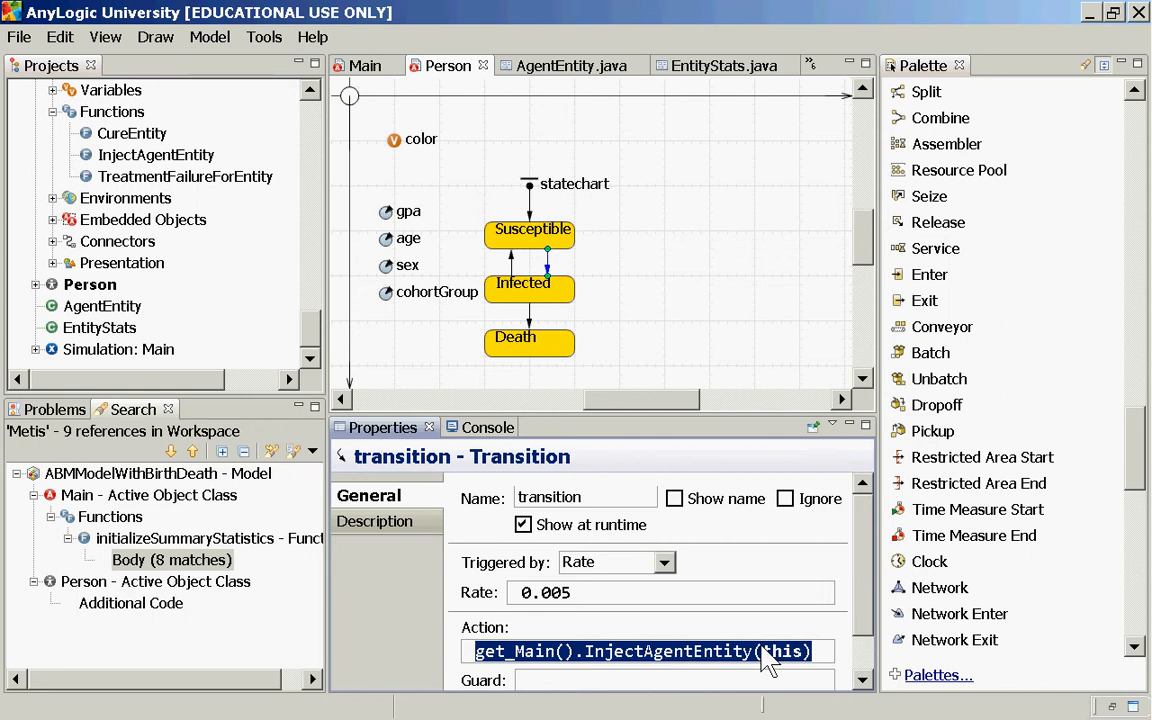
{"action": "mouse_move", "coordinate": [452, 500]}
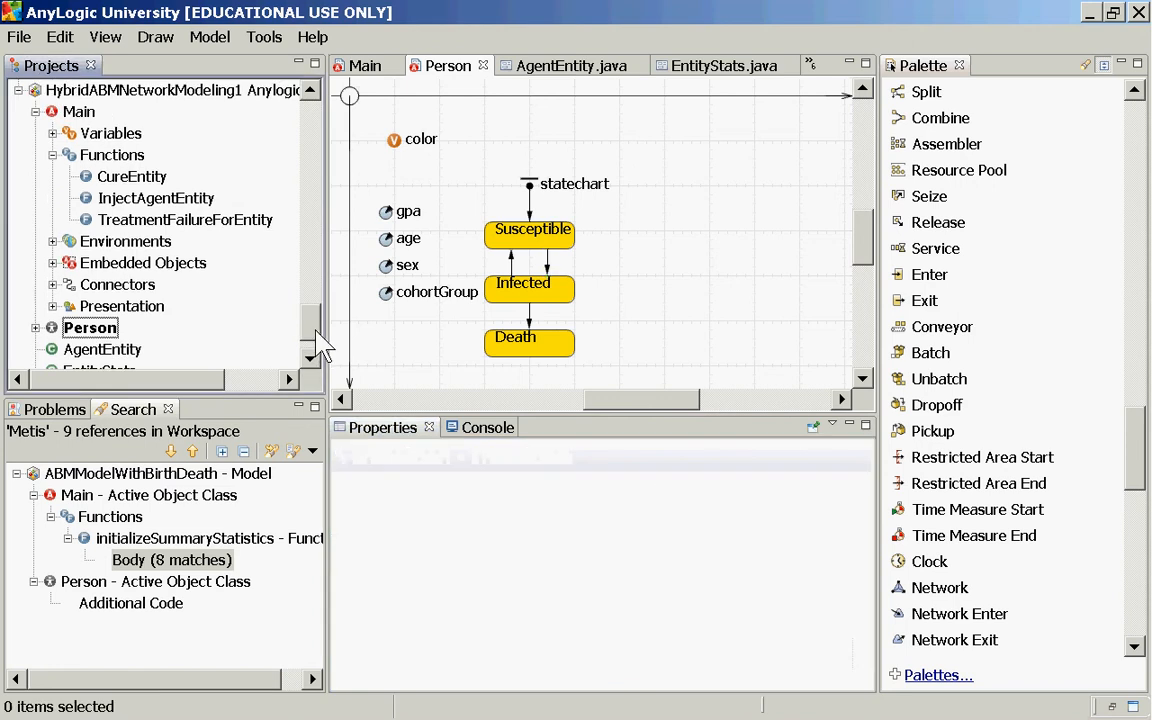
Step: View the InjectAgentEntity function body with its retry loop and source.inject(1) call
{"action": "left_click", "coordinate": [156, 240]}
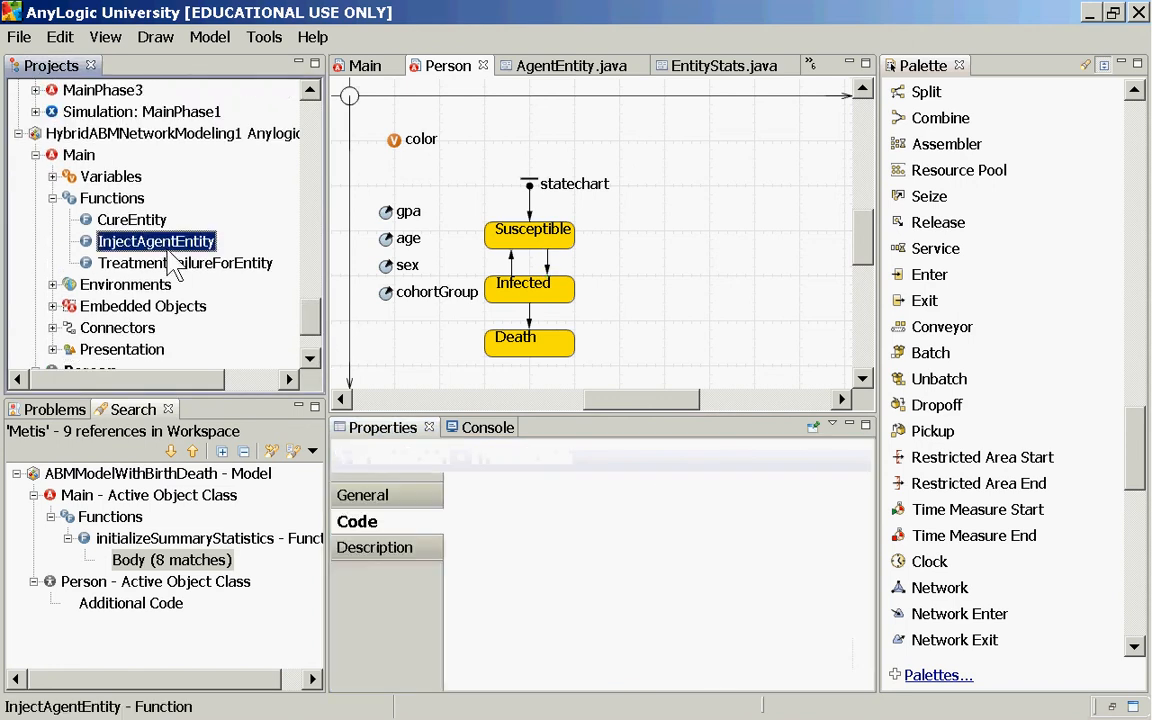
{"action": "left_click", "coordinate": [156, 240]}
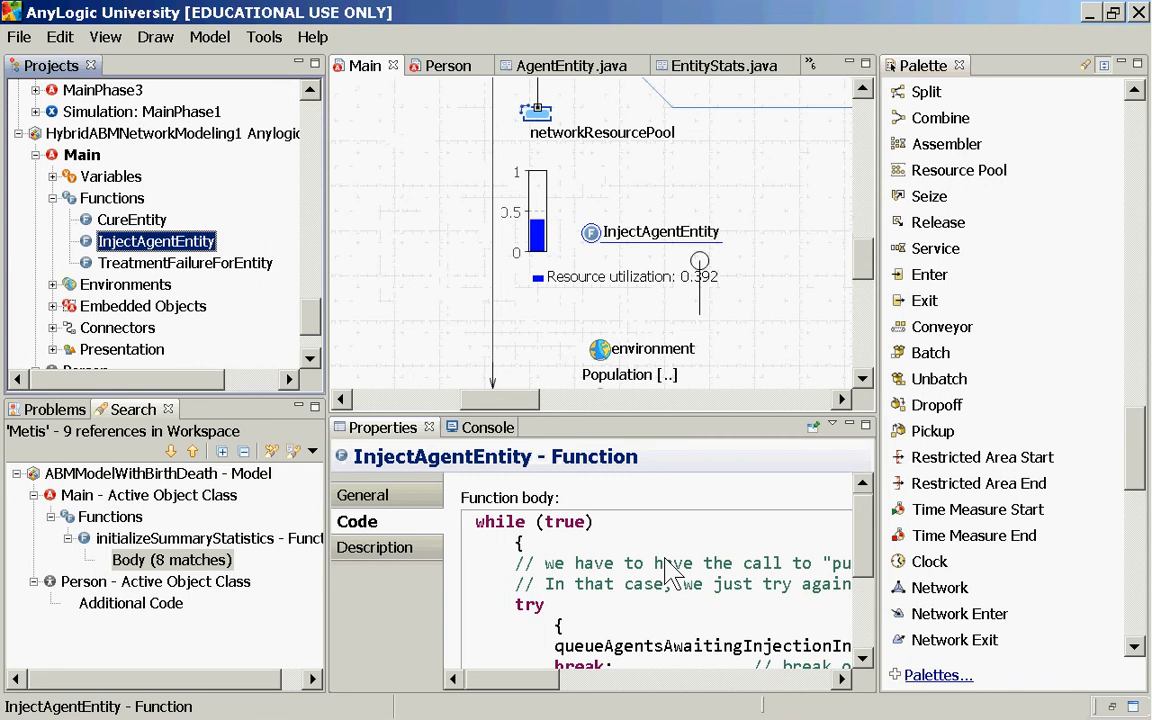
{"action": "scroll", "scroll_direction": "down", "scroll_amount": 3}
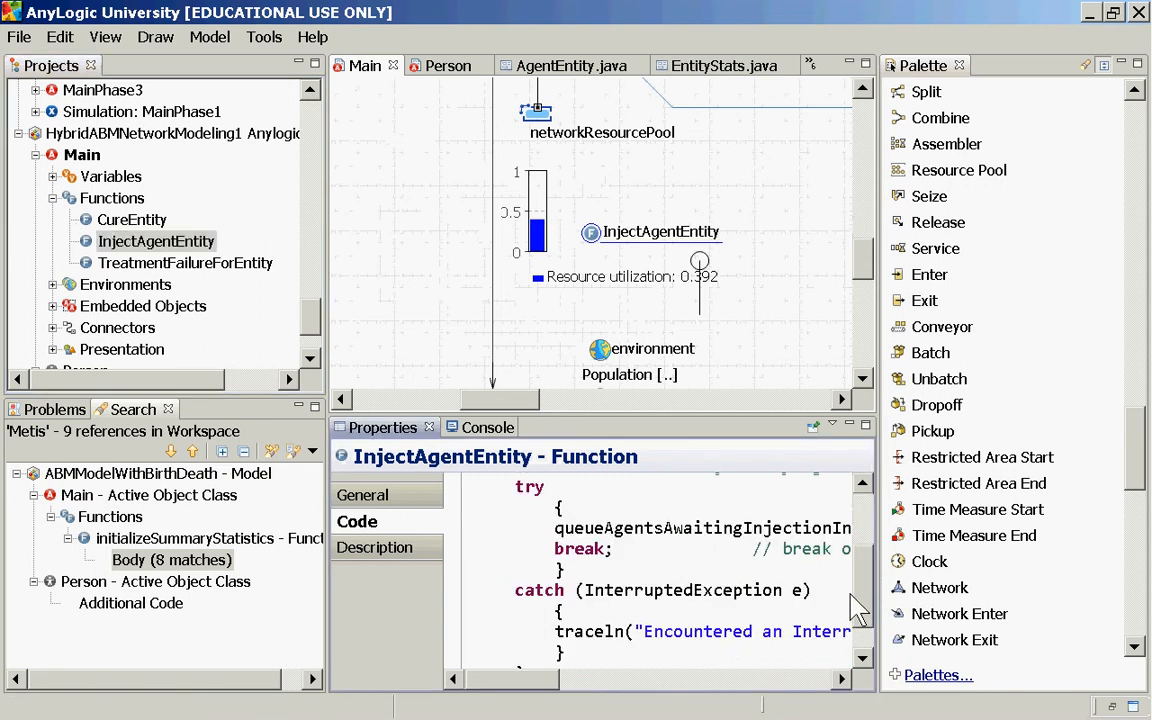
{"action": "scroll", "scroll_direction": "up", "scroll_amount": 3}
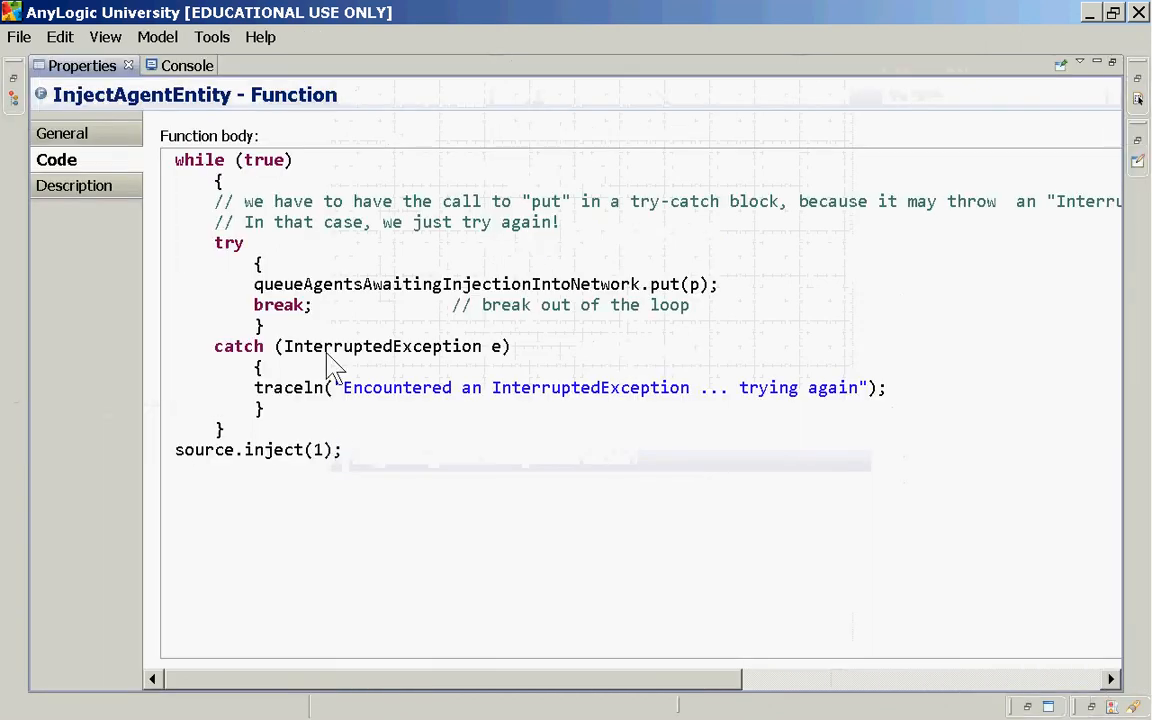
{"action": "mouse_move", "coordinate": [320, 300]}
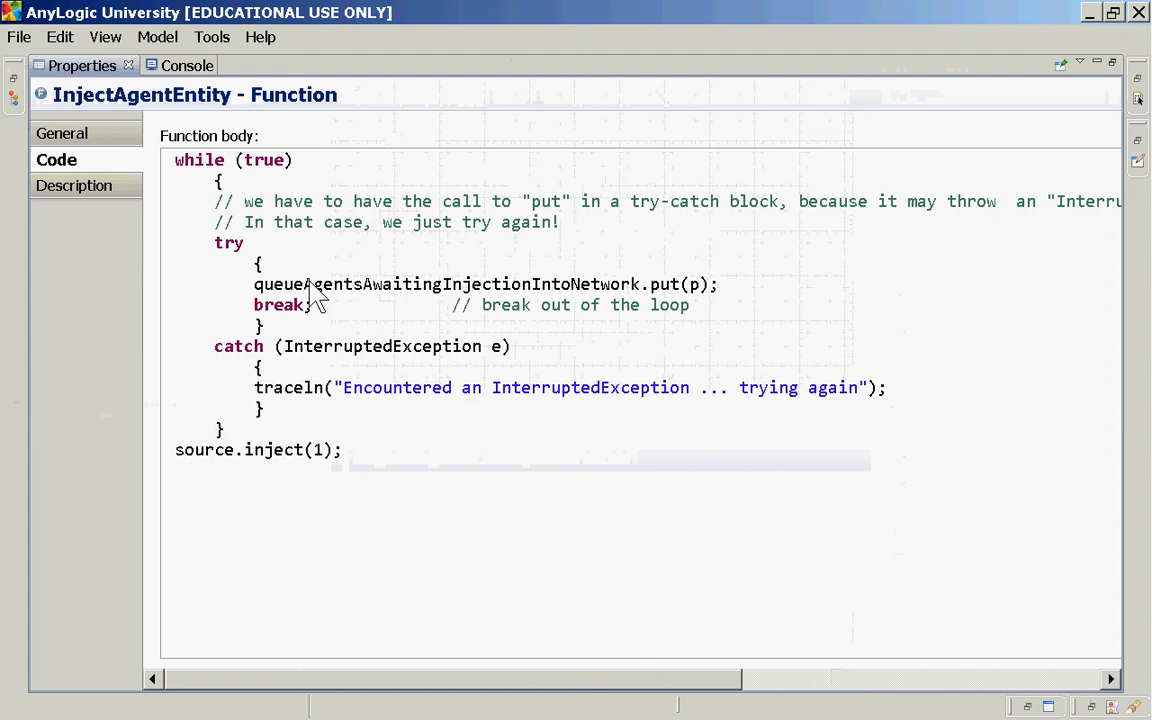
{"action": "mouse_move", "coordinate": [372, 336]}
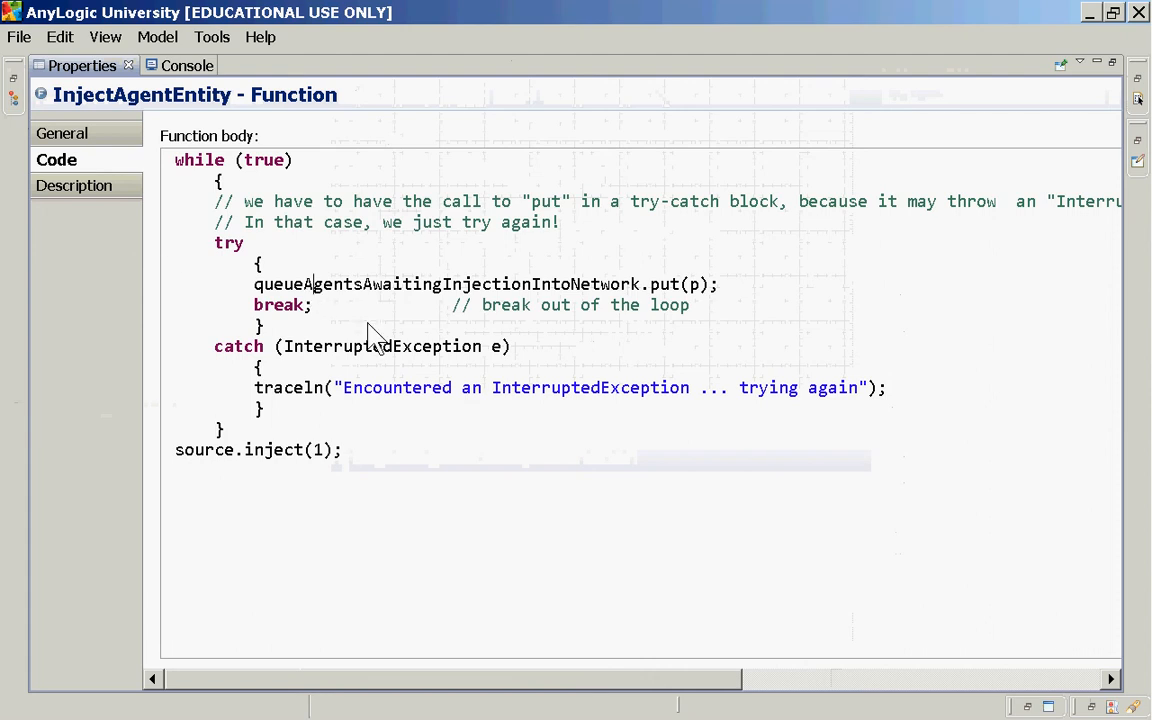
{"action": "mouse_move", "coordinate": [280, 300]}
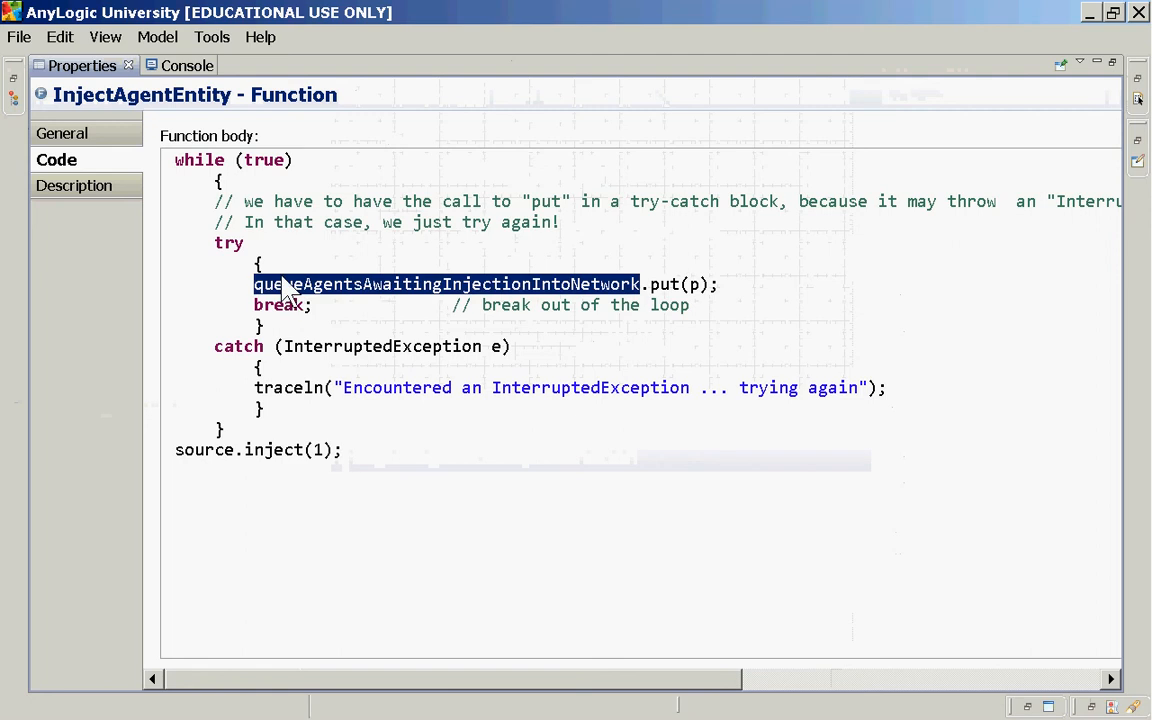
{"action": "mouse_move", "coordinate": [430, 296]}
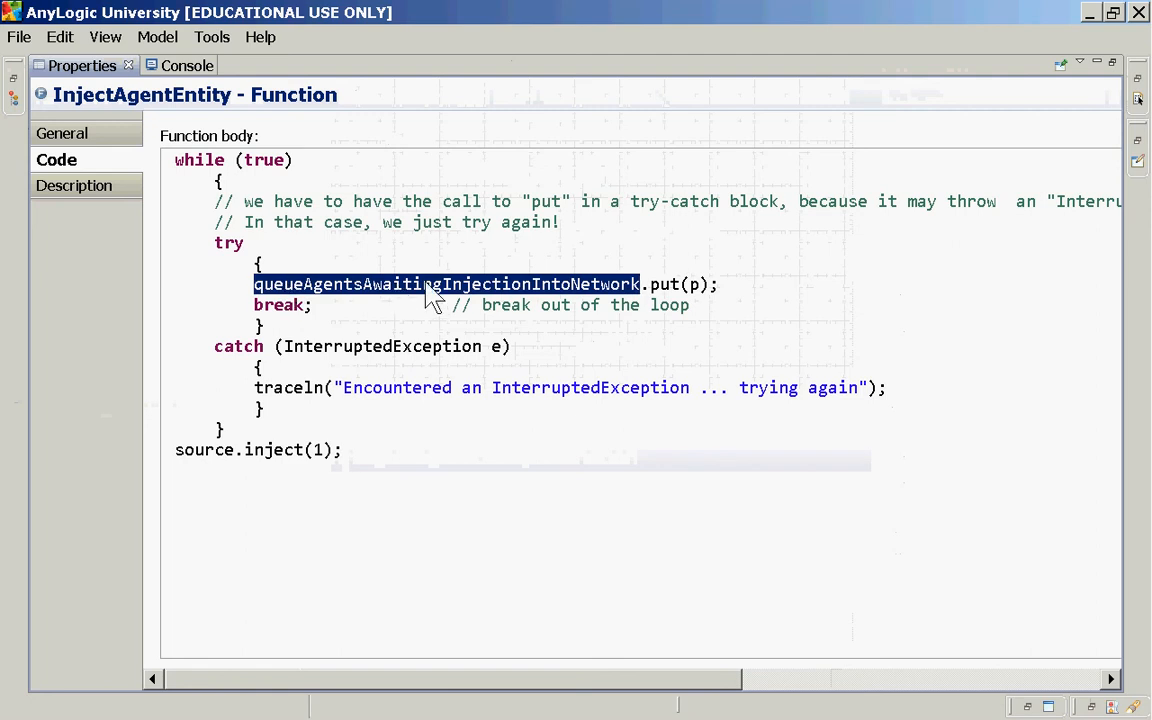
{"action": "mouse_move", "coordinate": [540, 308]}
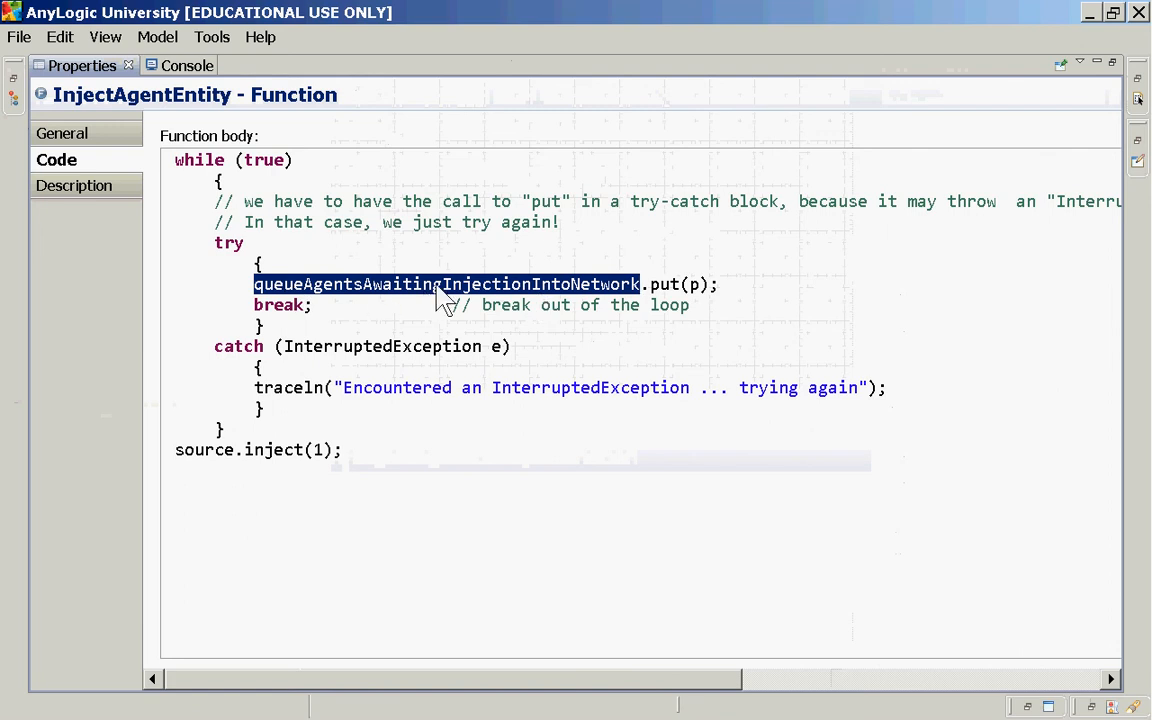
{"action": "mouse_move", "coordinate": [680, 304]}
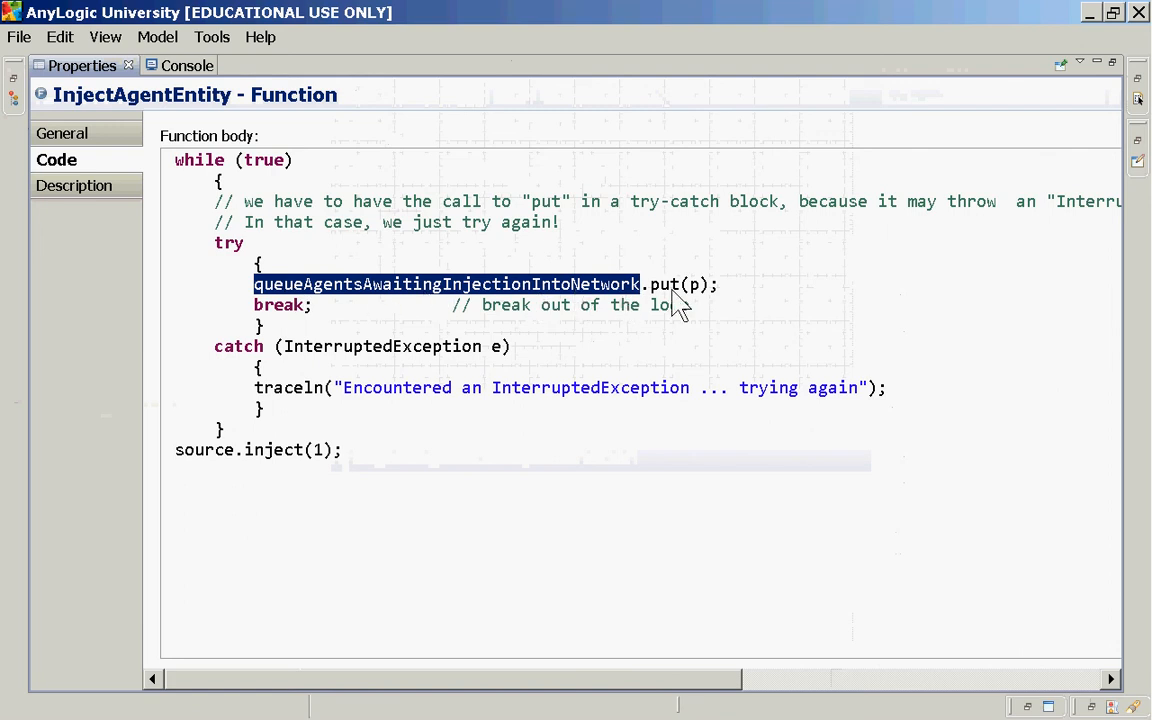
{"action": "mouse_move", "coordinate": [656, 298]}
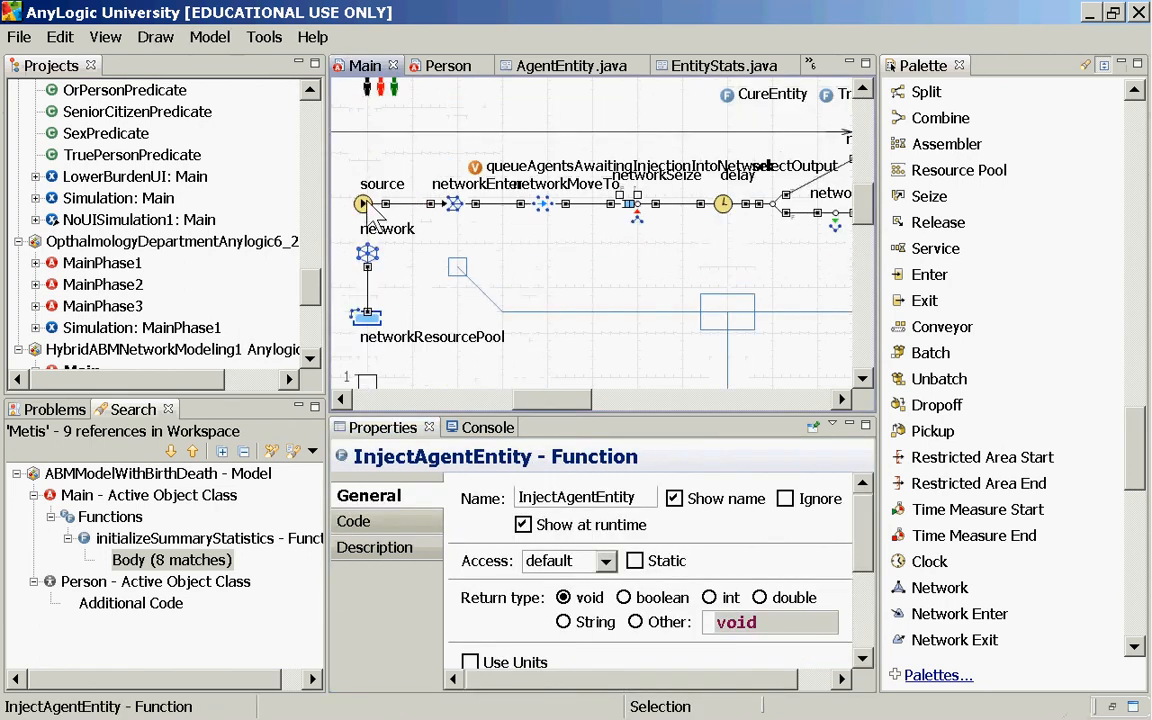
Step: Inspect the source block's manual inject() arrival settings, then list Main's functions CureEntity, InjectAgentEntity and TreatmentFailureForEntity
{"action": "left_click", "coordinate": [364, 204]}
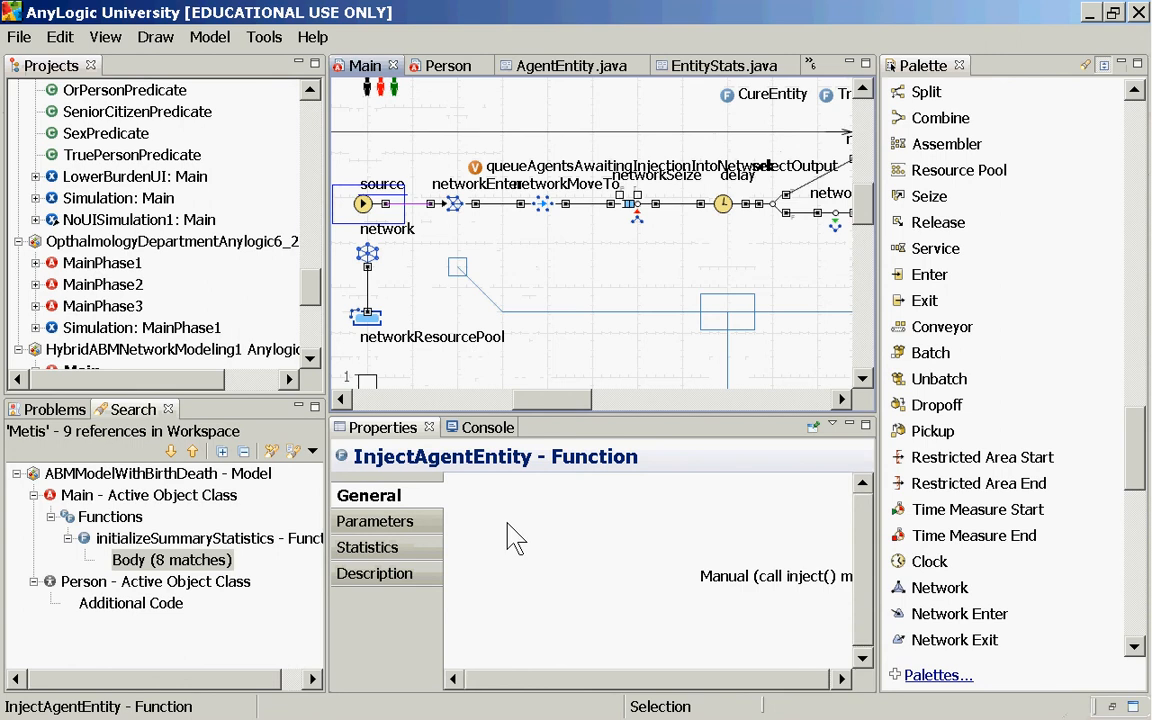
{"action": "left_click", "coordinate": [364, 204]}
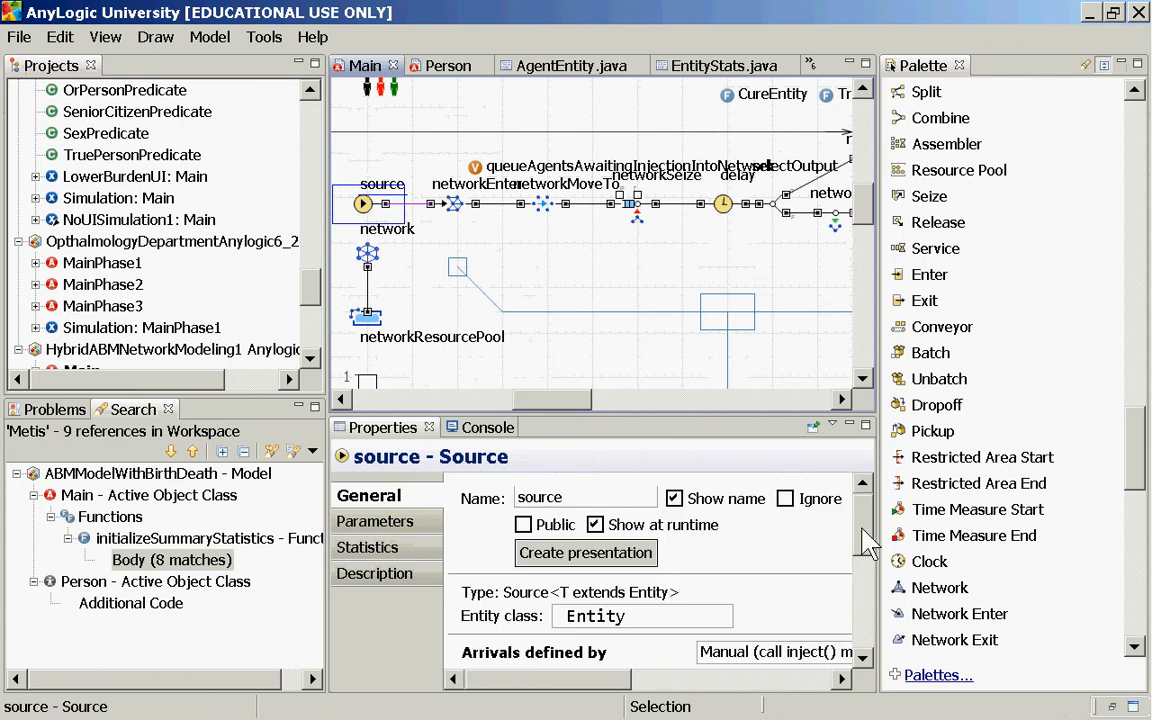
{"action": "scroll", "scroll_direction": "down", "scroll_amount": 3}
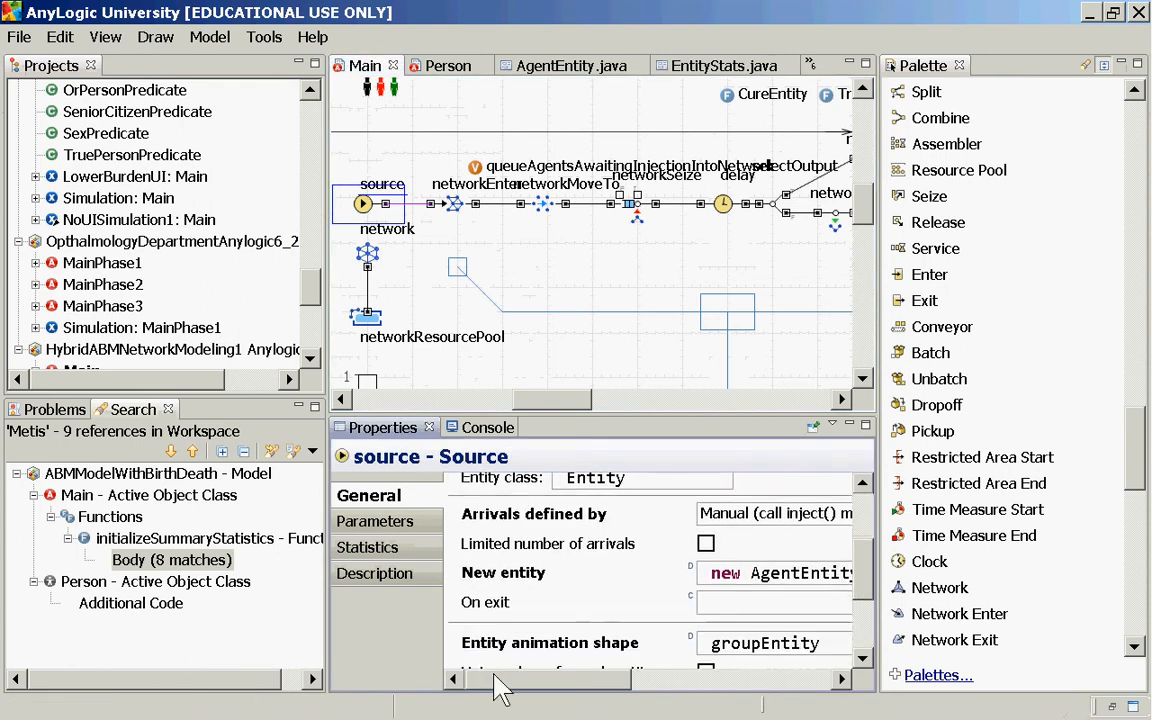
{"action": "scroll", "scroll_direction": "right", "scroll_amount": 3}
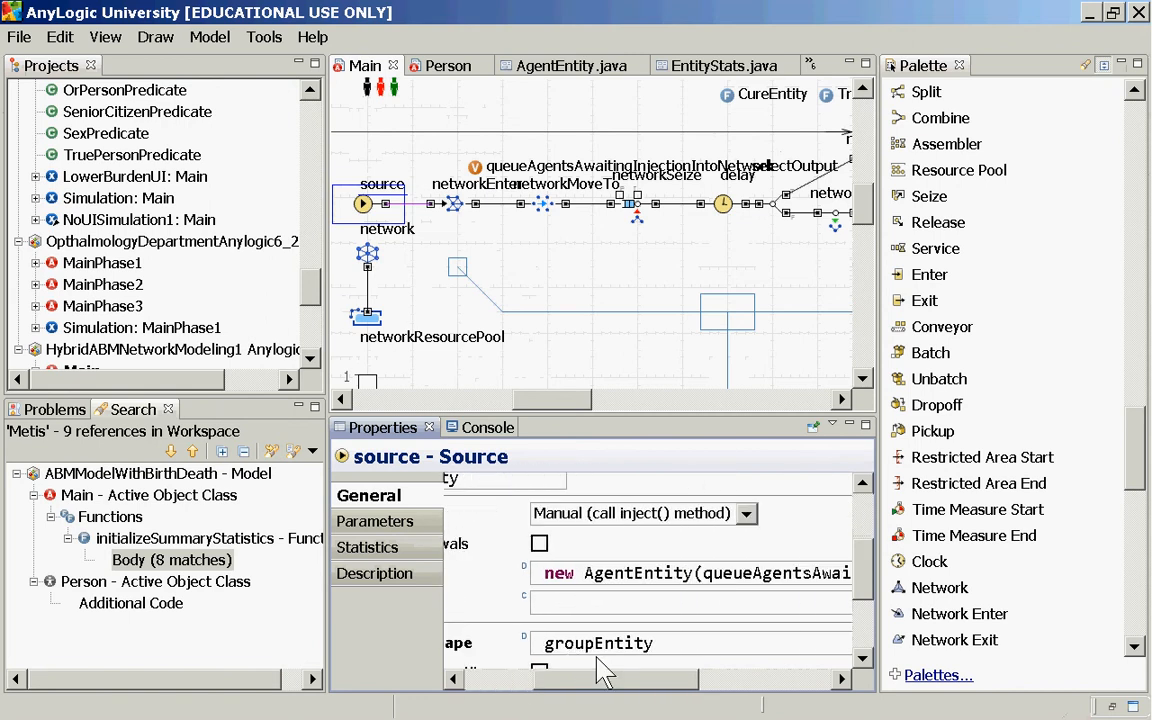
{"action": "mouse_move", "coordinate": [864, 228]}
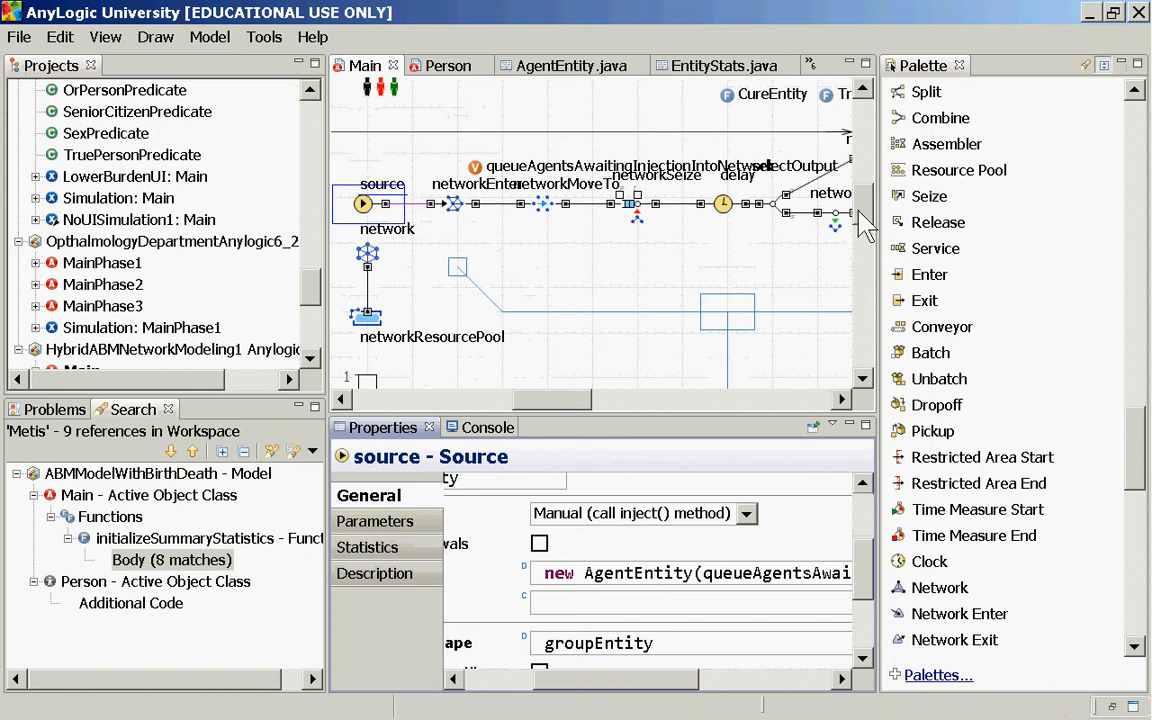
{"action": "mouse_move", "coordinate": [868, 228]}
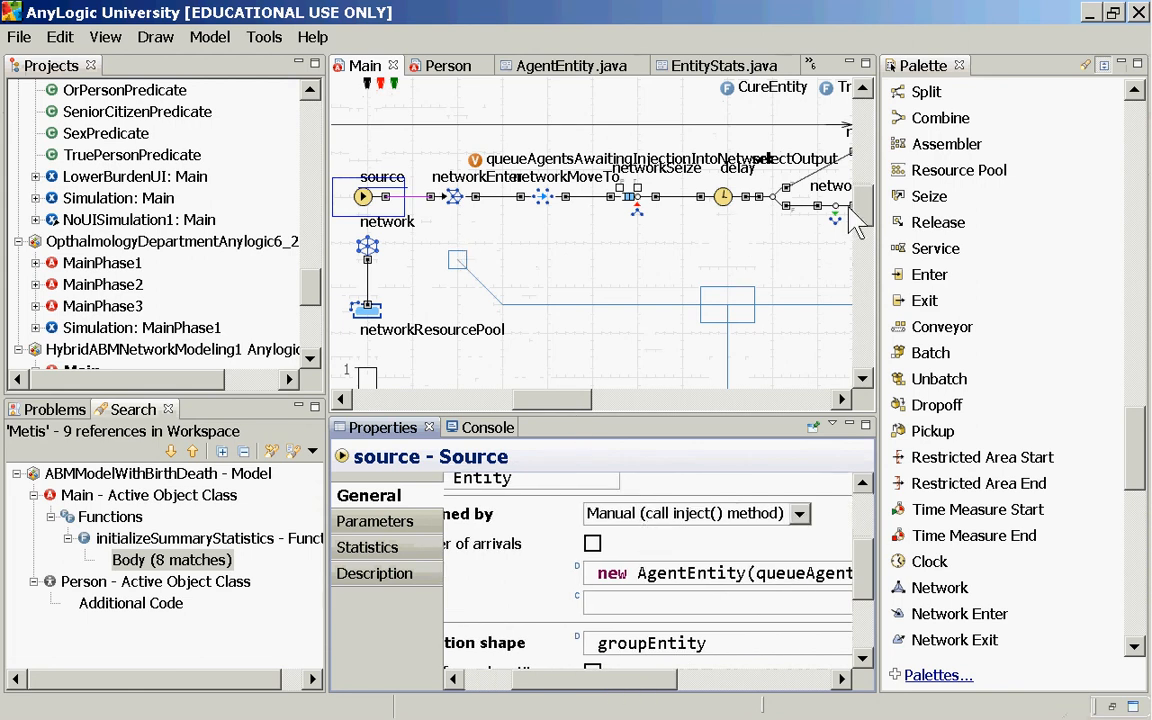
{"action": "scroll", "scroll_direction": "down", "scroll_amount": 3}
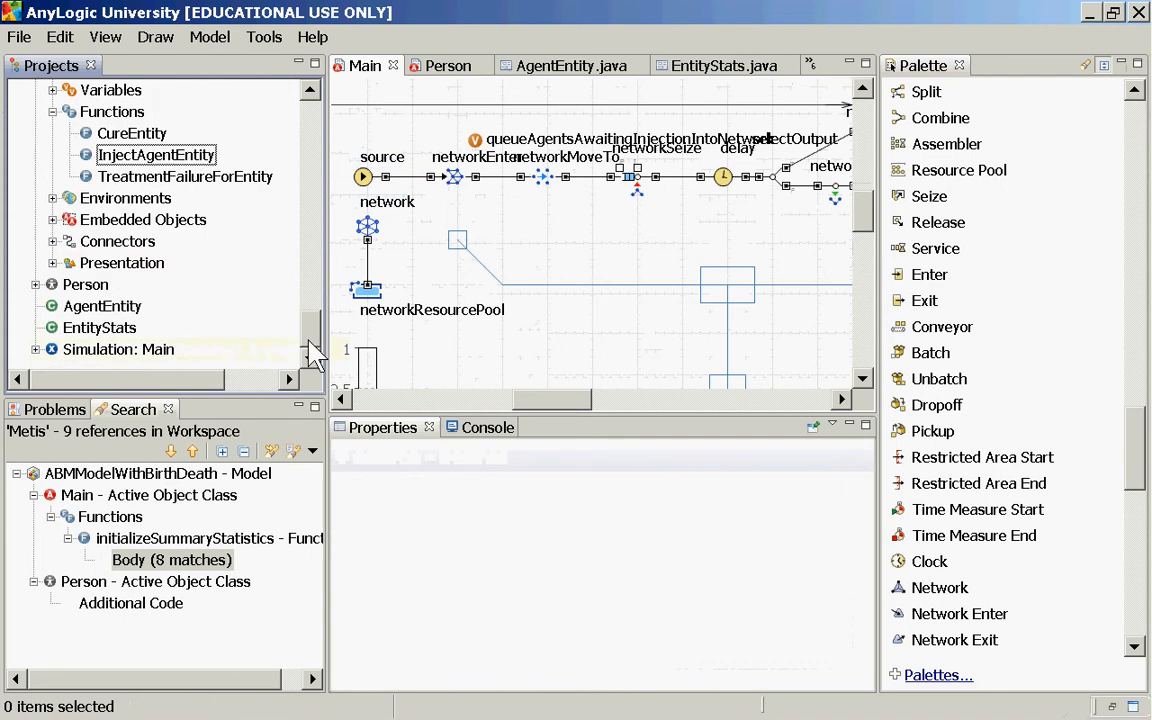
Step: Review the source.inject(1) call in InjectAgentEntity's code and restore the normal panel layout
{"action": "left_click", "coordinate": [156, 240]}
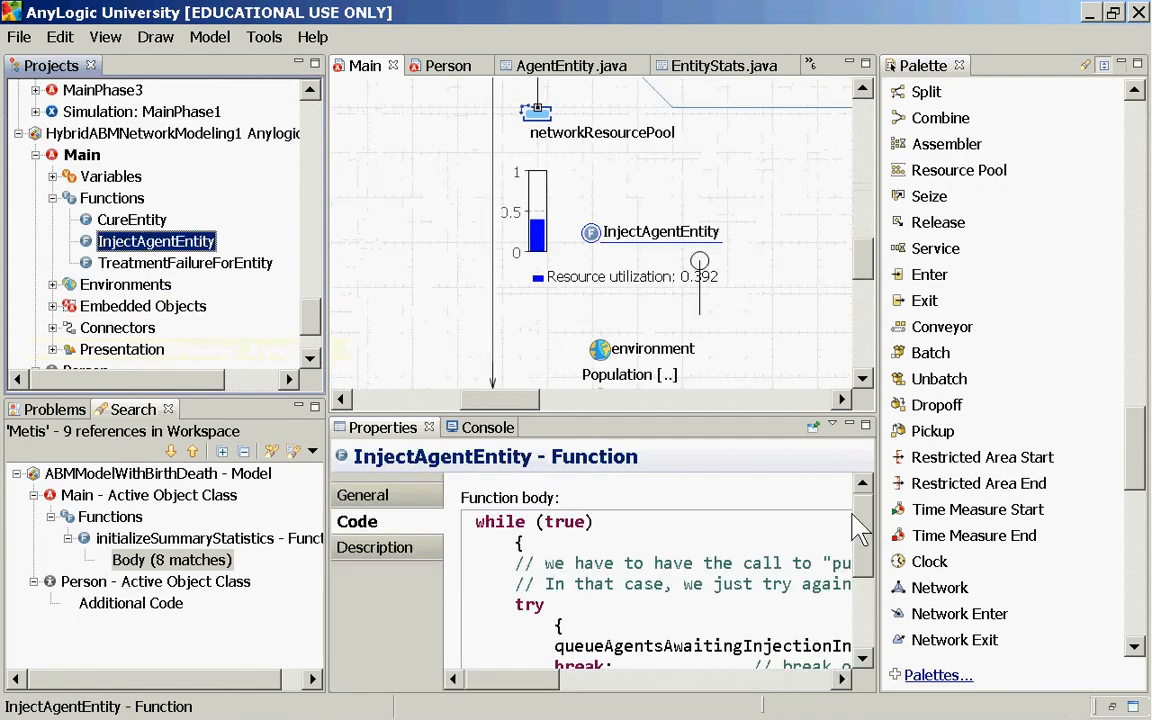
{"action": "scroll", "scroll_direction": "down", "scroll_amount": 3}
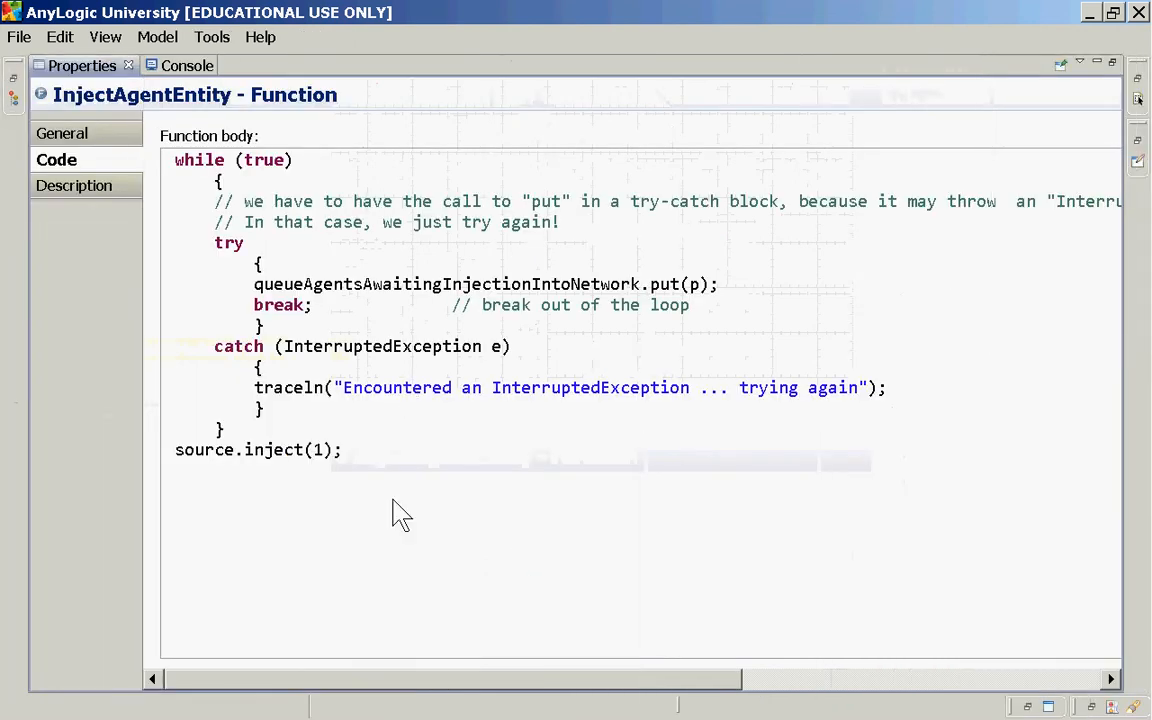
{"action": "triple_click", "coordinate": [256, 448]}
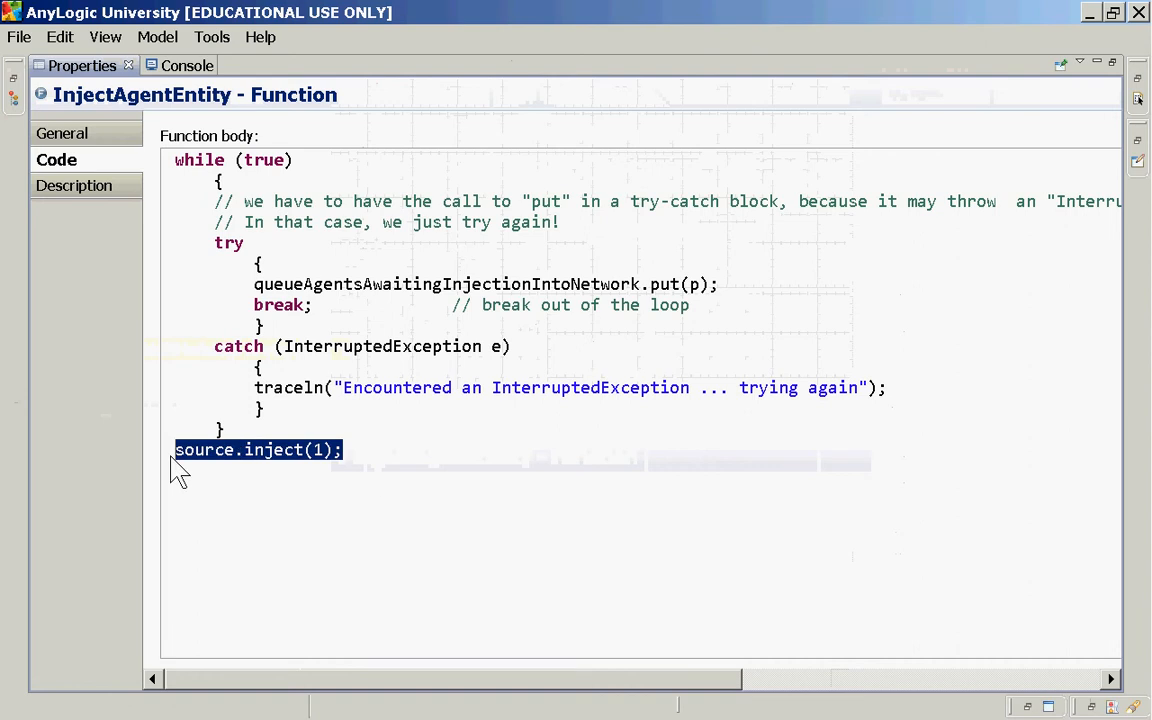
{"action": "mouse_move", "coordinate": [340, 486]}
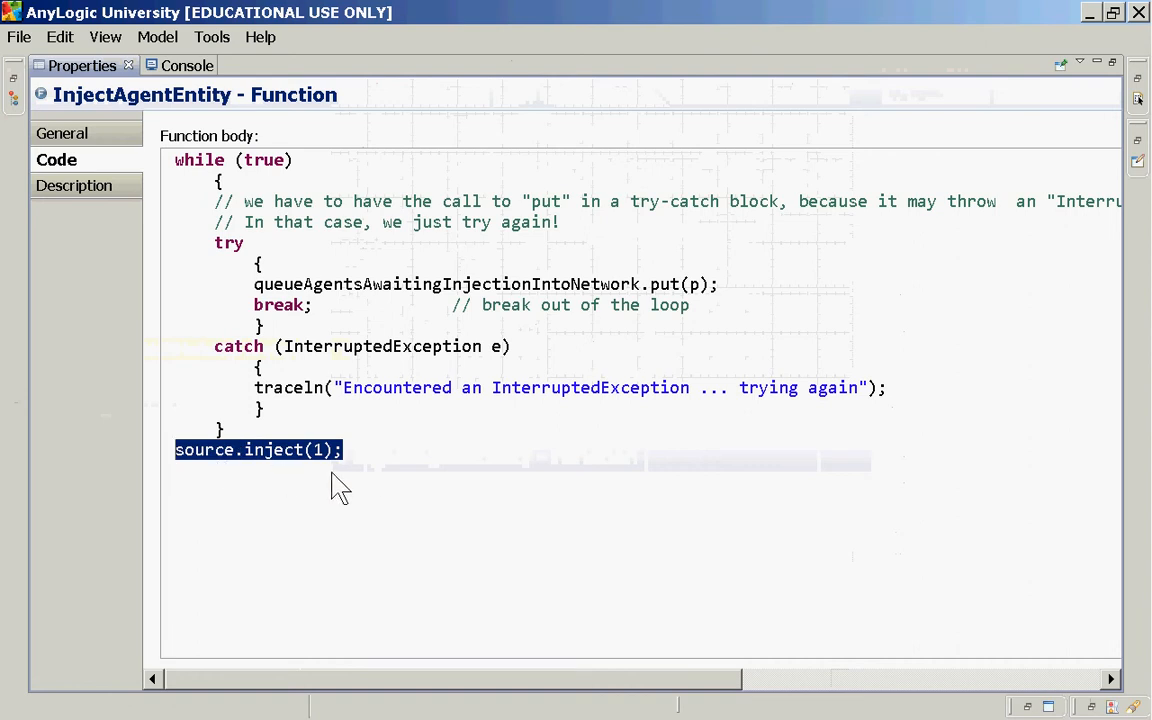
{"action": "mouse_move", "coordinate": [220, 486]}
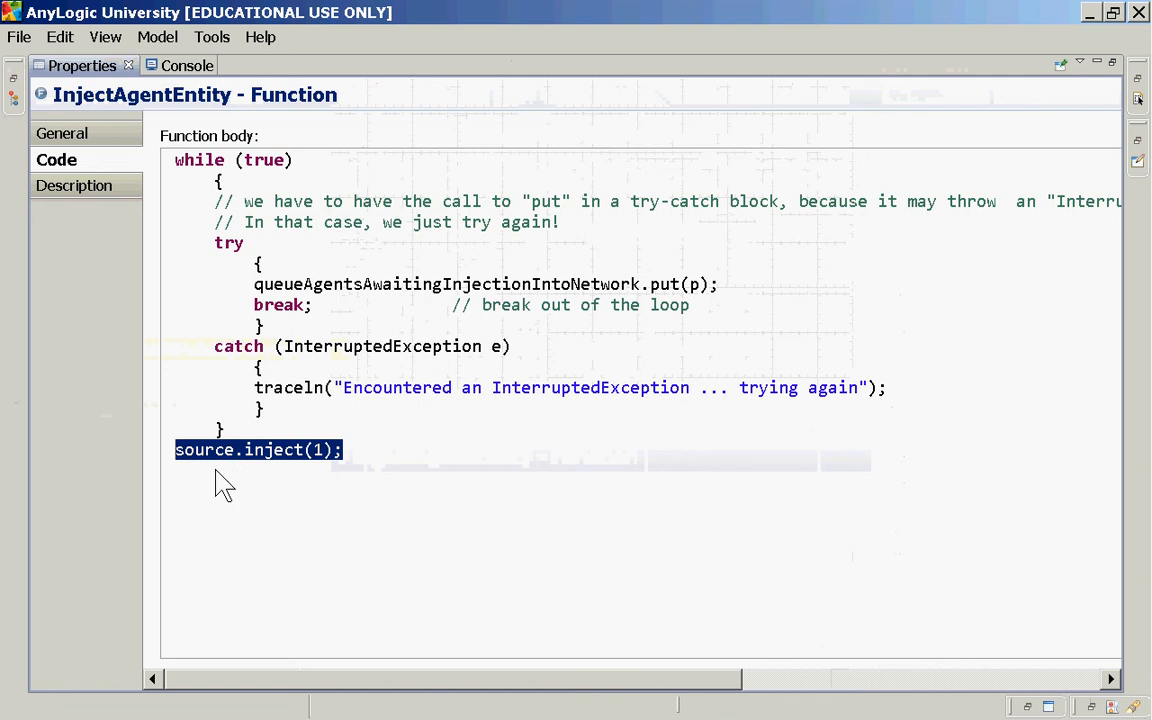
{"action": "double_click", "coordinate": [204, 448]}
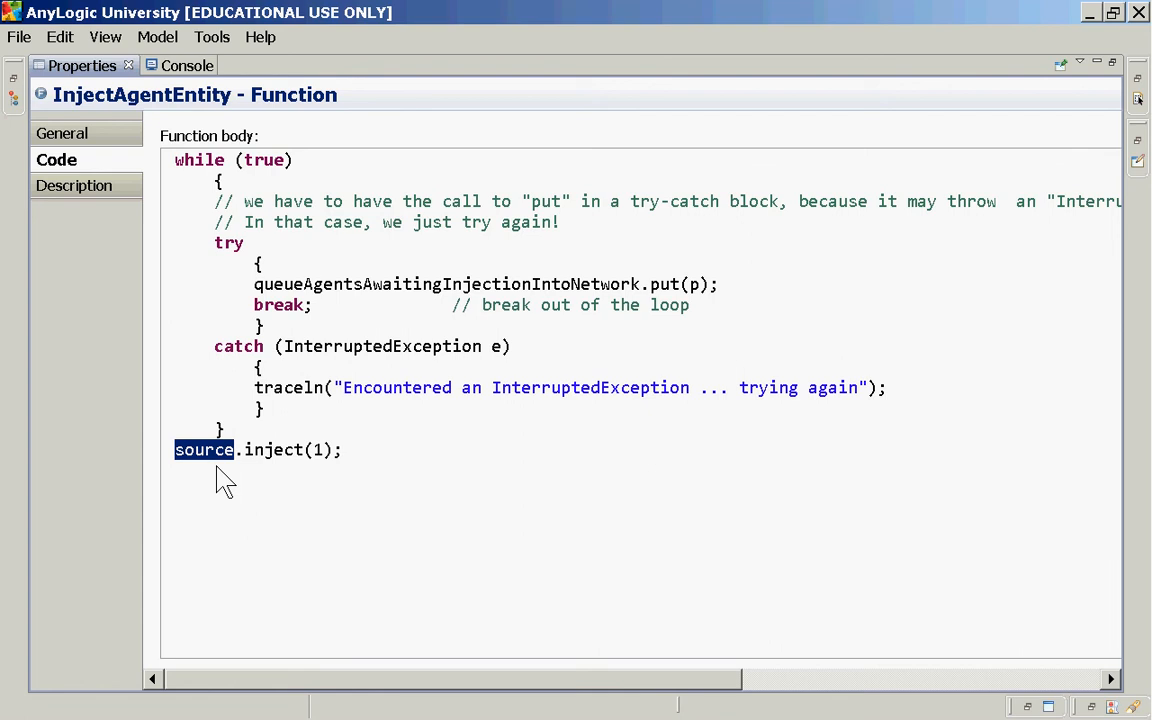
{"action": "mouse_move", "coordinate": [108, 78]}
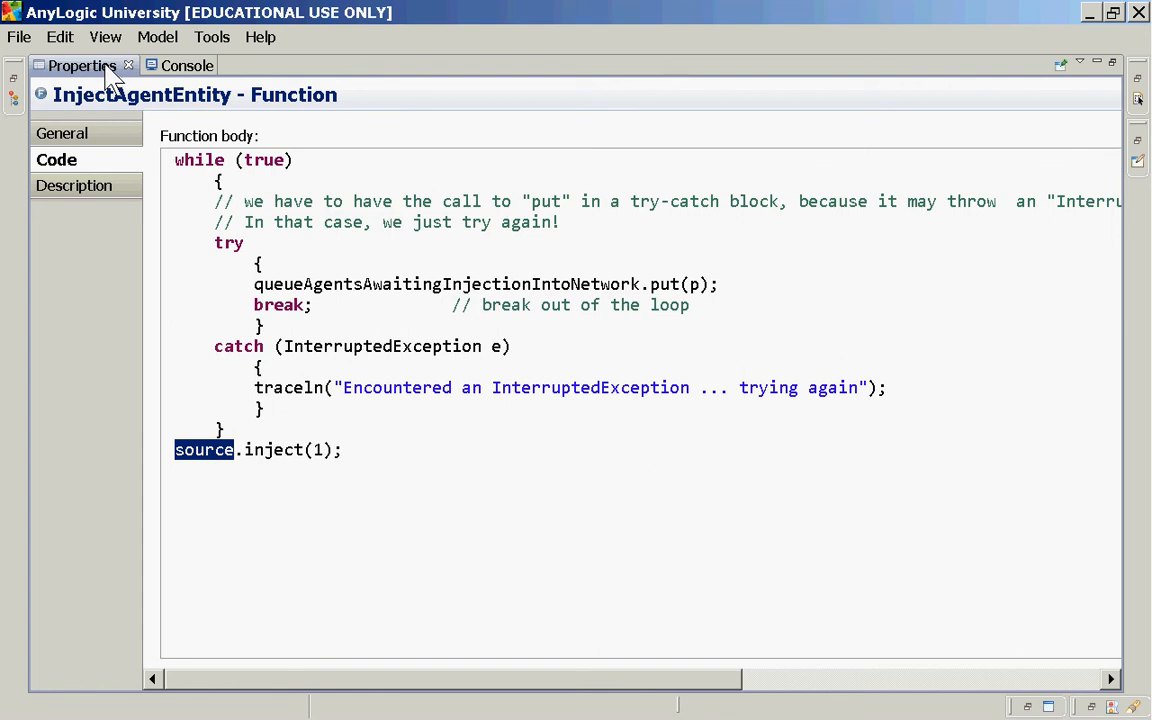
{"action": "mouse_move", "coordinate": [124, 88]}
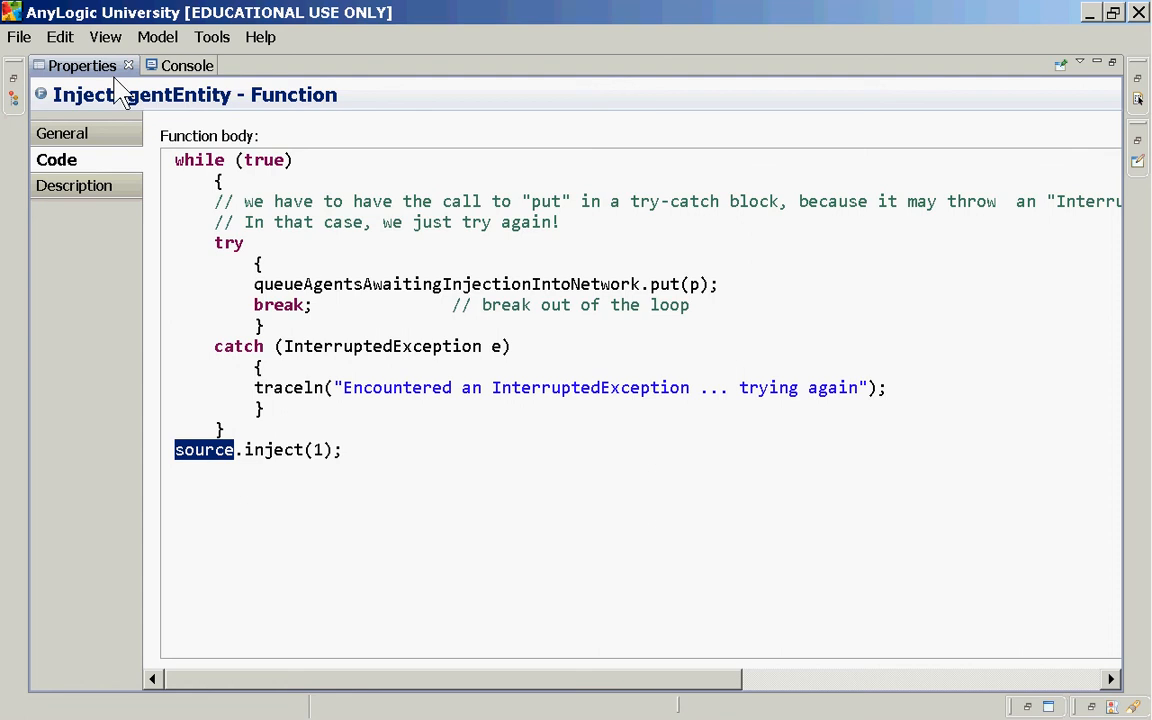
{"action": "mouse_move", "coordinate": [370, 456]}
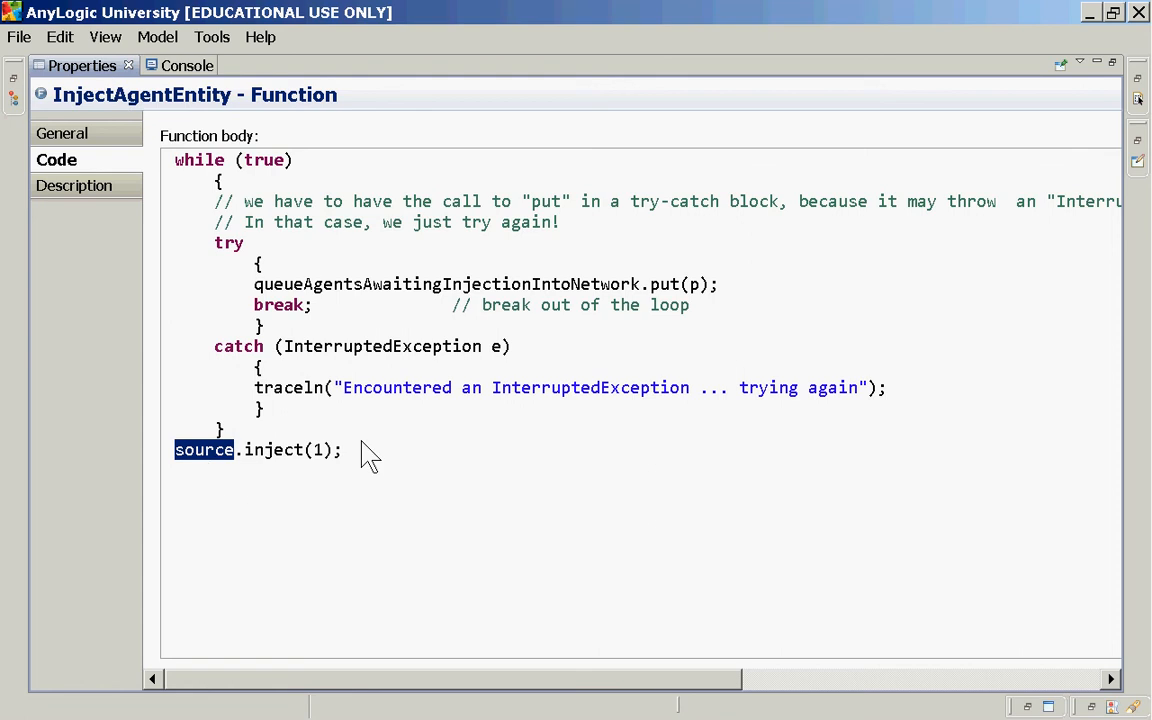
{"action": "mouse_move", "coordinate": [230, 472]}
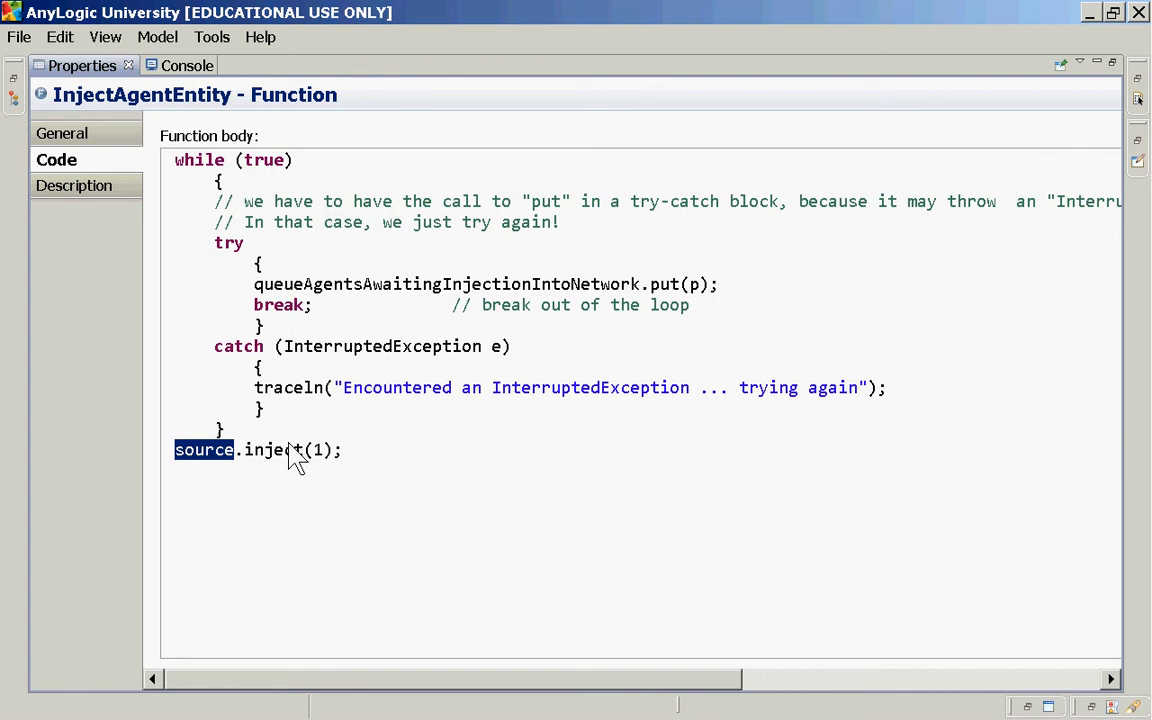
{"action": "mouse_move", "coordinate": [314, 300]}
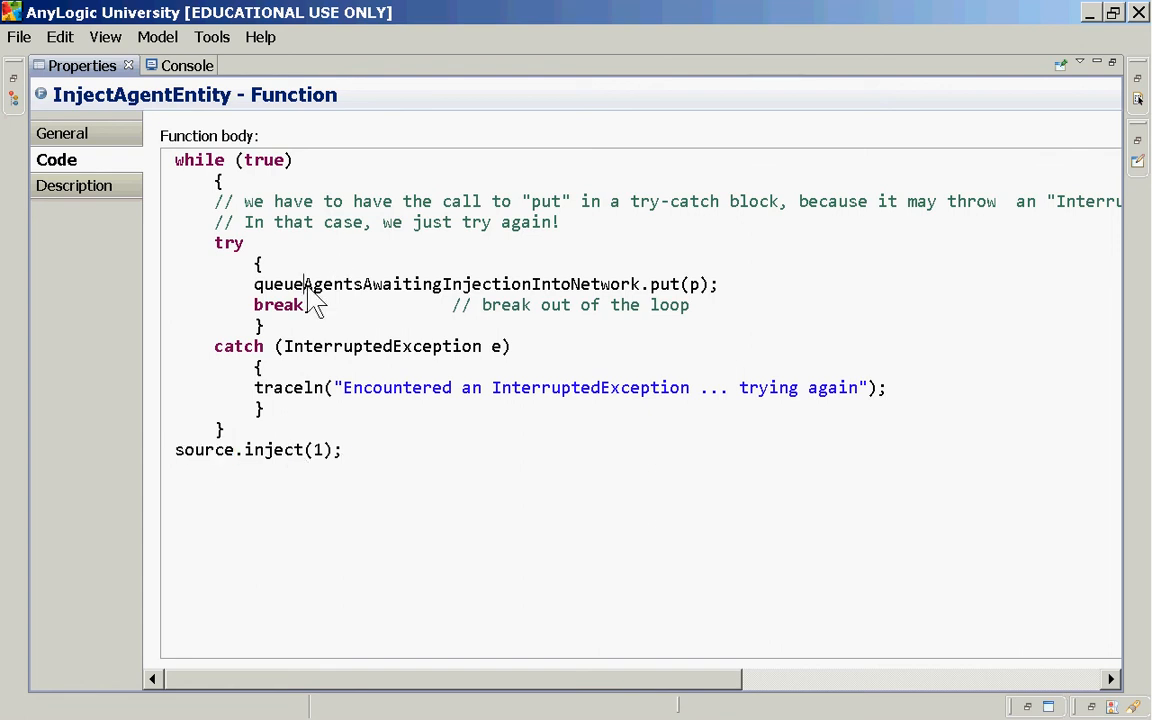
{"action": "double_click", "coordinate": [444, 284]}
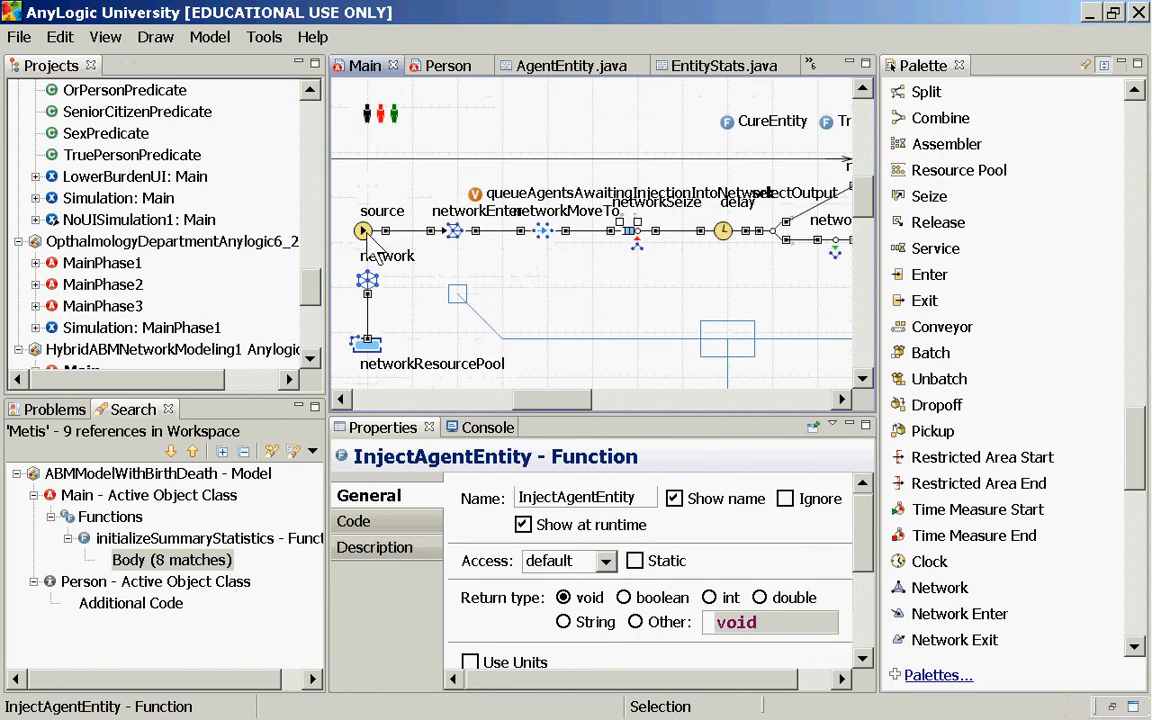
Step: Inspect the source block's New entity field with its new AgentEntity(queueAgentsAwaiting…) constructor call
{"action": "left_click", "coordinate": [364, 232]}
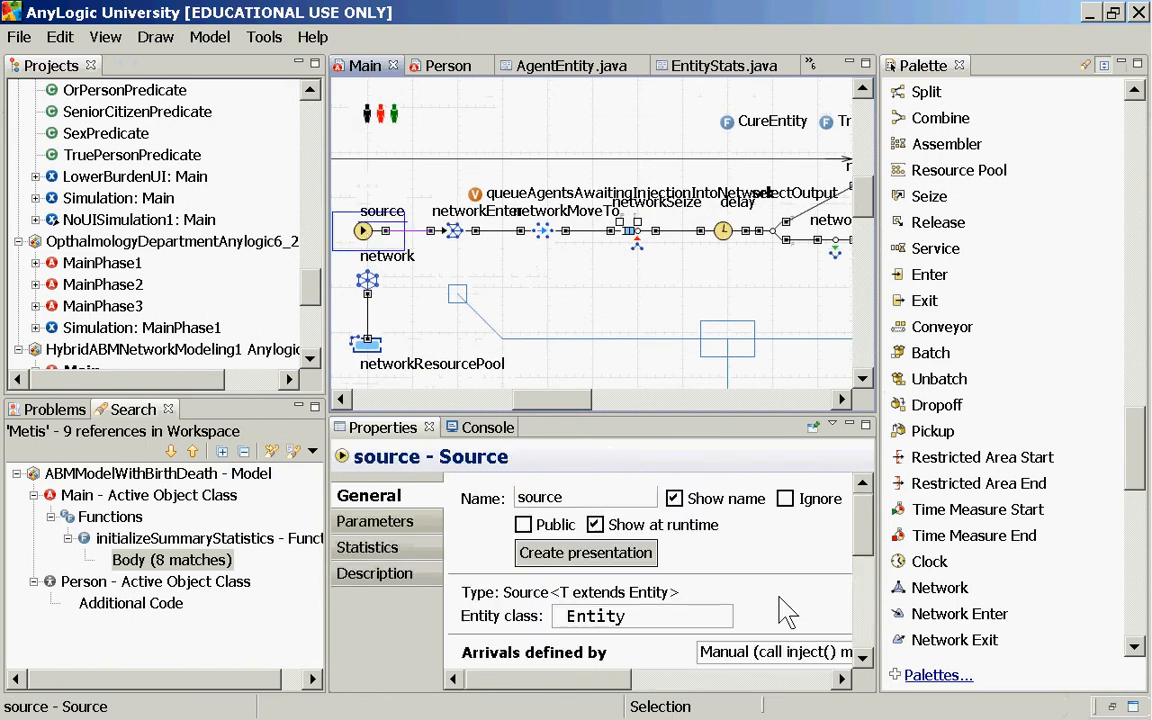
{"action": "scroll", "scroll_direction": "down", "scroll_amount": 3}
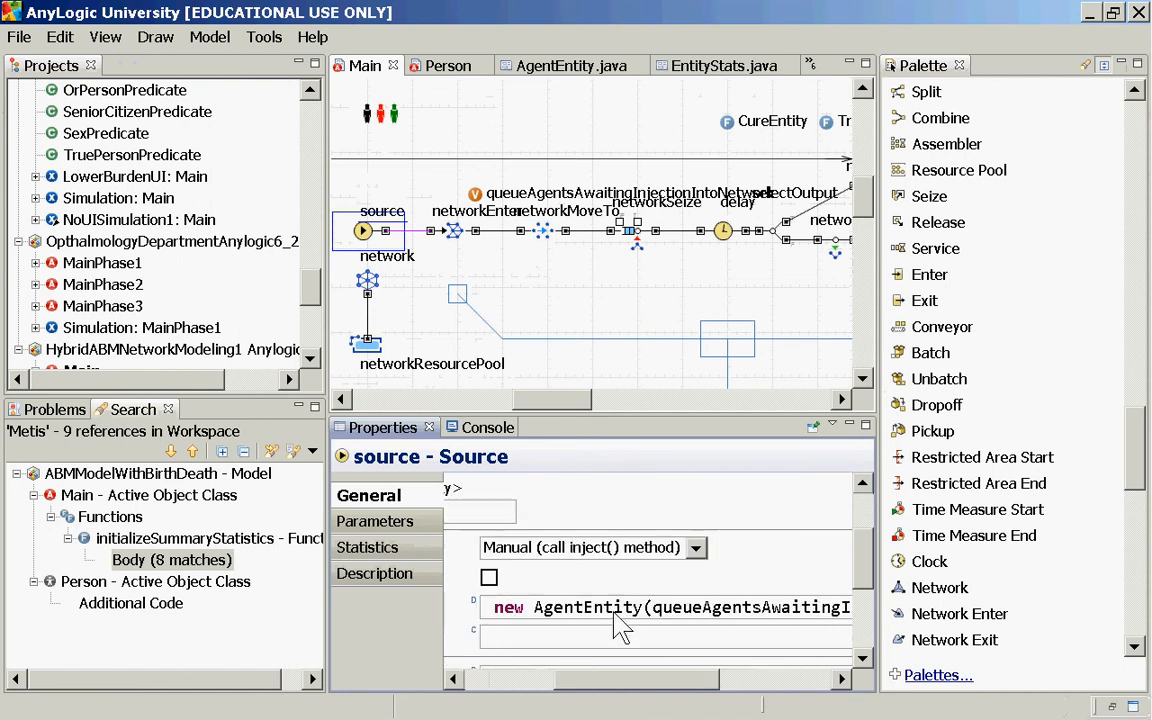
{"action": "double_click", "coordinate": [612, 608]}
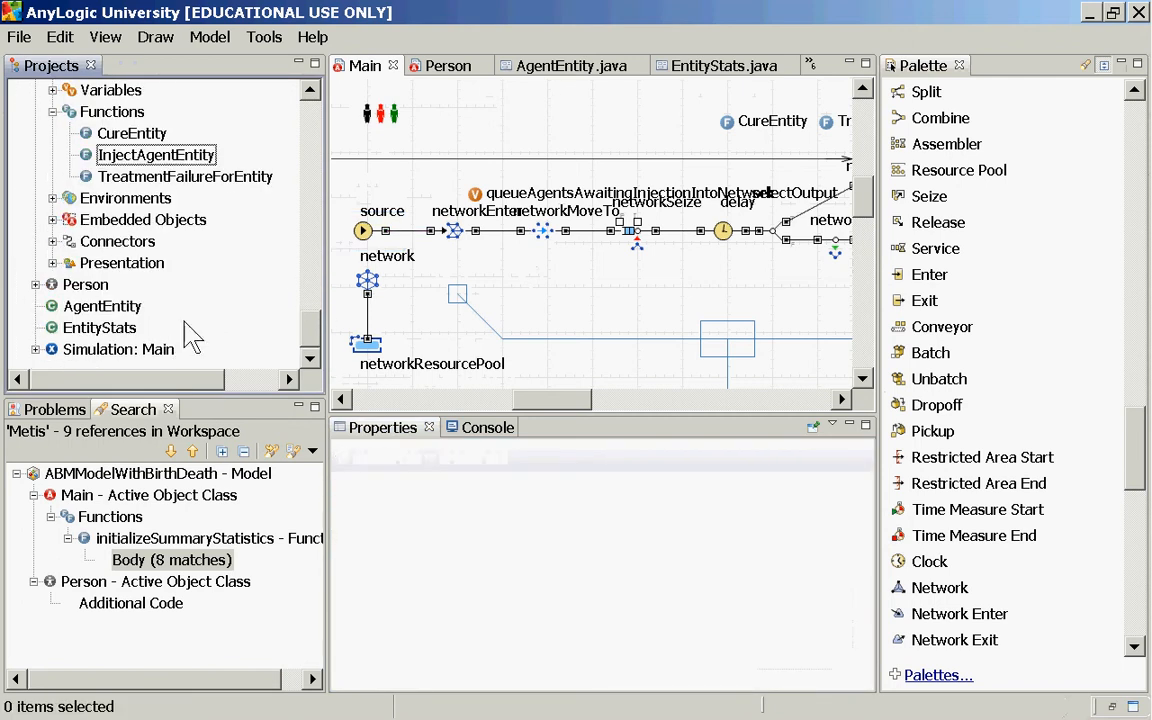
Step: View AgentEntity.java with its default constructor and the constructor taking a Person parameter
{"action": "left_click", "coordinate": [572, 64]}
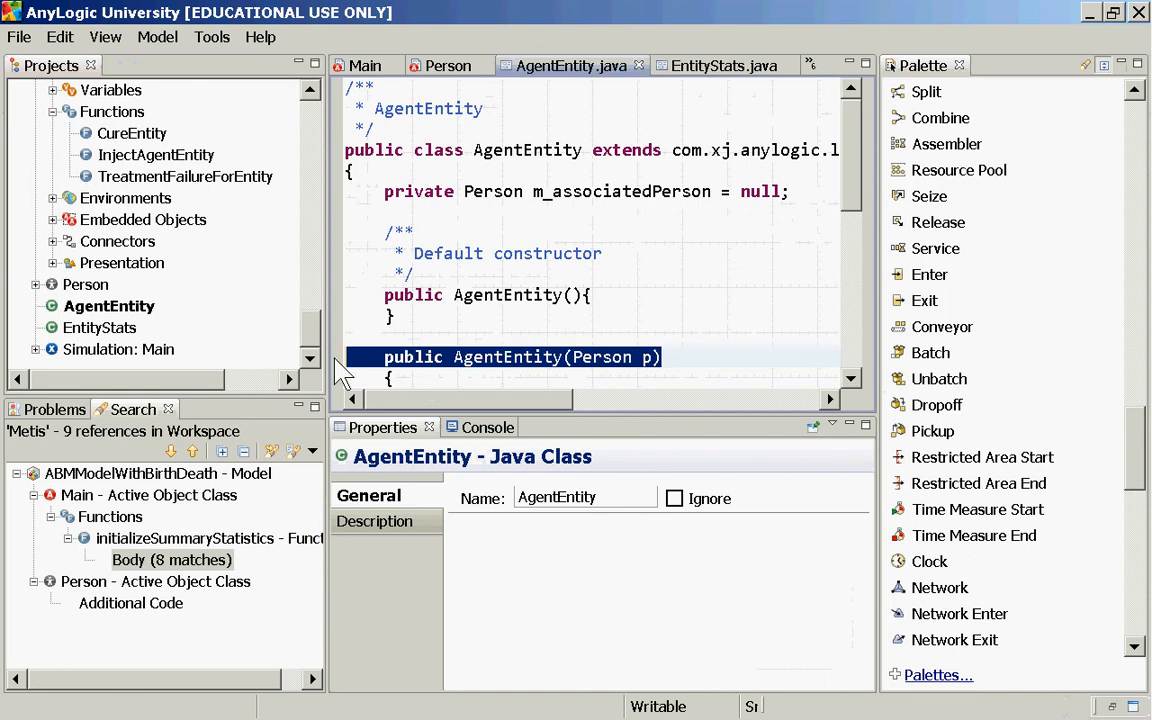
{"action": "double_click", "coordinate": [600, 356]}
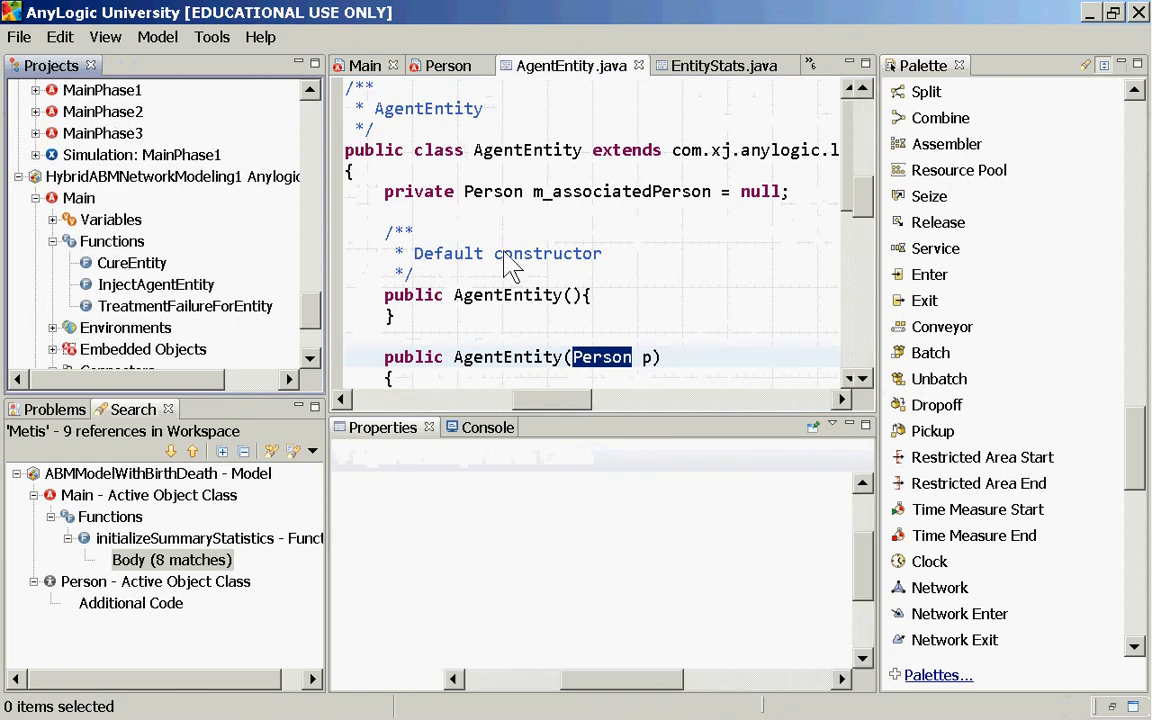
{"action": "left_click", "coordinate": [364, 64]}
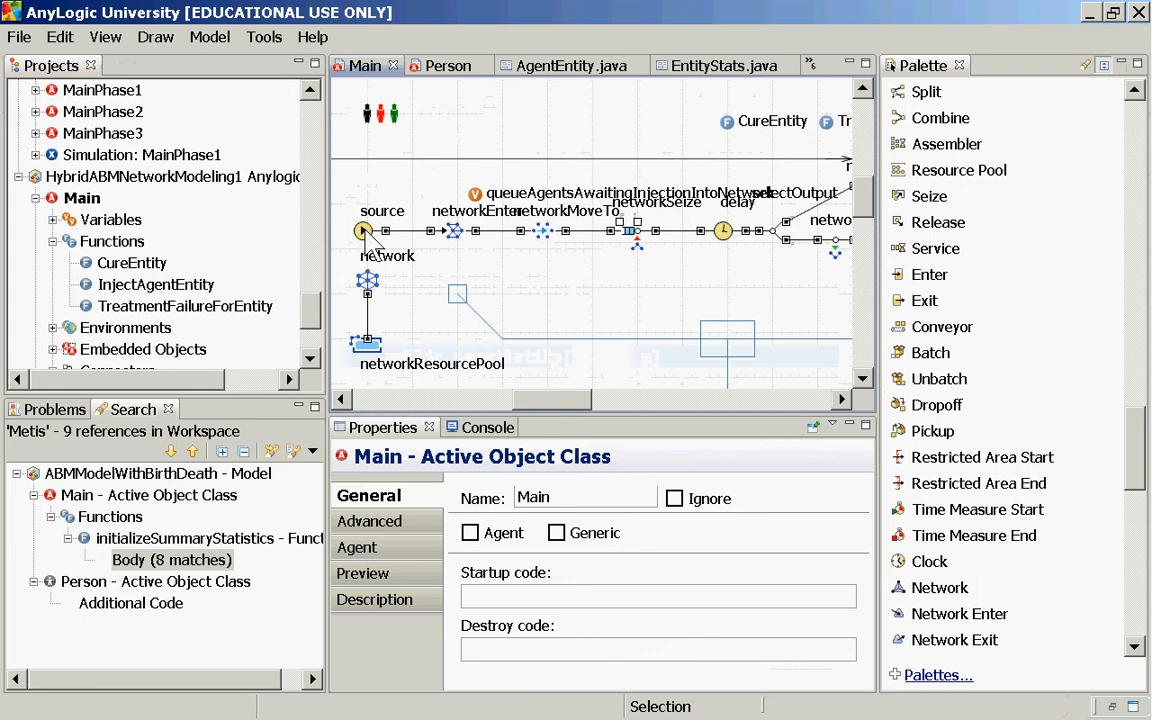
{"action": "left_click", "coordinate": [364, 232]}
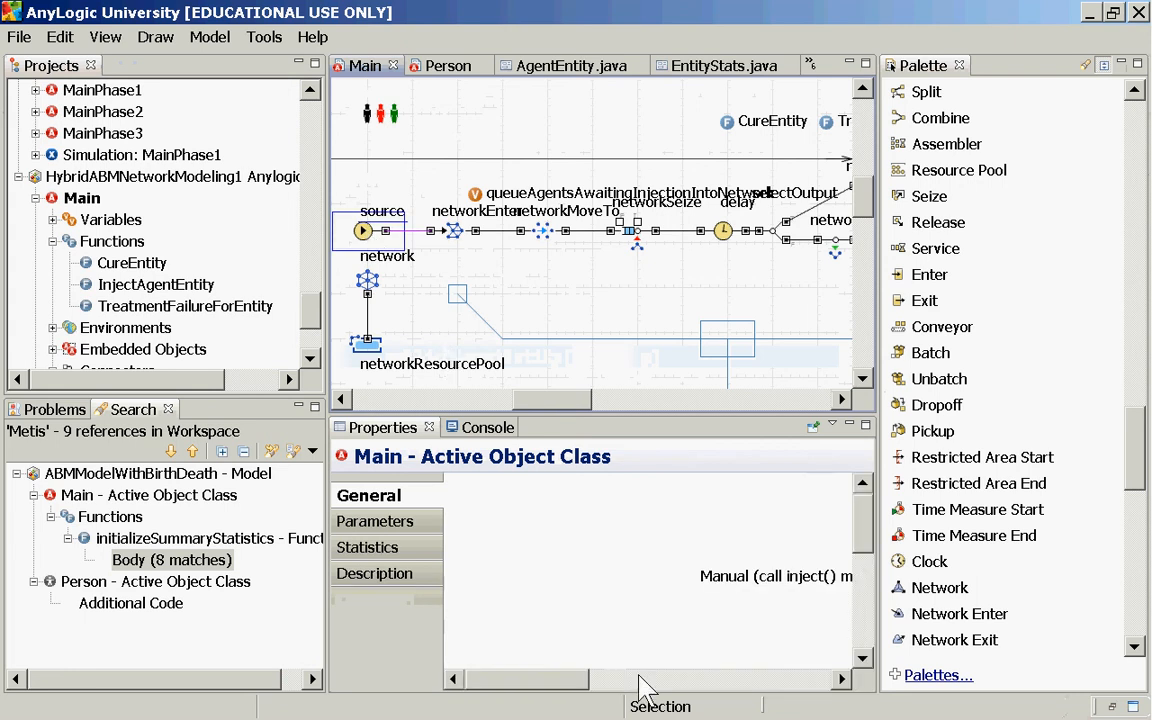
{"action": "left_click", "coordinate": [364, 230]}
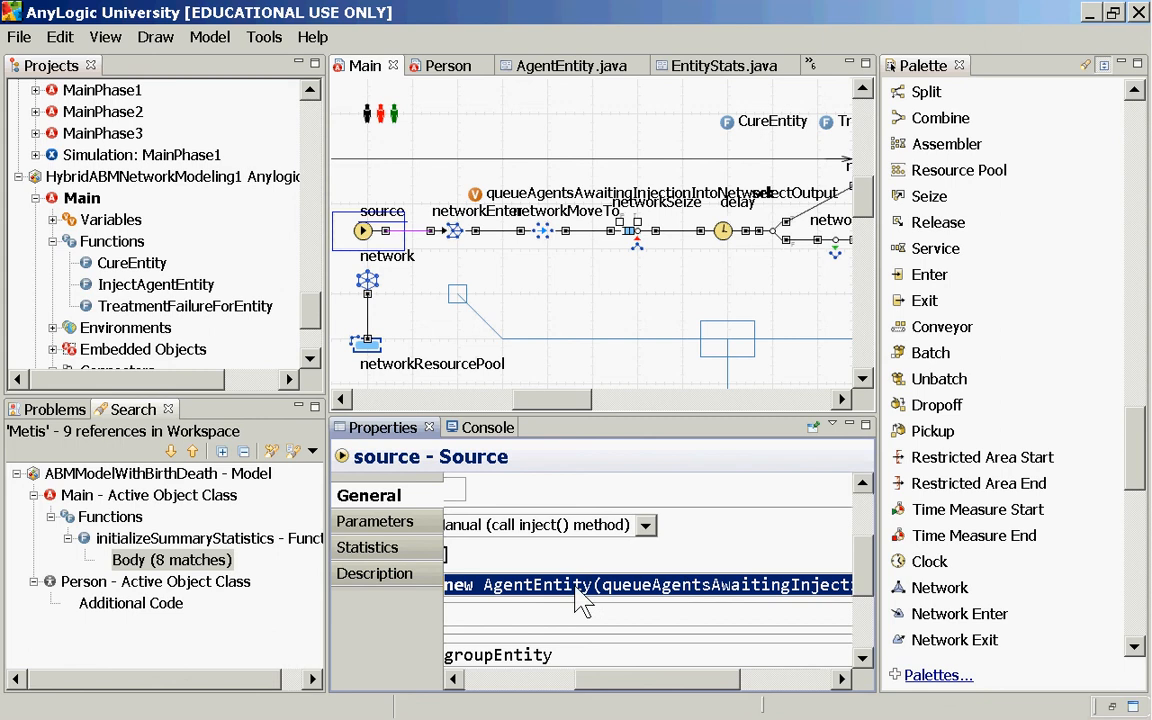
{"action": "double_click", "coordinate": [536, 584]}
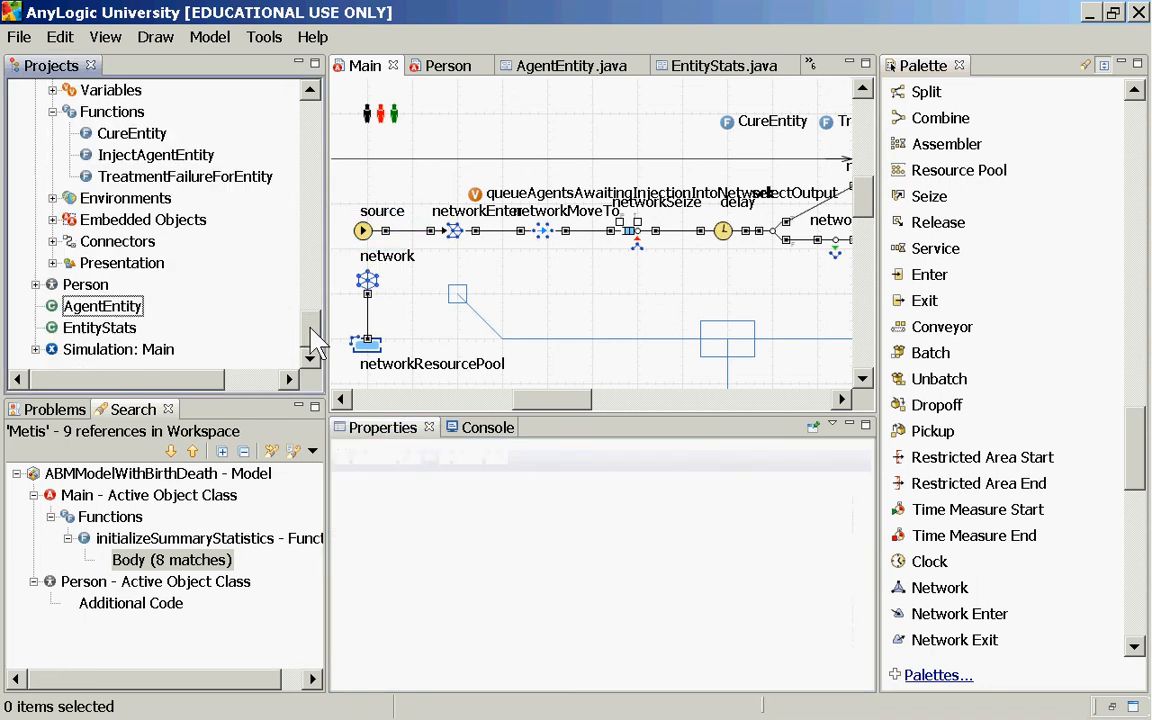
Step: Reach the Death state in the Person statechart from the Projects tree
{"action": "scroll", "scroll_direction": "up", "scroll_amount": 3}
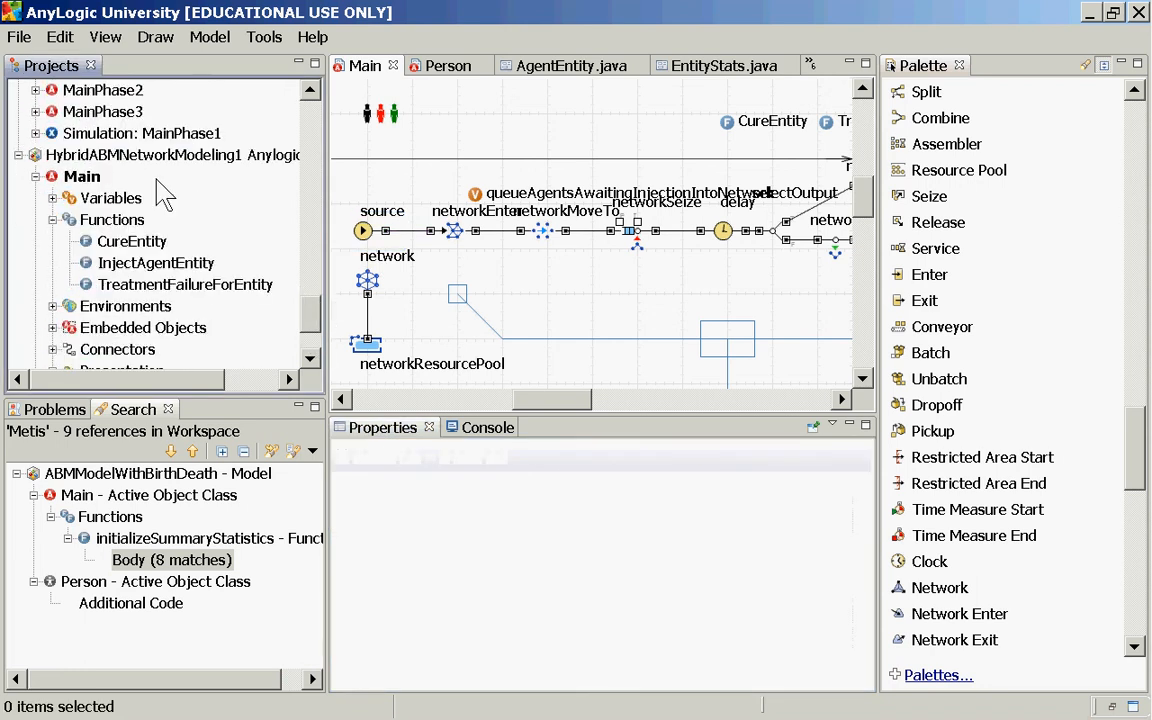
{"action": "left_click", "coordinate": [80, 176]}
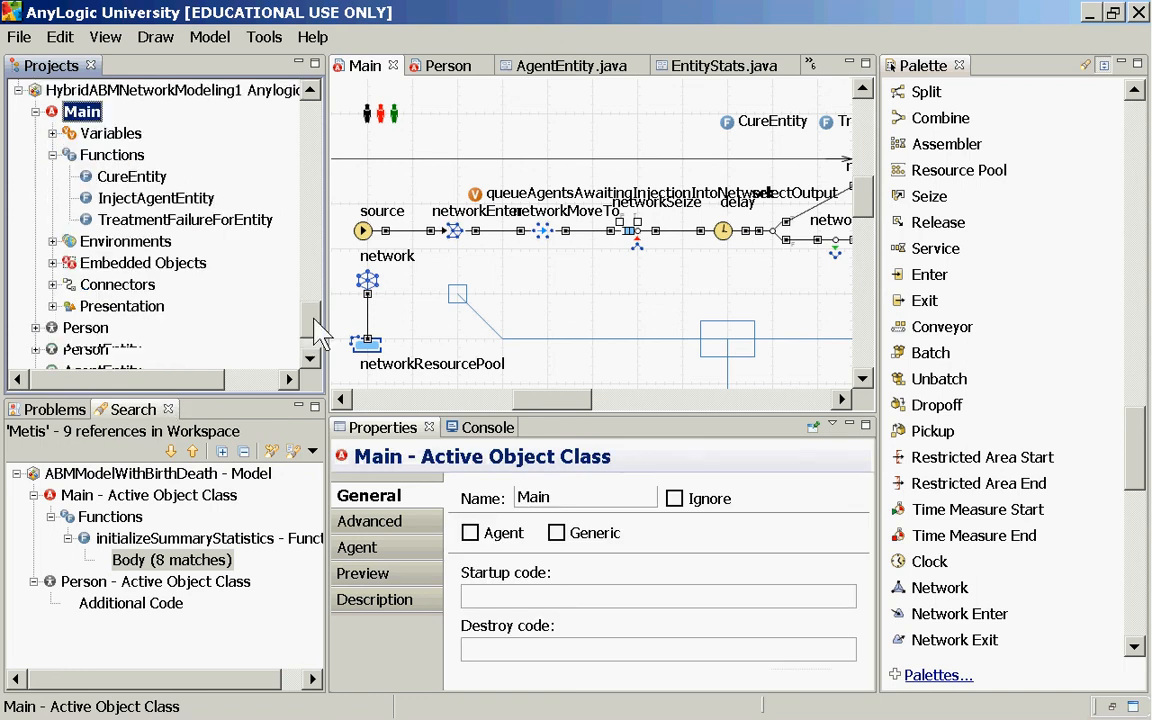
{"action": "left_click", "coordinate": [84, 284]}
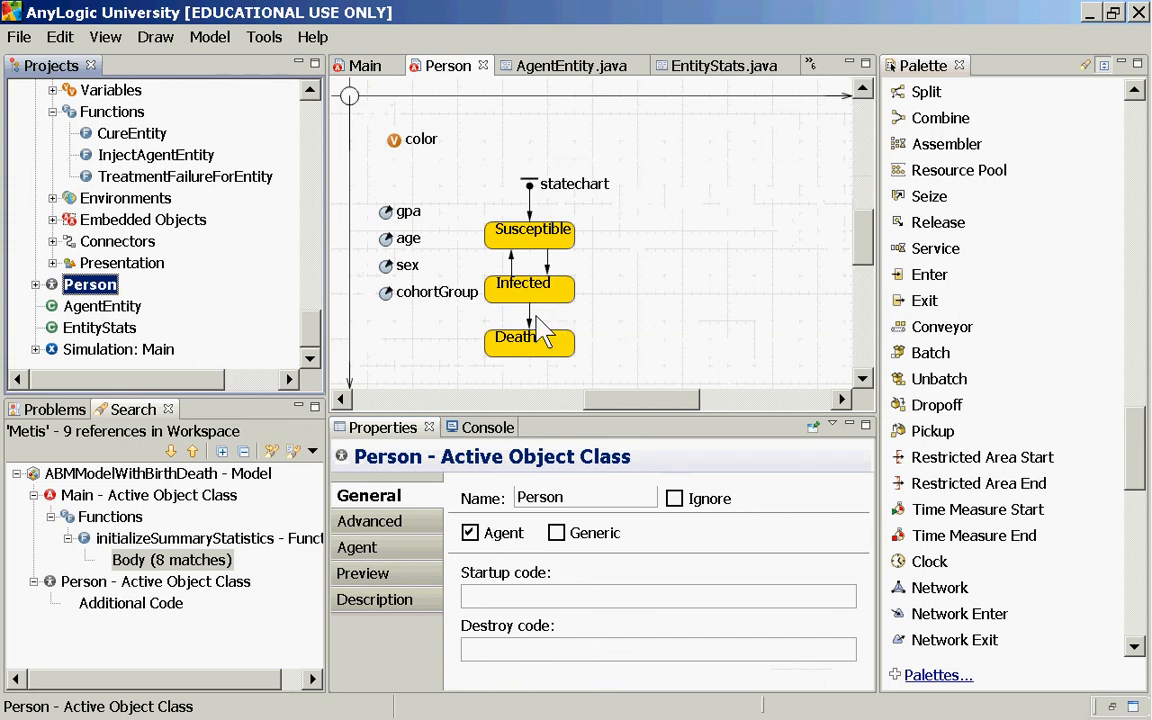
{"action": "left_click", "coordinate": [530, 316]}
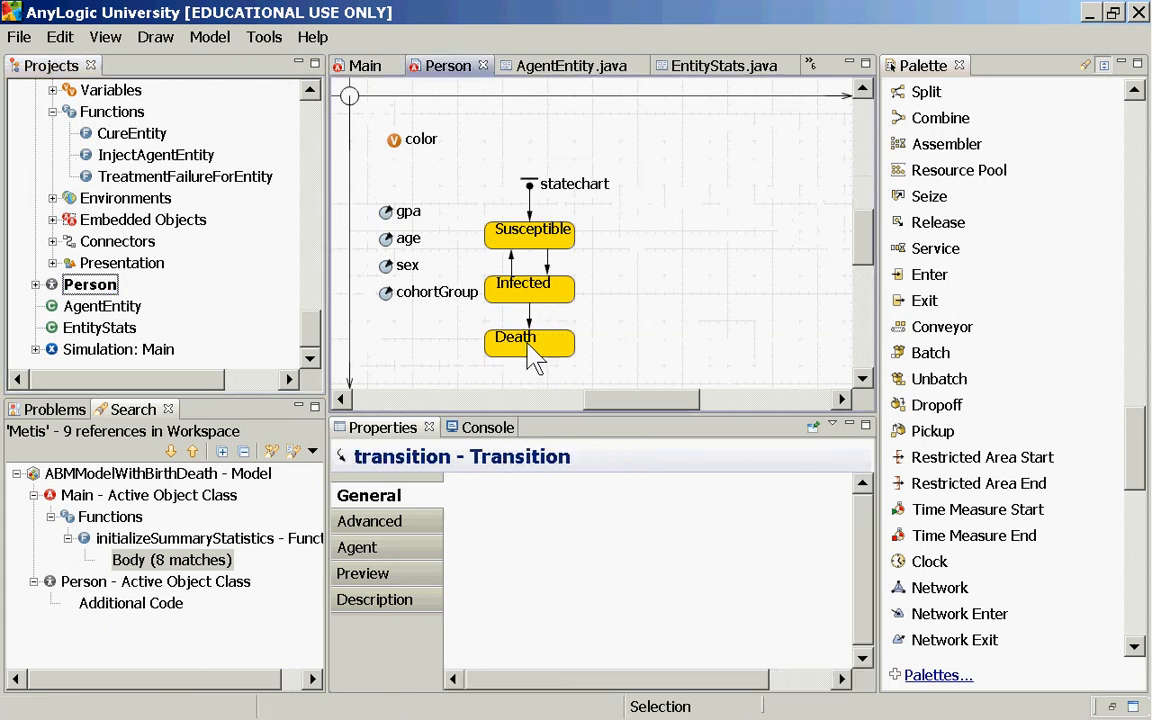
{"action": "left_click", "coordinate": [516, 336]}
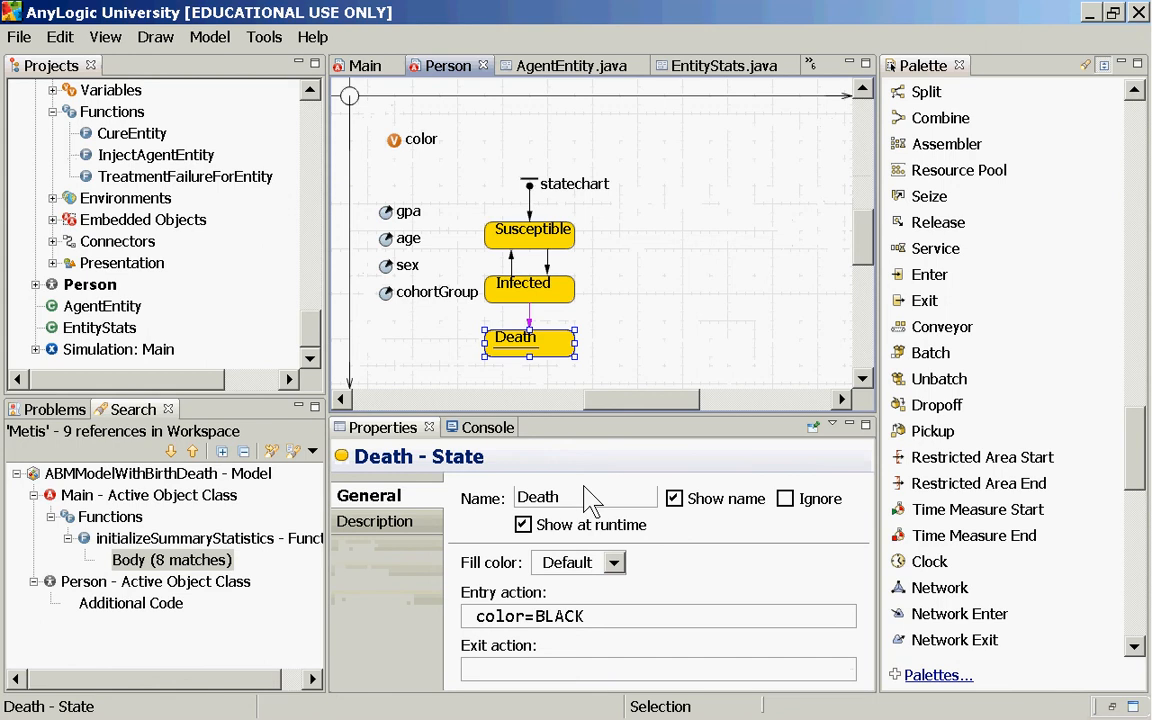
Step: Replace the state name Death with InfectedButBelievedCured
{"action": "triple_click", "coordinate": [556, 496]}
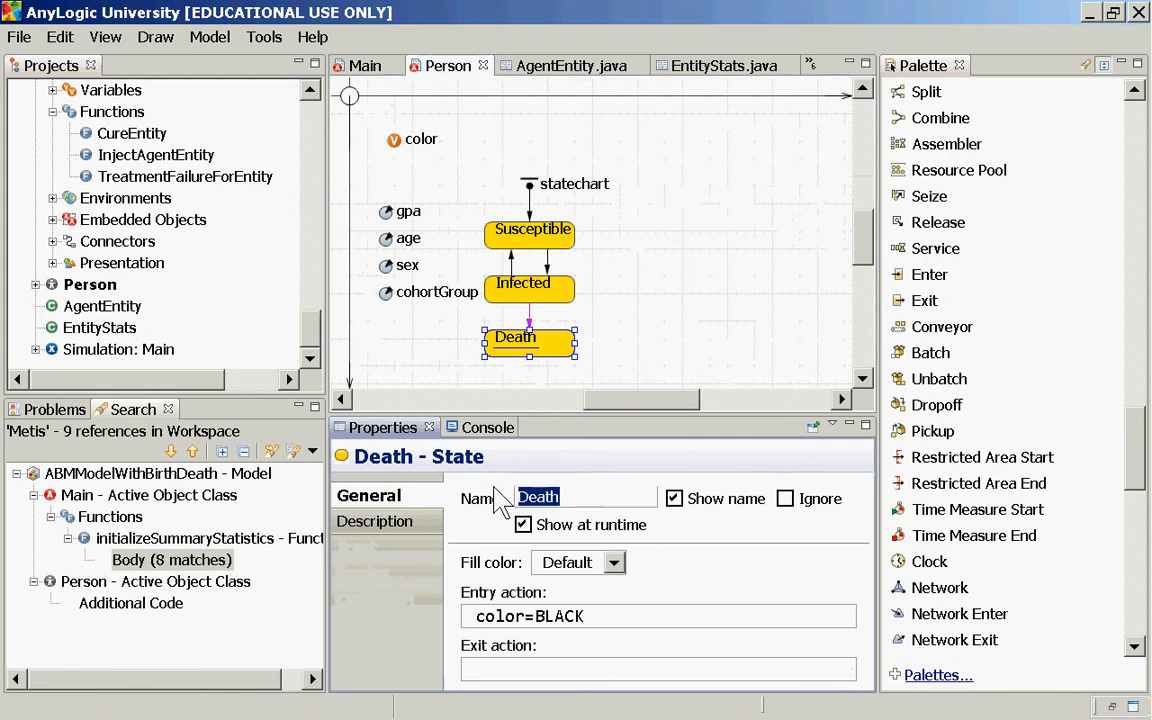
{"action": "type", "text": "I"}
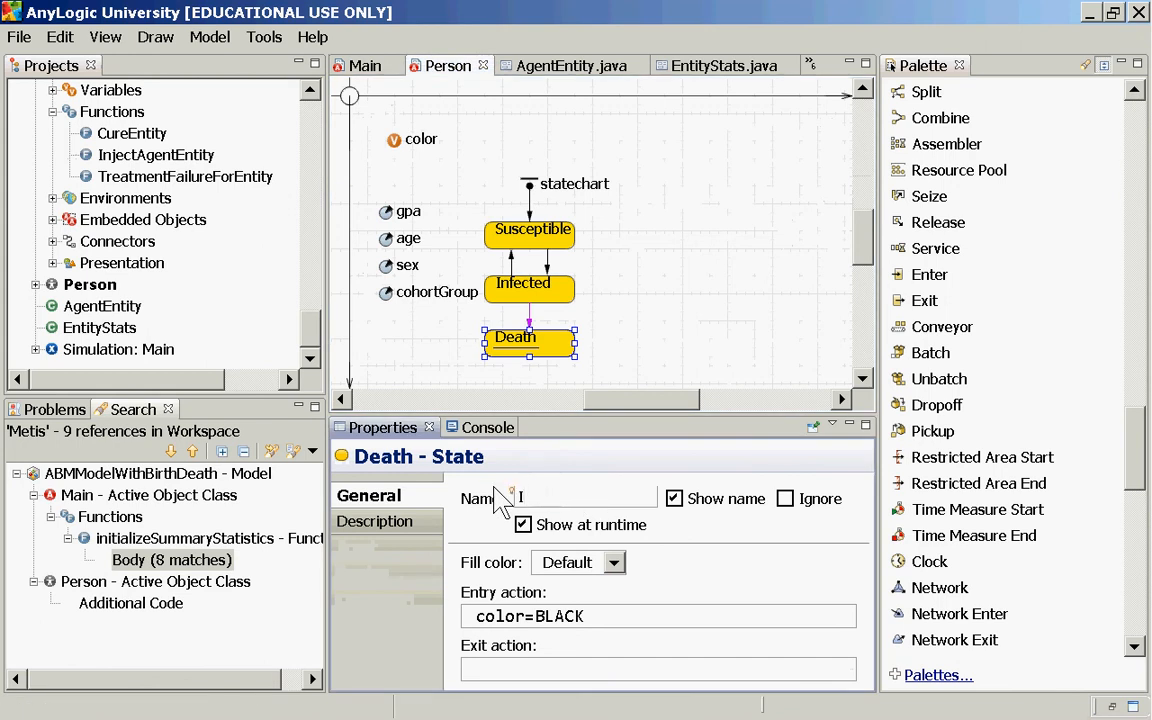
{"action": "type", "text": "Infected"}
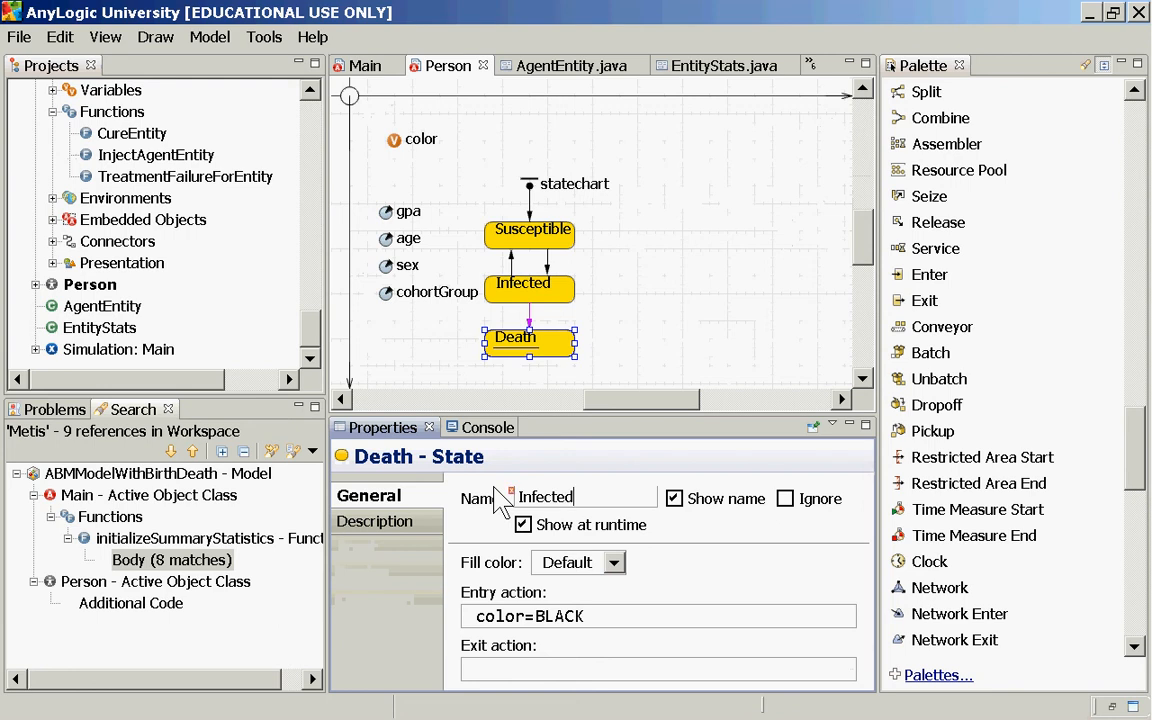
{"action": "type", "text": "ButBelievedCured"}
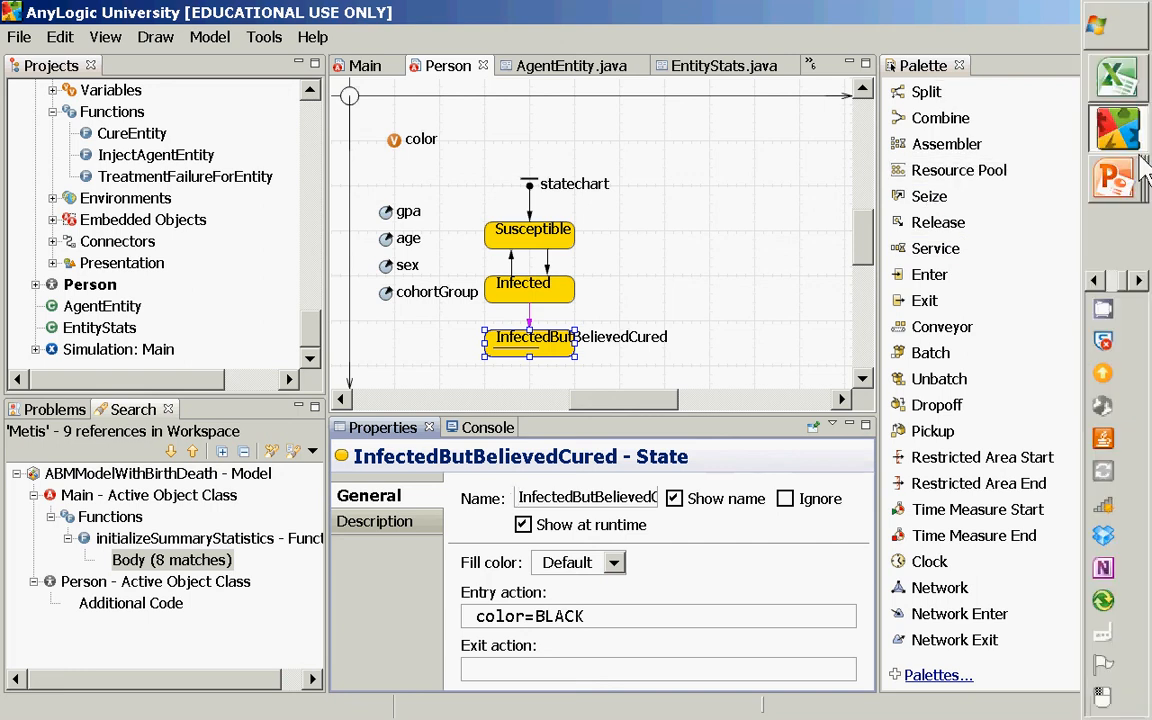
Step: Make transition2 from InfectedButBelievedCured to Infected fire by Rate with rate 1/2.0
{"action": "scroll", "scroll_direction": "down", "scroll_amount": 3}
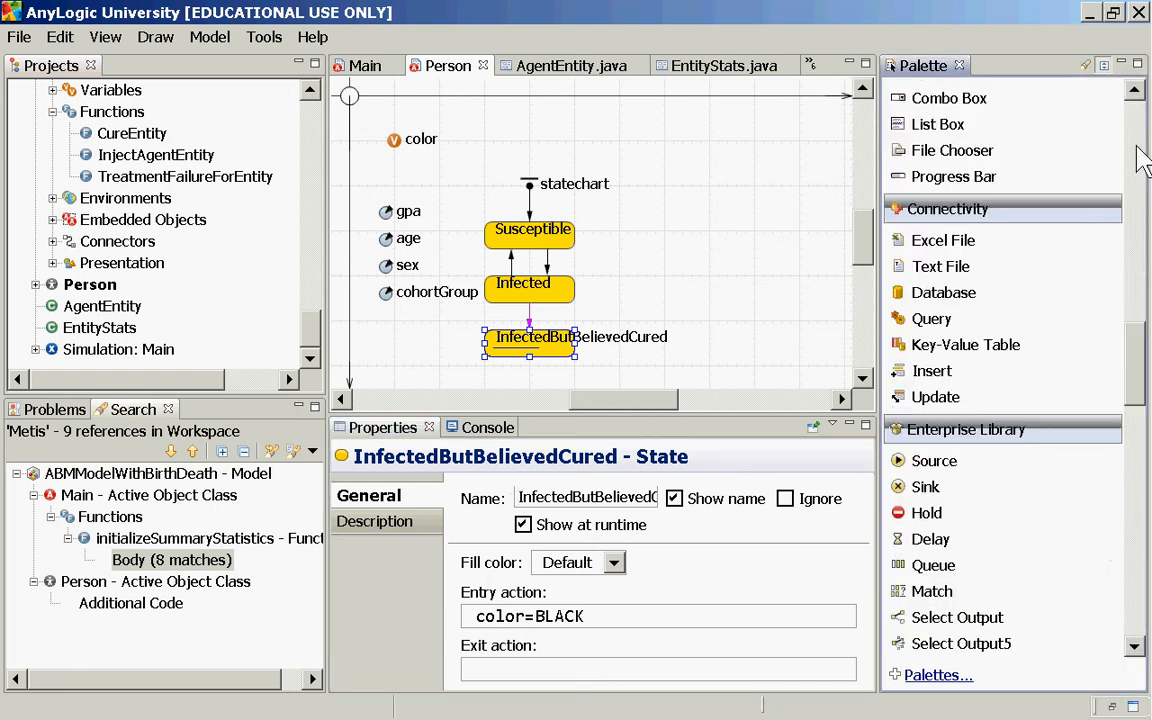
{"action": "scroll", "scroll_direction": "down", "scroll_amount": 3}
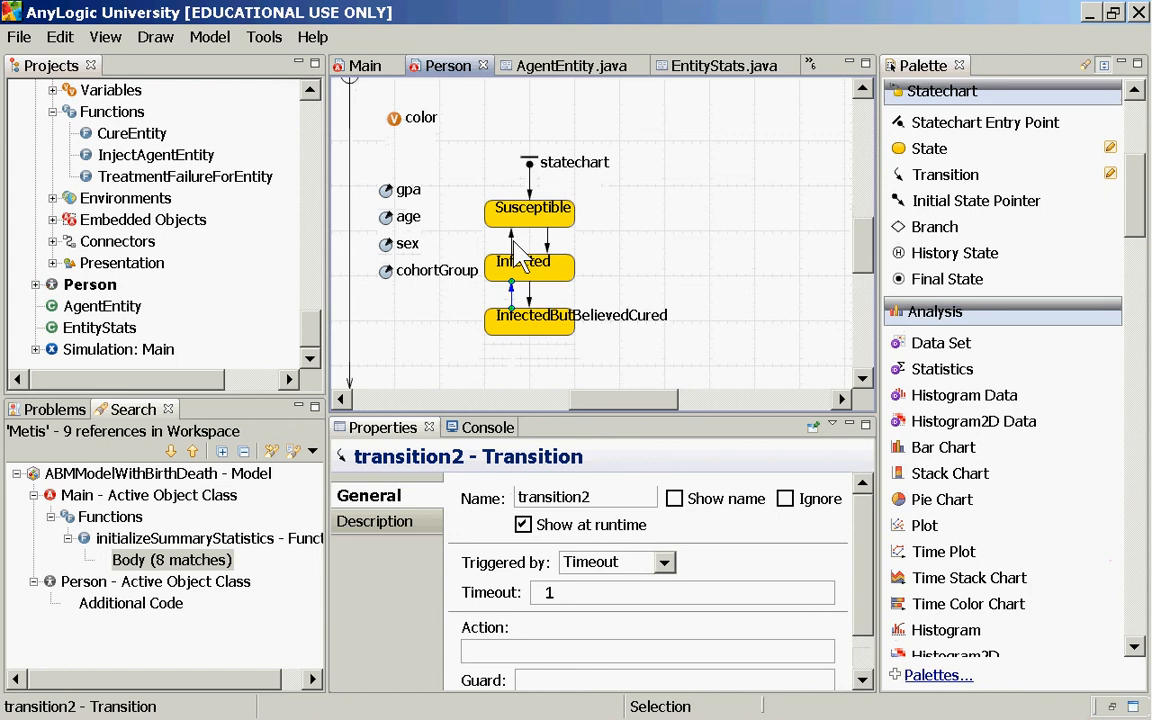
{"action": "mouse_move", "coordinate": [600, 600]}
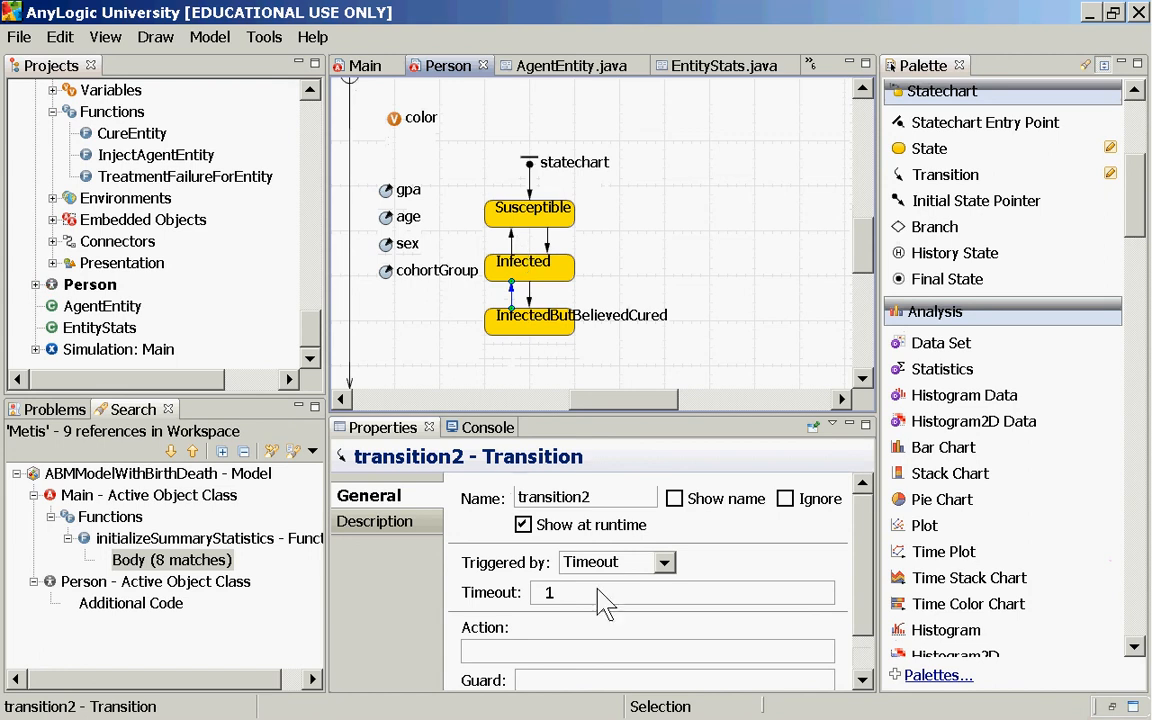
{"action": "left_click", "coordinate": [658, 560]}
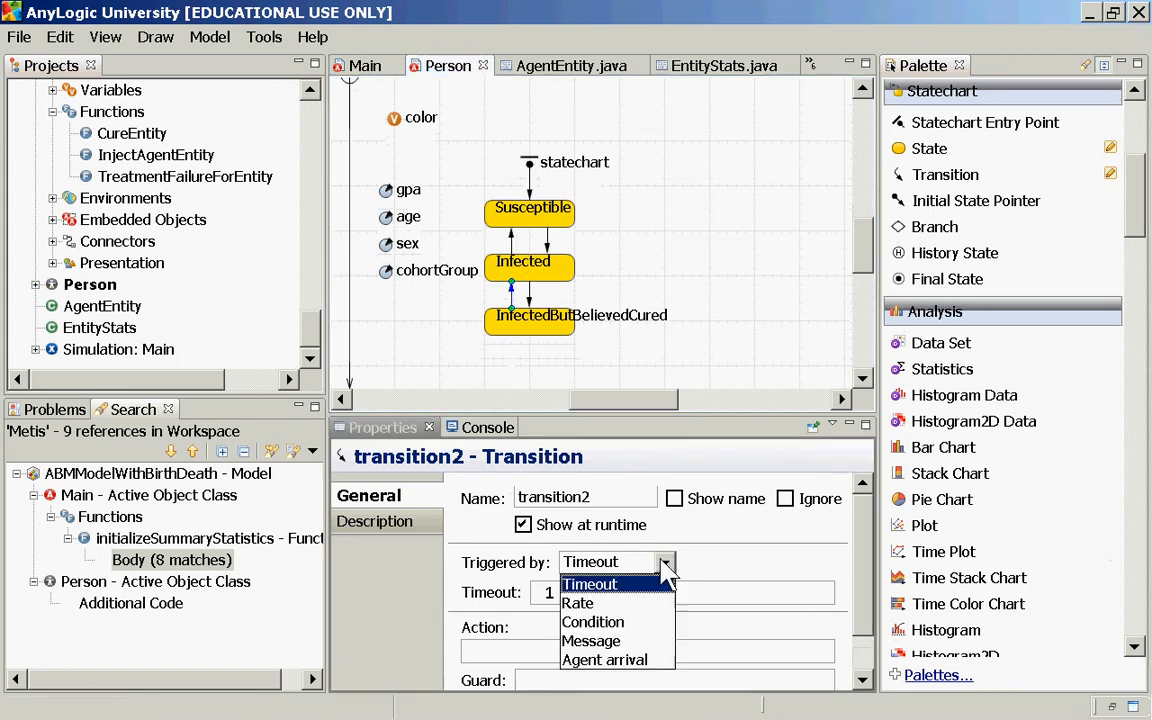
{"action": "mouse_move", "coordinate": [668, 570]}
{"action": "type", "text": "/"}
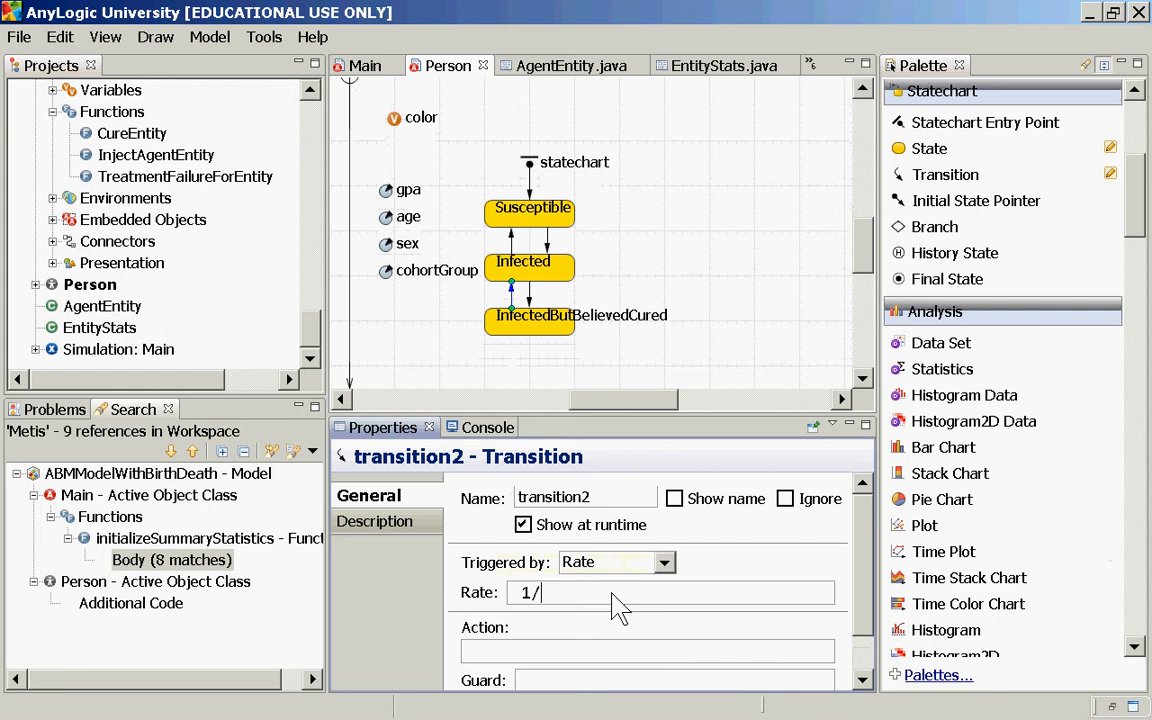
{"action": "type", "text": "7.0"}
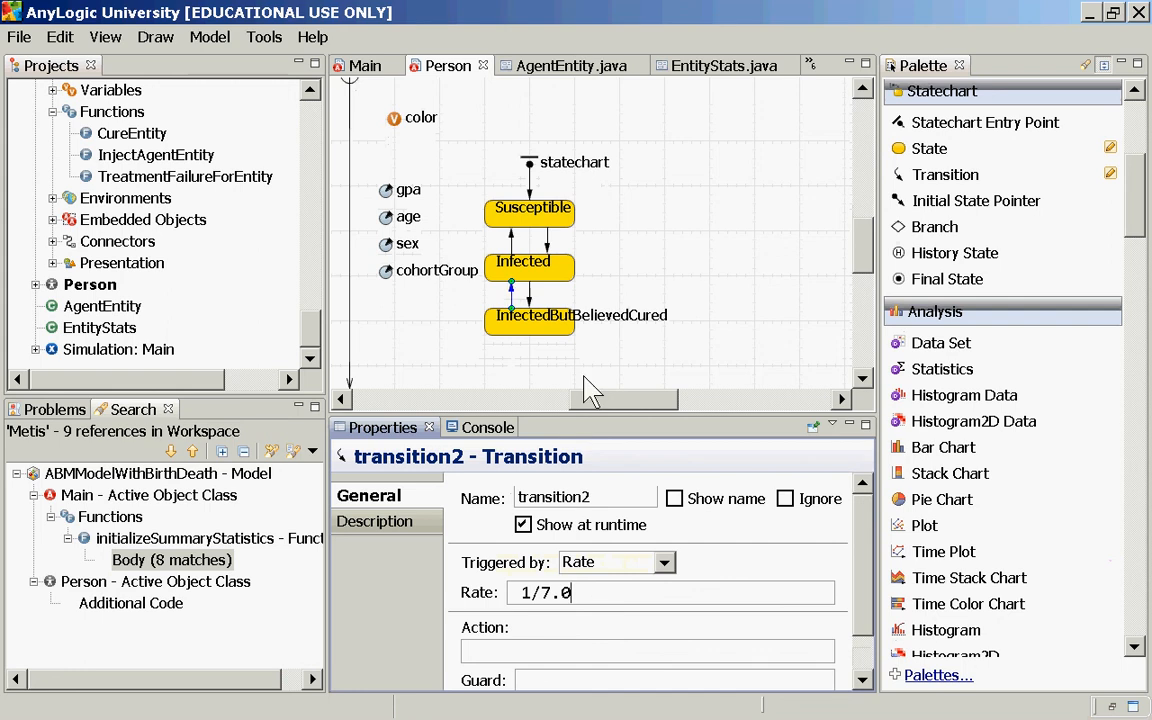
{"action": "key", "text": "BackSpace"}
{"action": "type", "text": "2"}
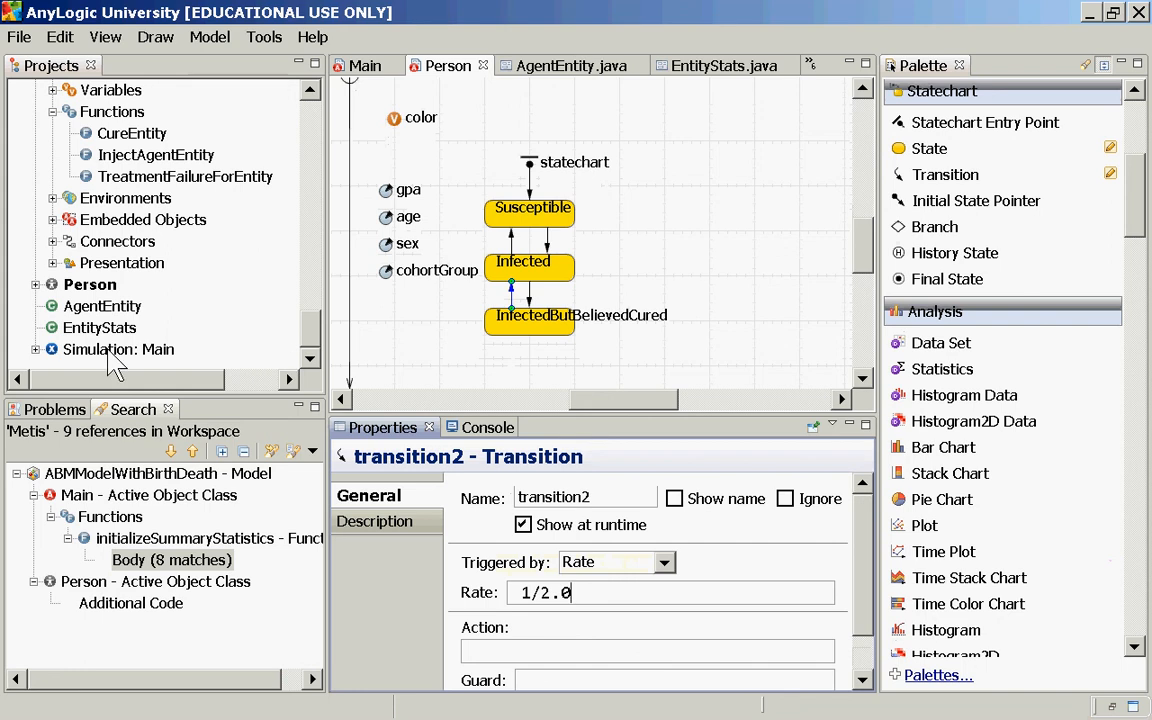
{"action": "left_click", "coordinate": [118, 348]}
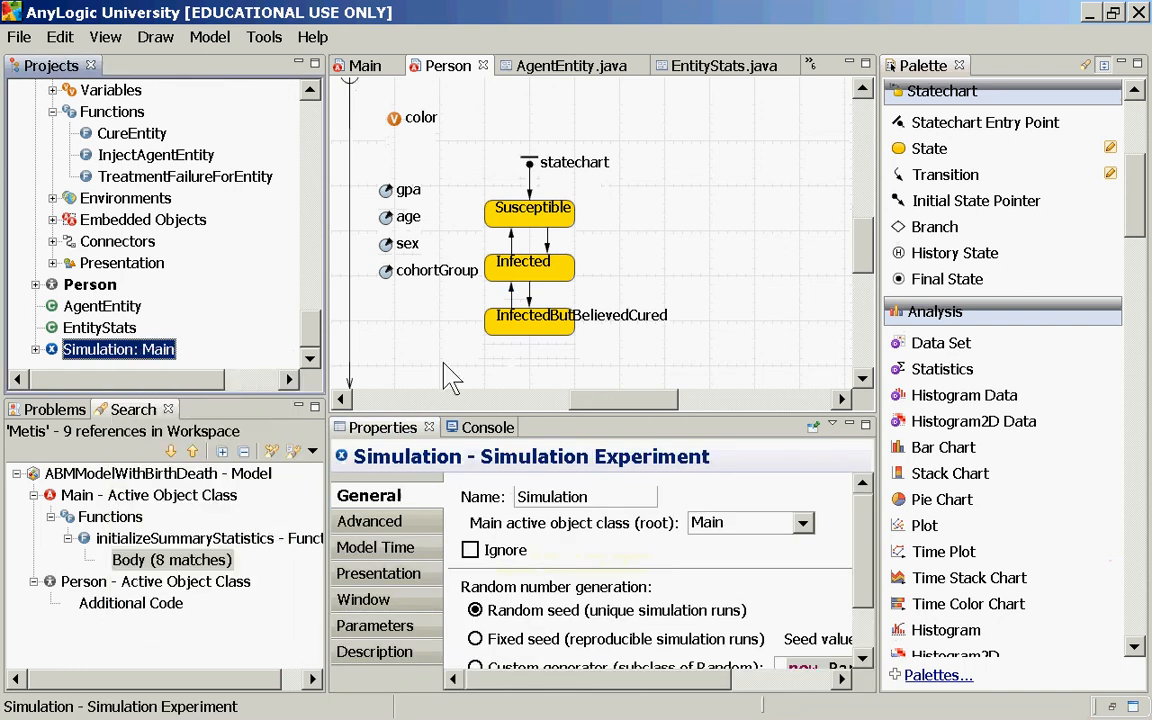
{"action": "mouse_move", "coordinate": [540, 316]}
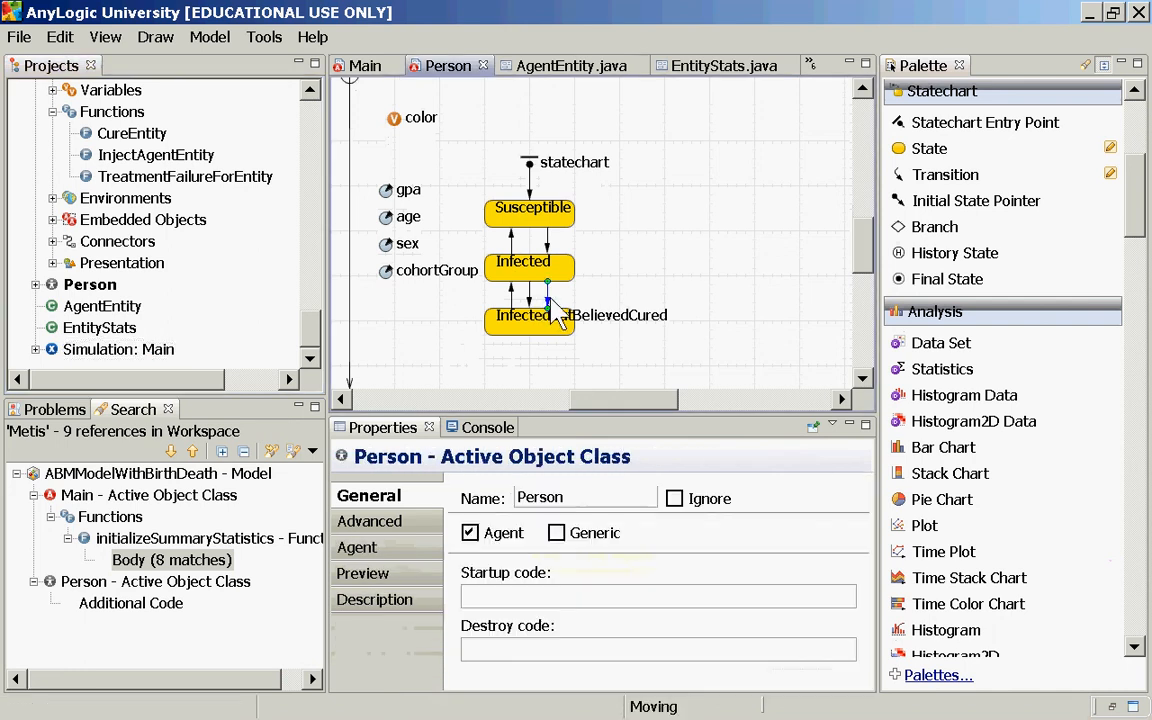
{"action": "left_click", "coordinate": [548, 290]}
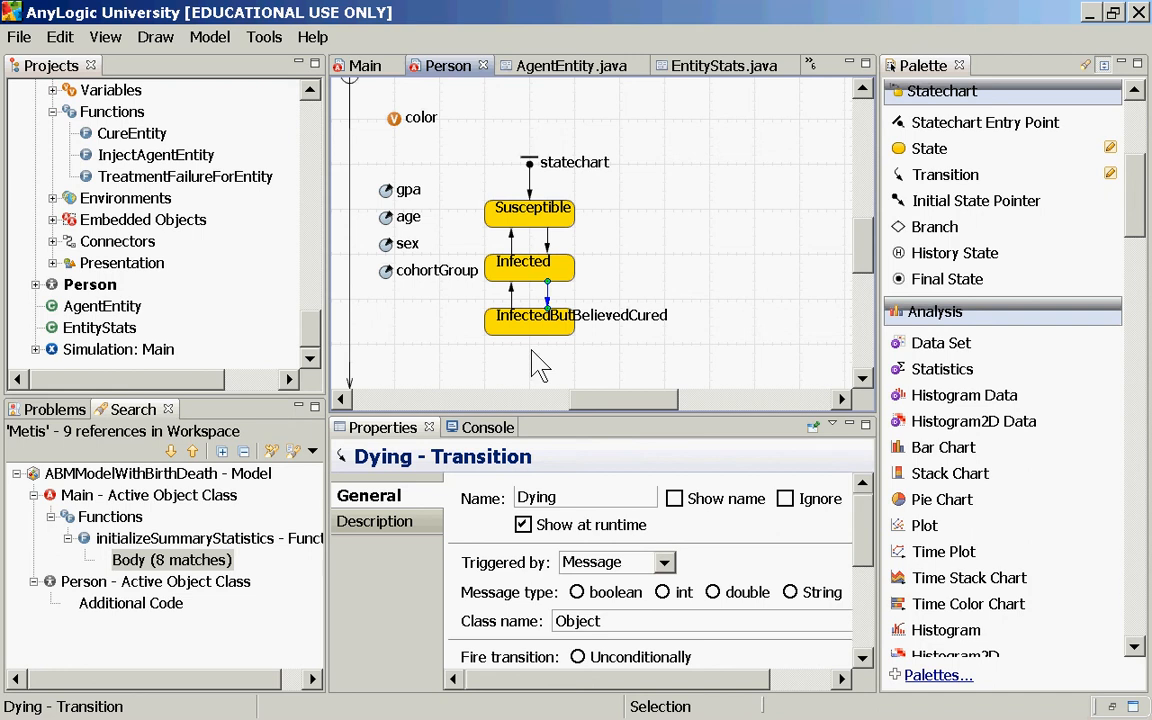
{"action": "mouse_move", "coordinate": [170, 278]}
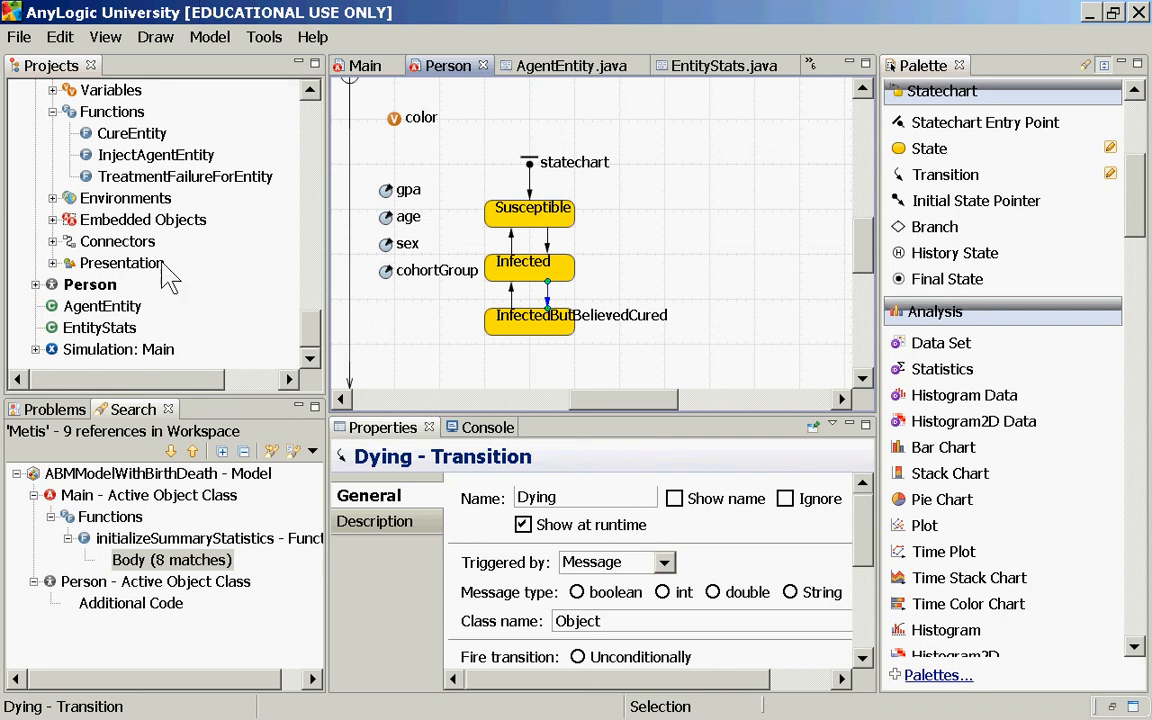
Step: Run the Simulation: Main experiment and speed up the running simulation
{"action": "right_click", "coordinate": [118, 348]}
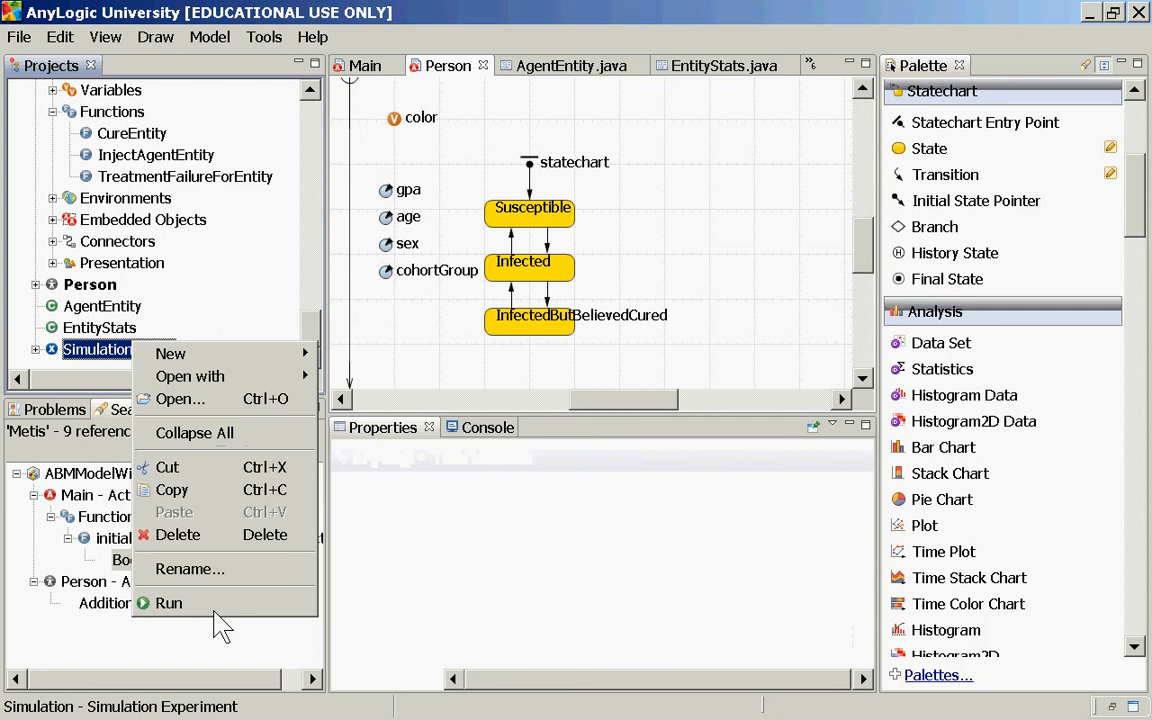
{"action": "left_click", "coordinate": [168, 602]}
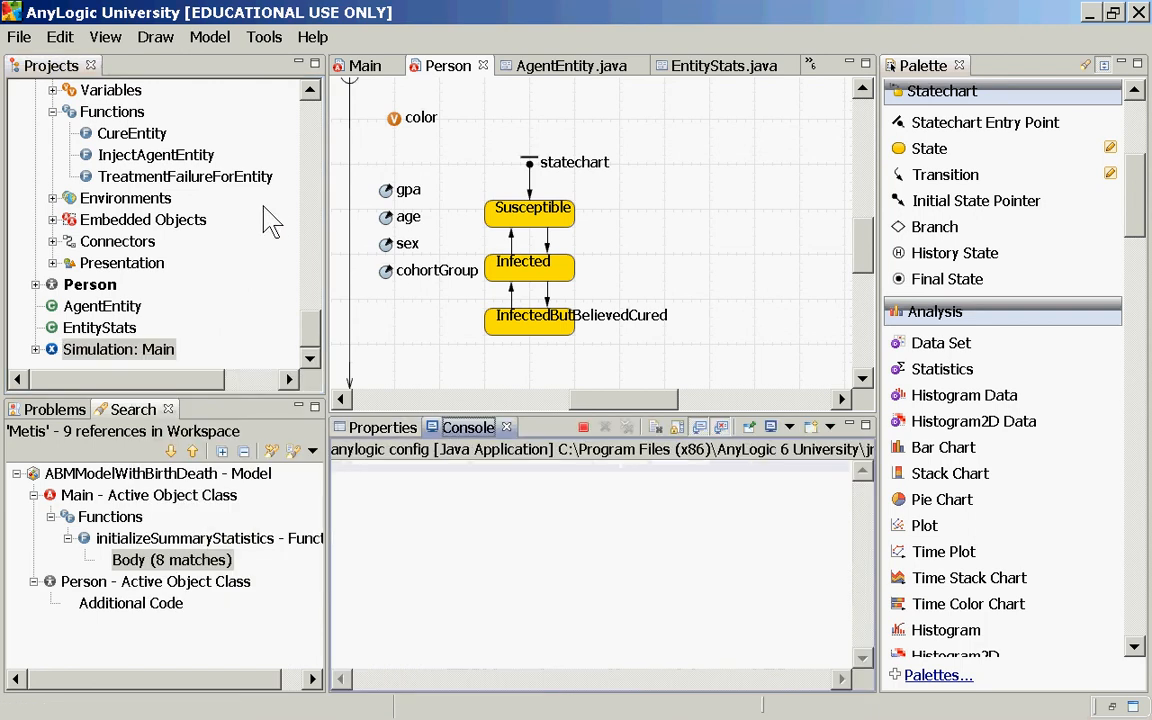
{"action": "left_click", "coordinate": [488, 44]}
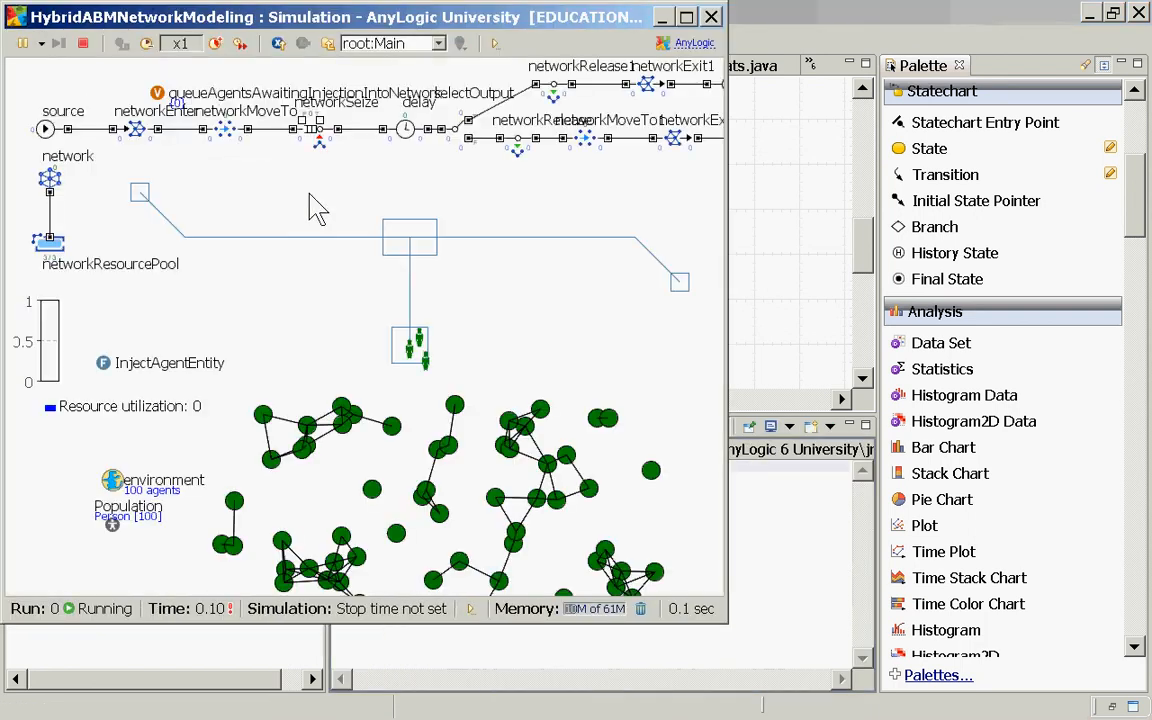
{"action": "left_click", "coordinate": [216, 44]}
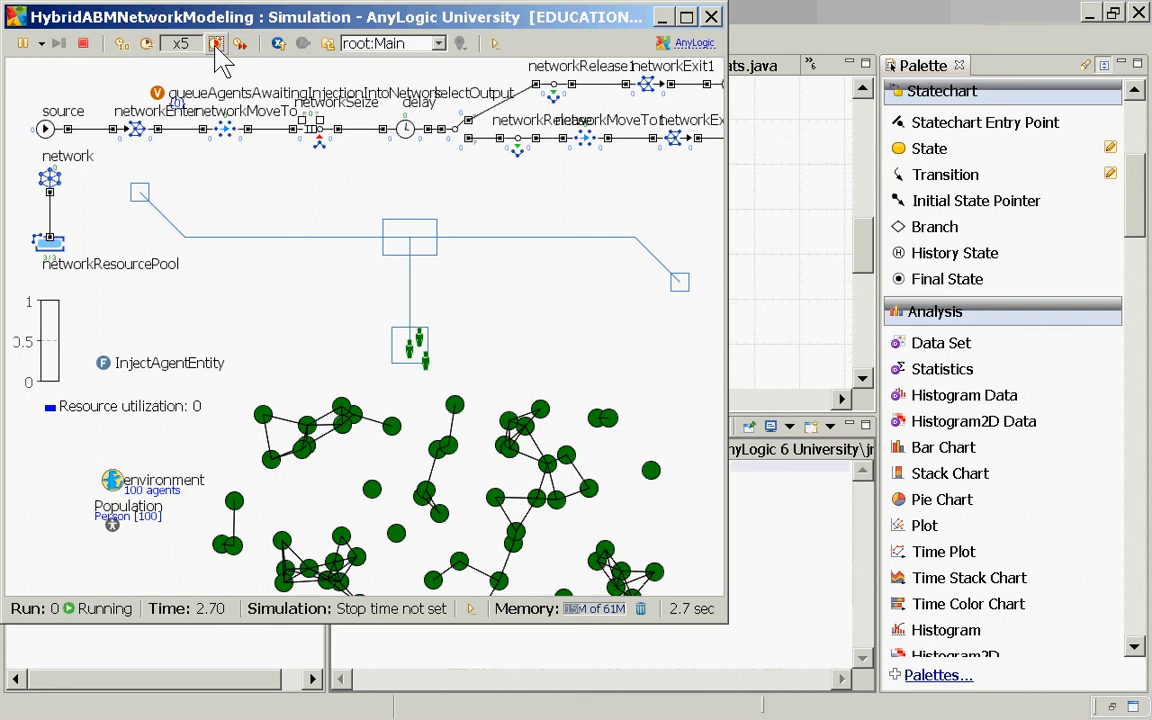